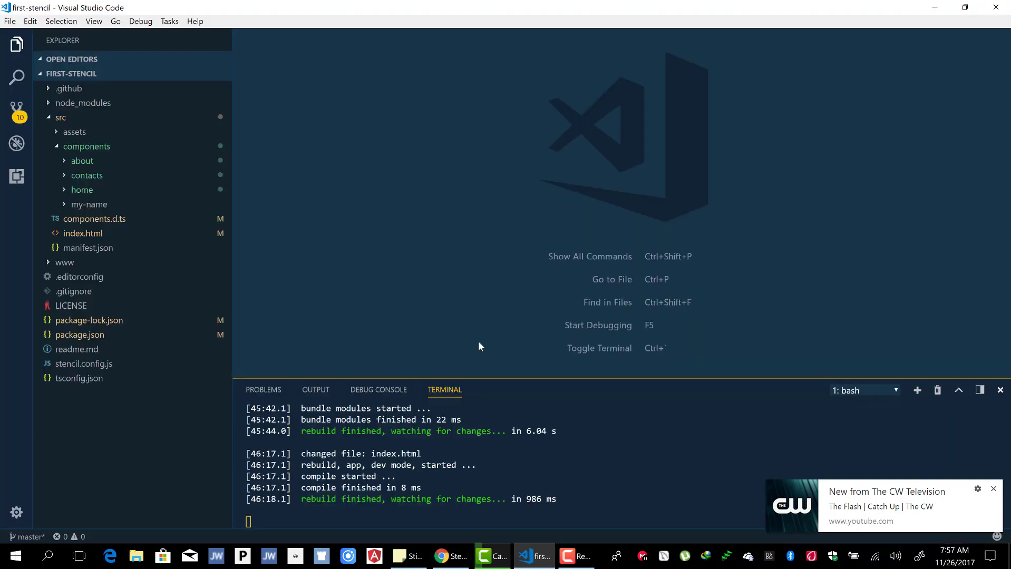
# - Delete the four component tags from index.html's body and move the my-name folder to the Recycle Bin
pyautogui.click(83, 234)
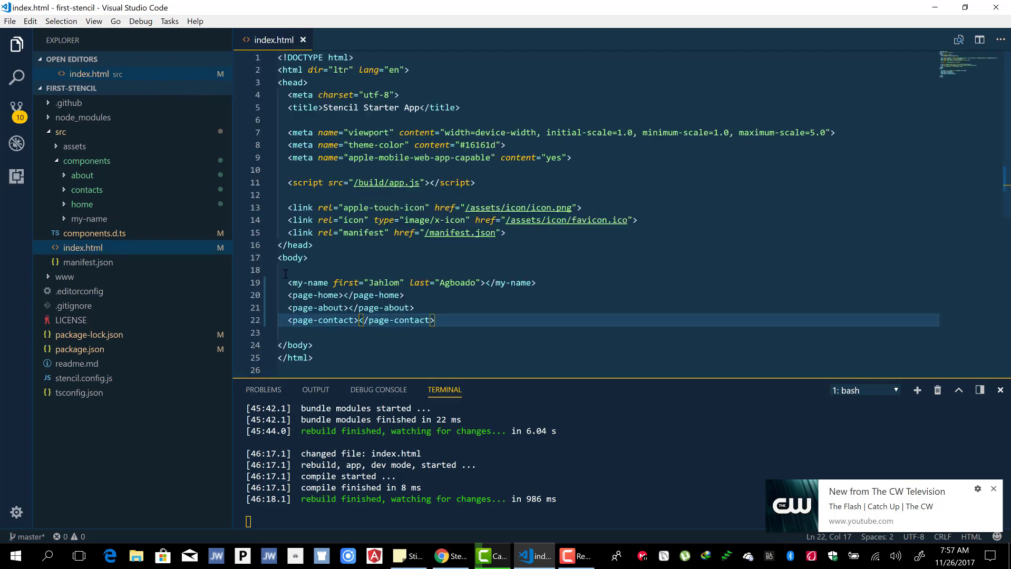
pyautogui.moveTo(284, 282); pyautogui.dragTo(435, 320)
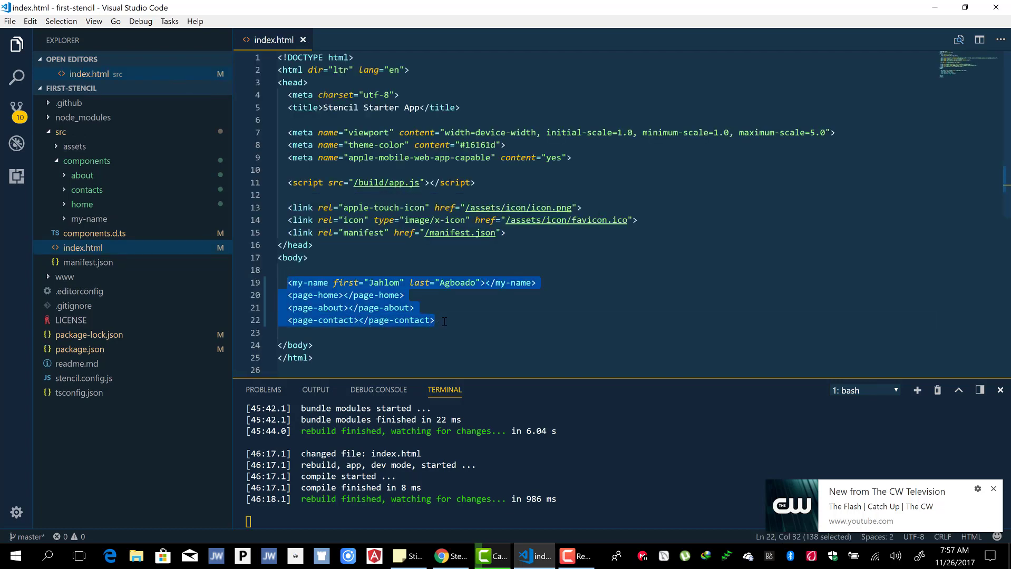
pyautogui.press('Delete')
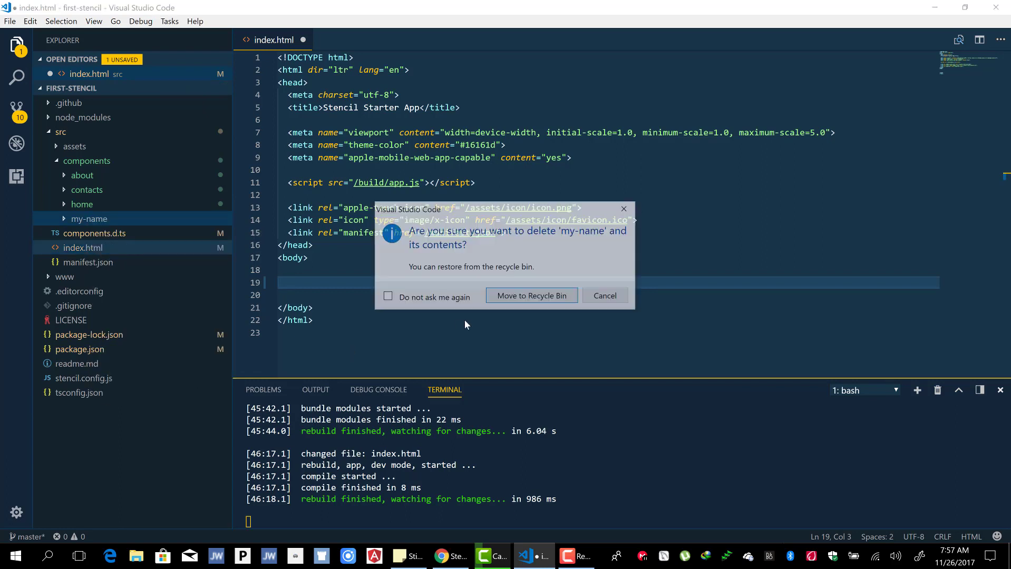
pyautogui.click(531, 295)
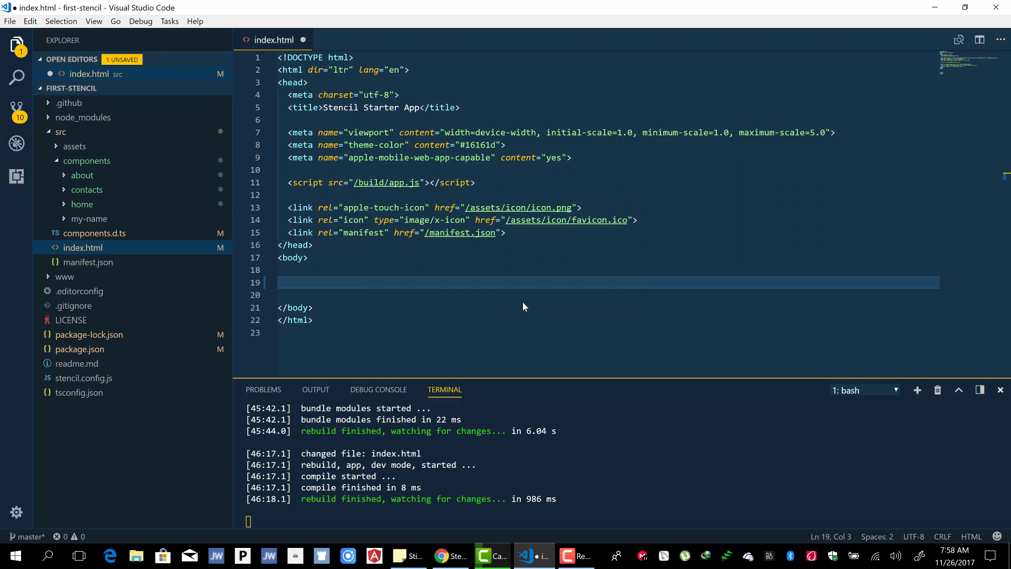
# - Create components/my-app with empty my-app.tsx and my-app.scss, returning to my-app.tsx
pyautogui.click(86, 161)
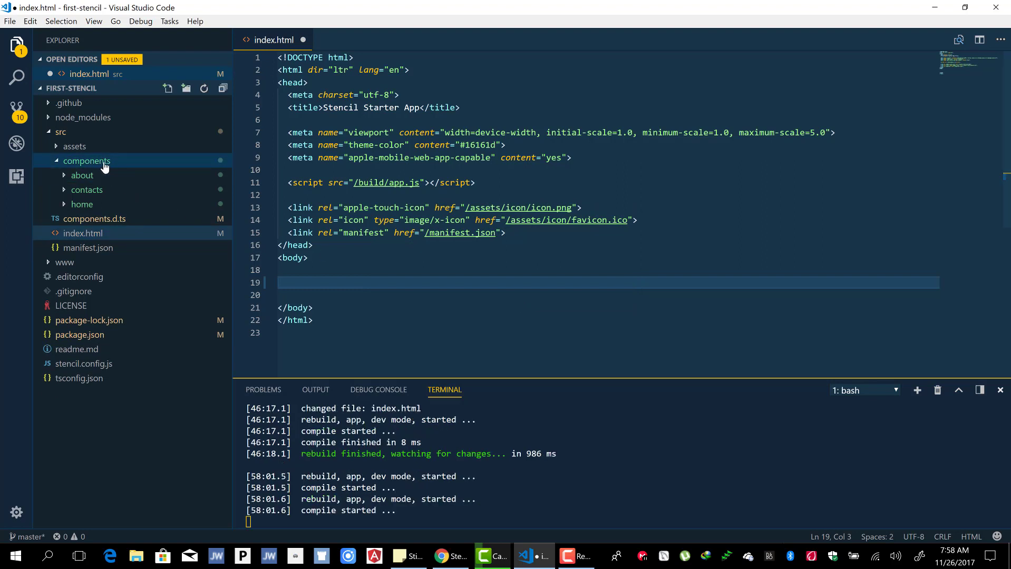
pyautogui.rightClick(87, 160)
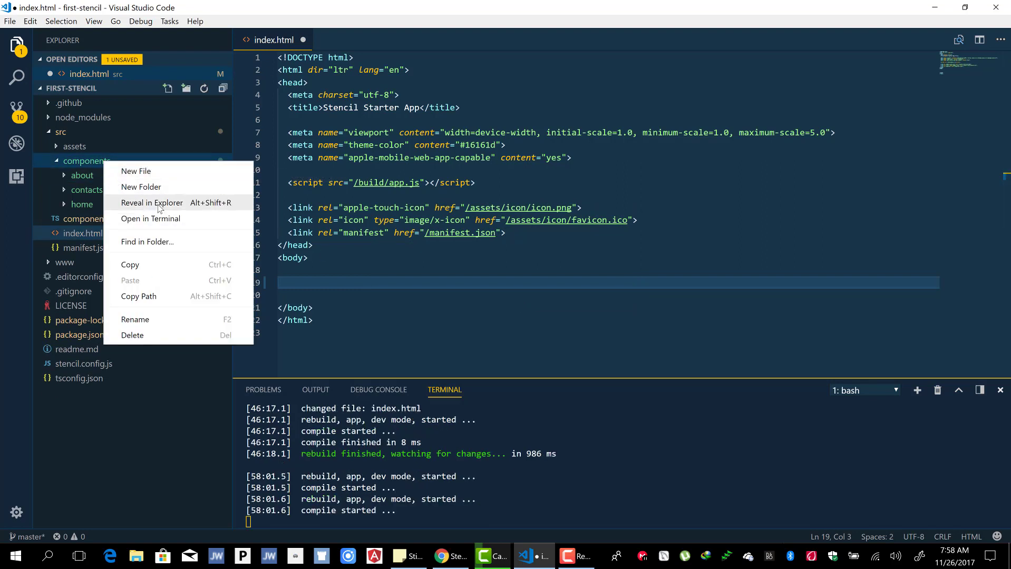
pyautogui.click(159, 194)
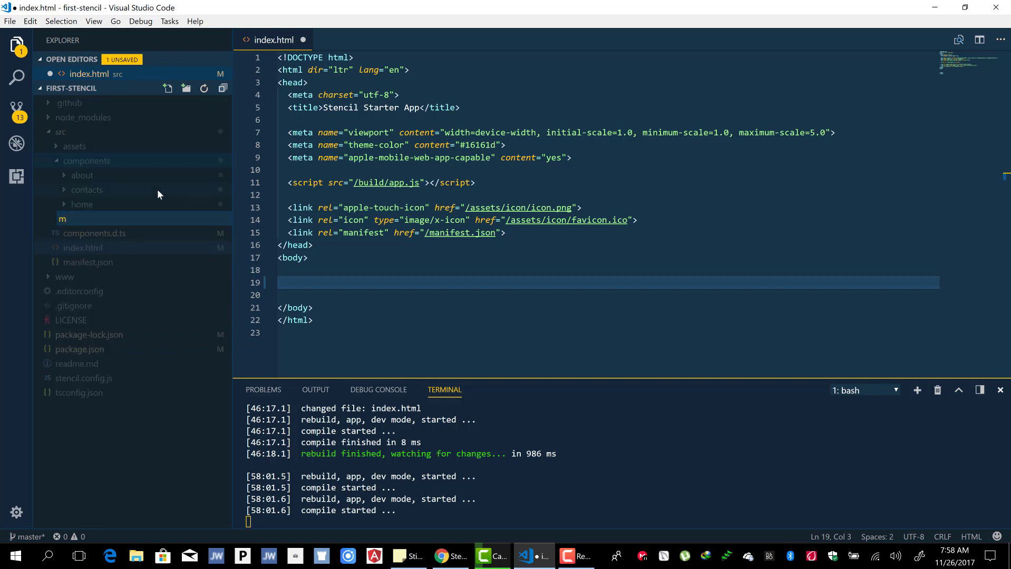
pyautogui.write('my-a')
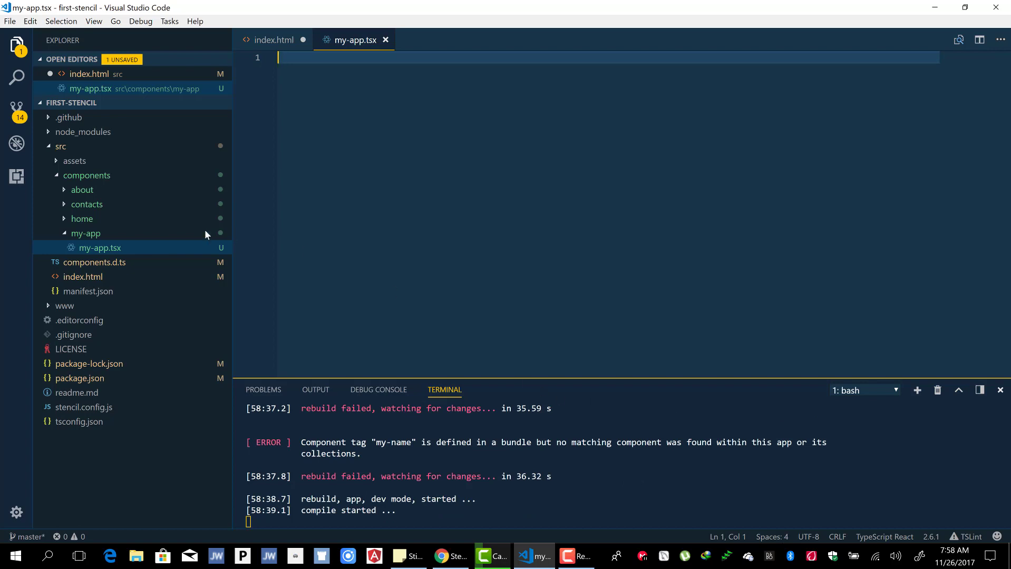
pyautogui.moveTo(107, 244)
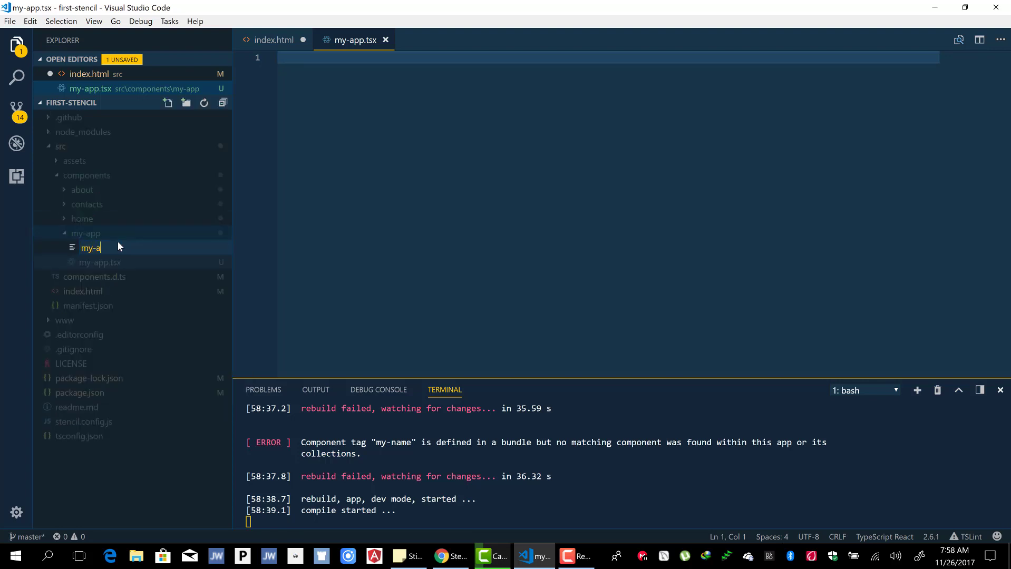
pyautogui.press('Enter')
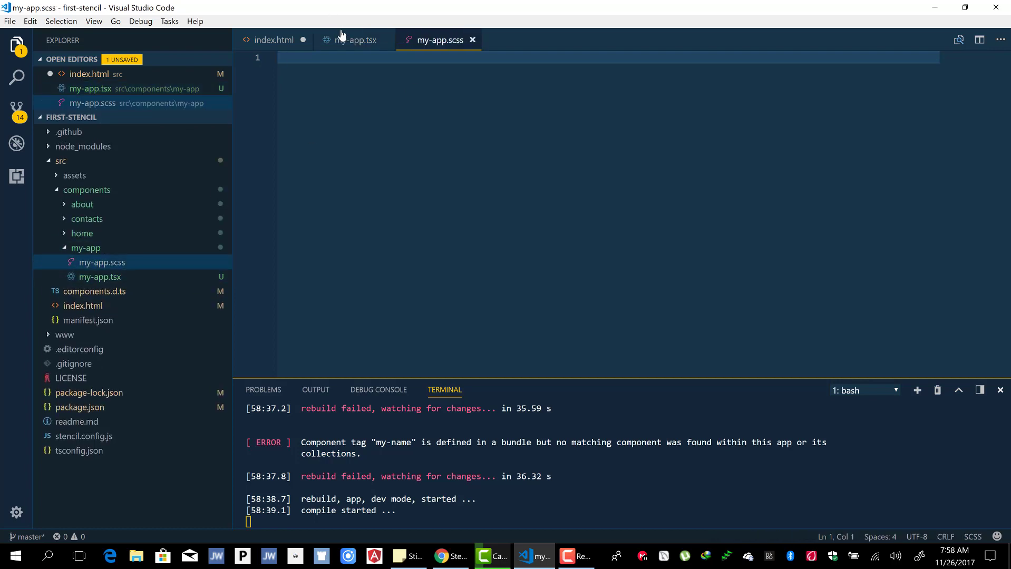
pyautogui.click(353, 39)
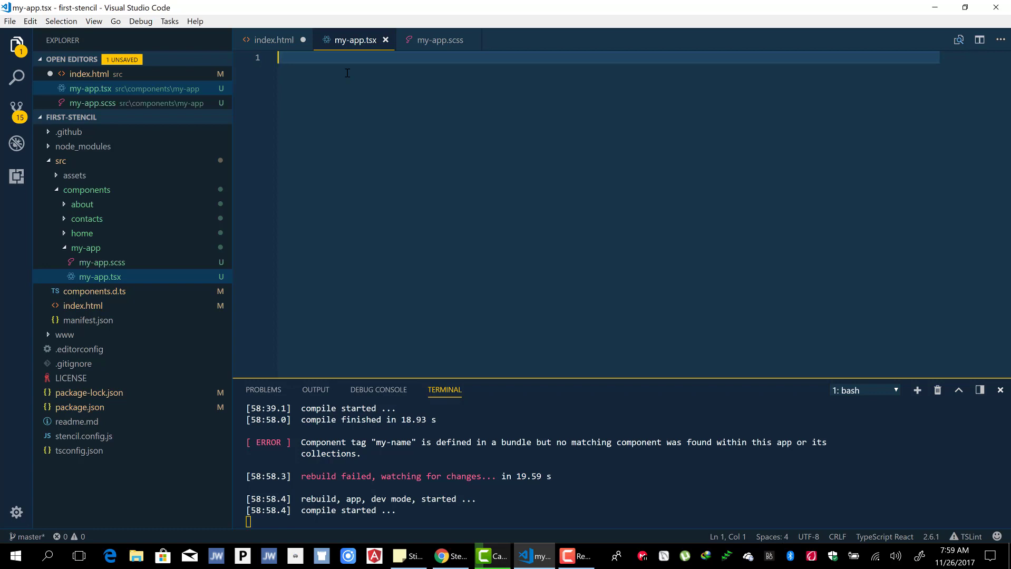
pyautogui.write('i')
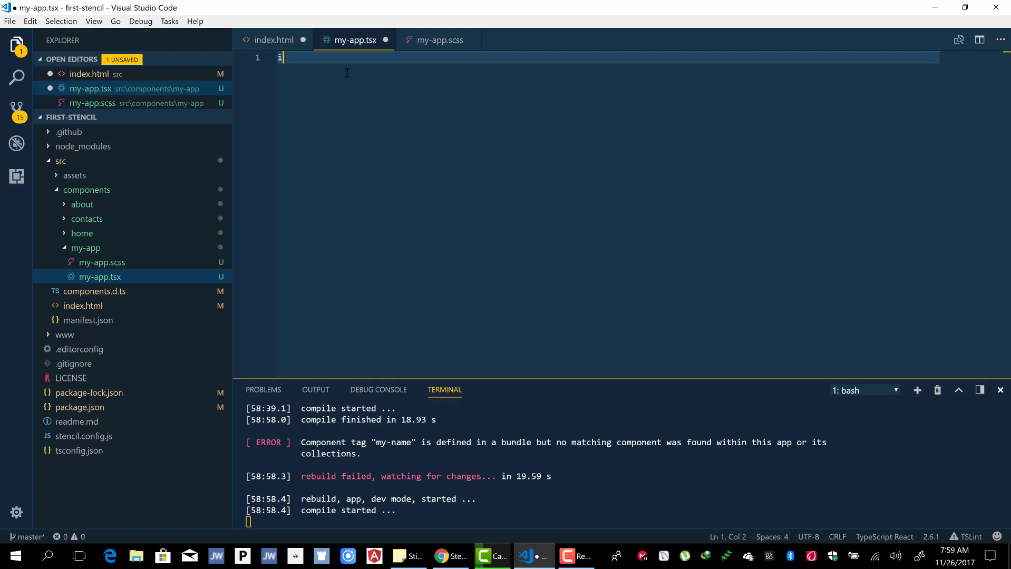
pyautogui.write('mport {  } from "@";')
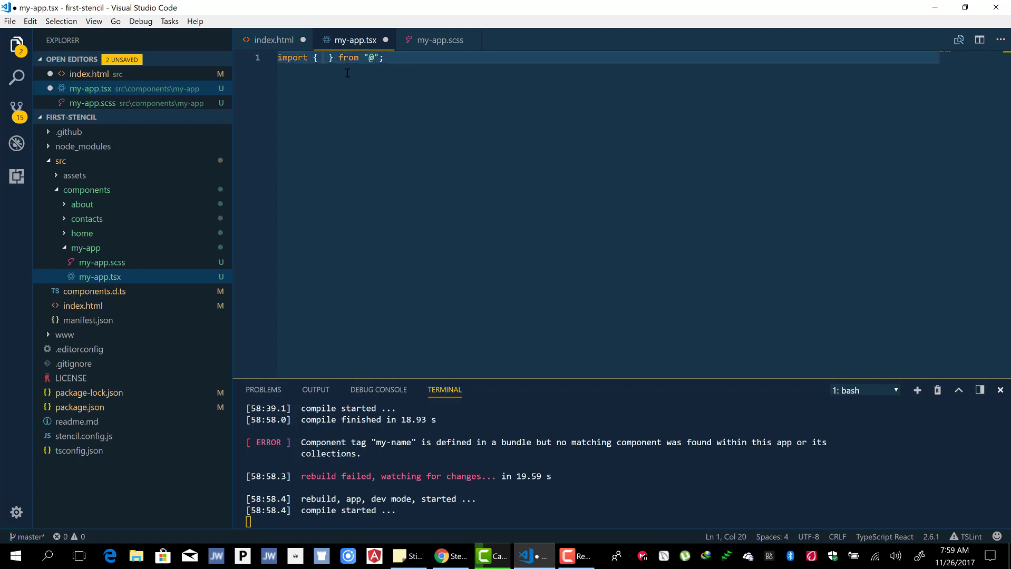
pyautogui.write('ste')
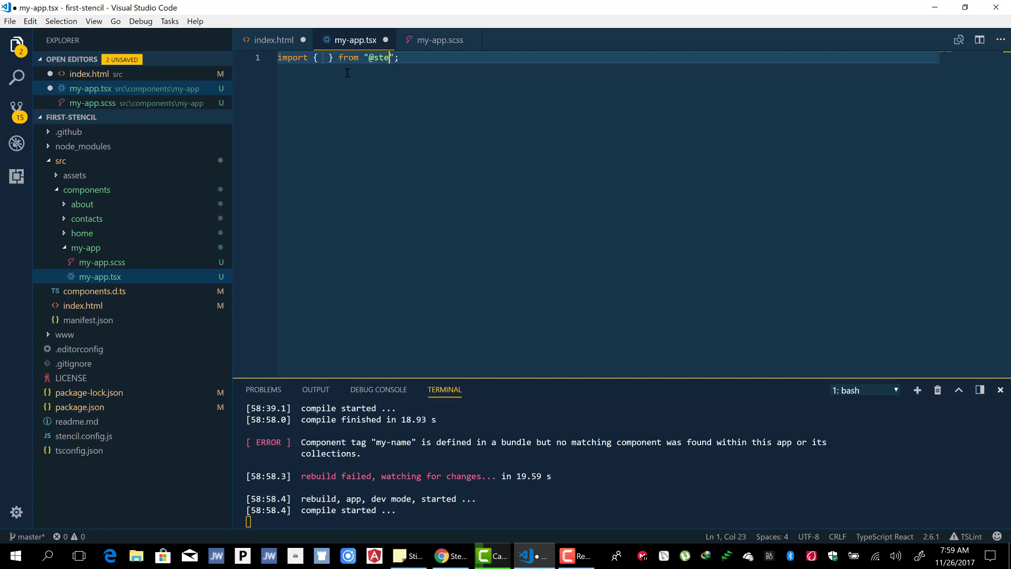
pyautogui.write('ncil/core')
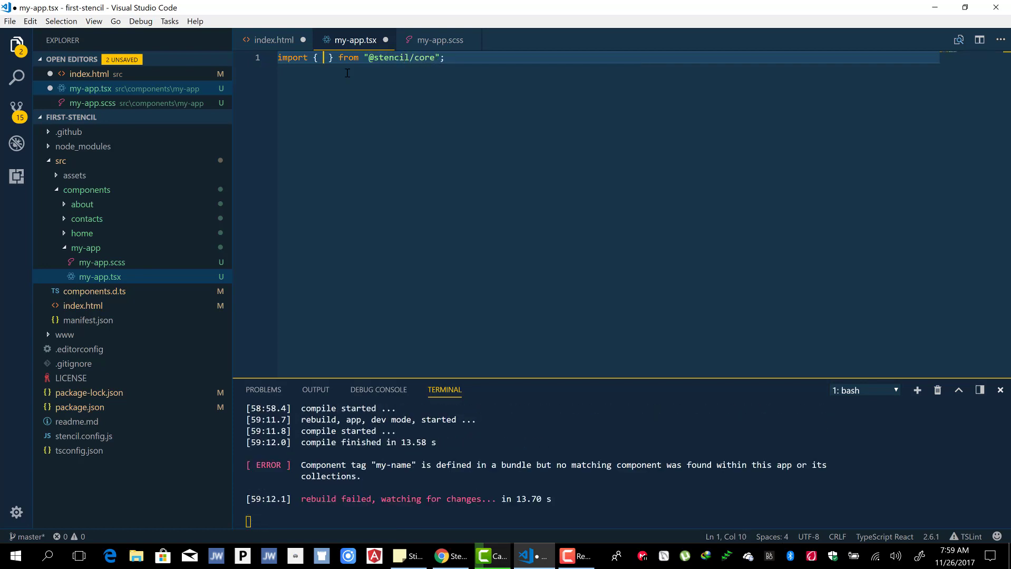
pyautogui.write('Component')
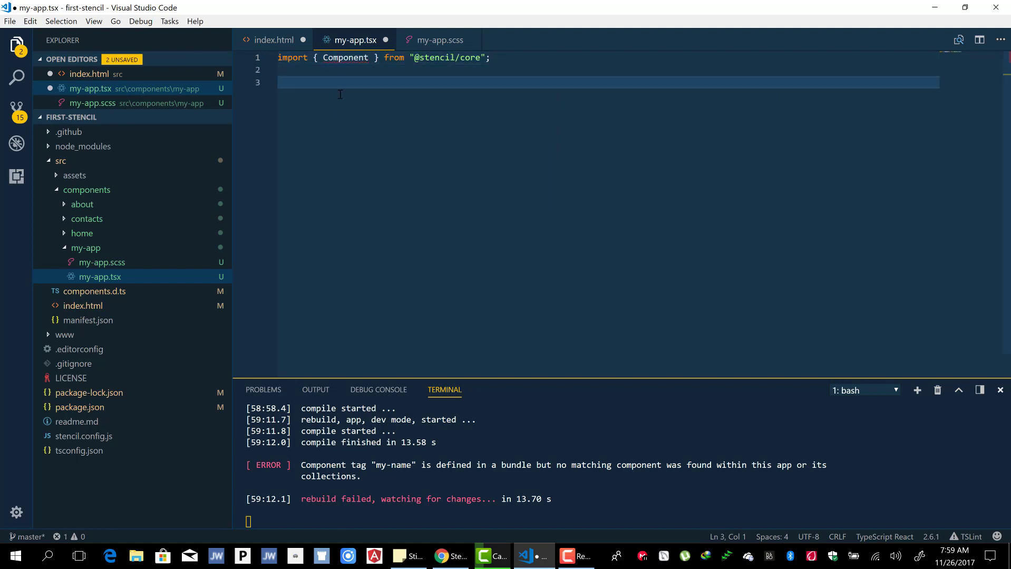
pyautogui.write('@Co')
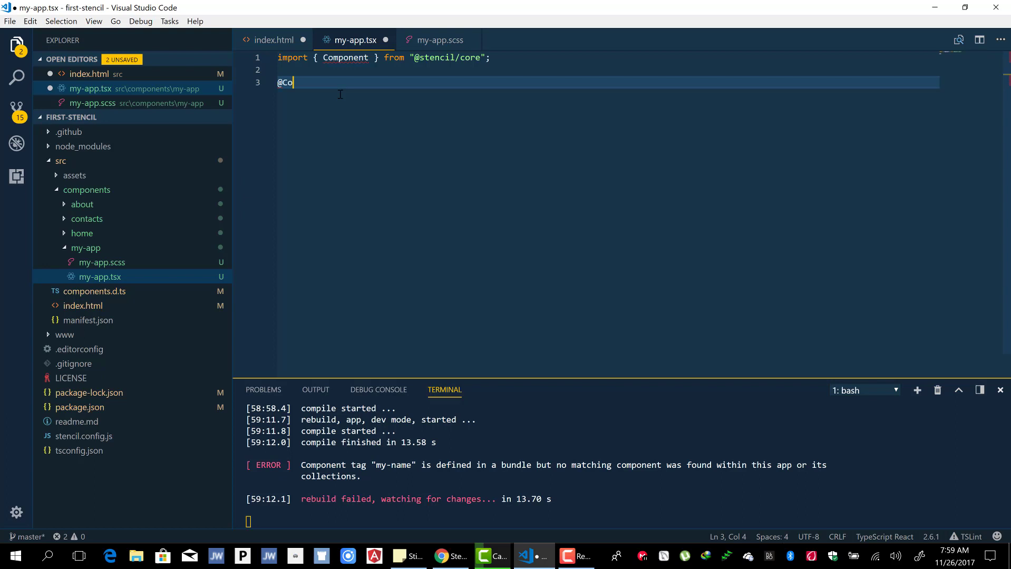
pyautogui.write('mponent')
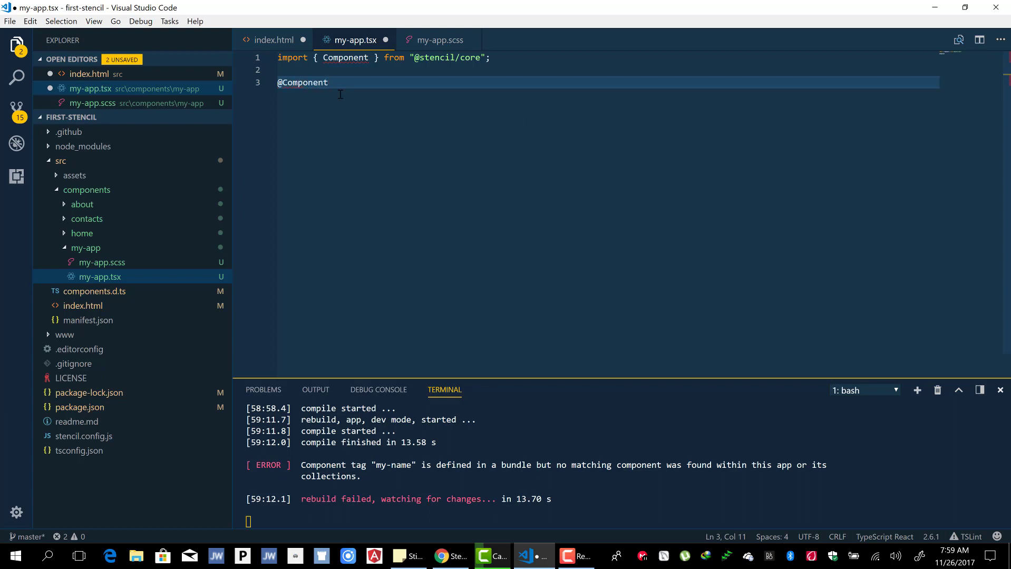
pyautogui.write('({')
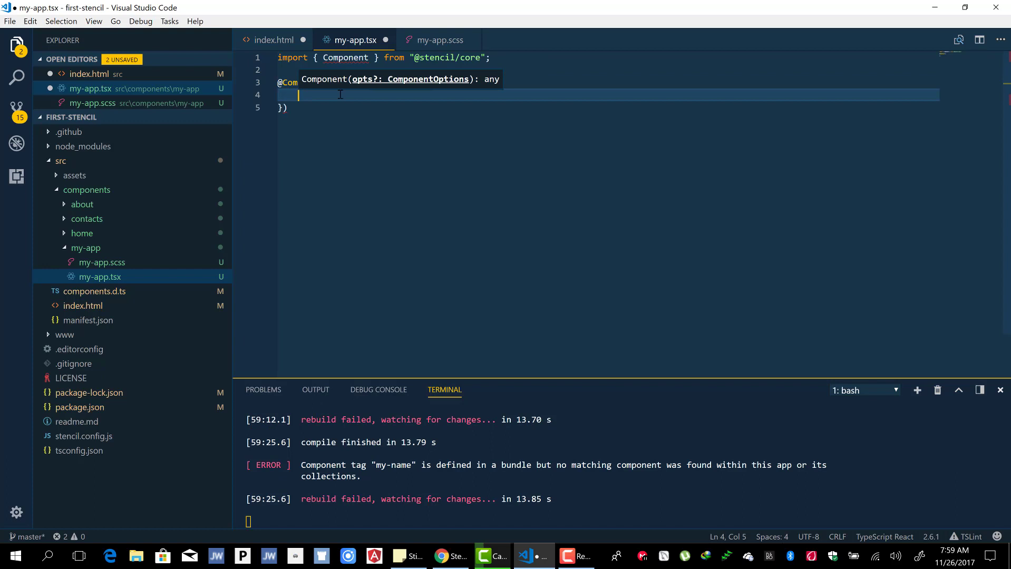
pyautogui.write('tag:')
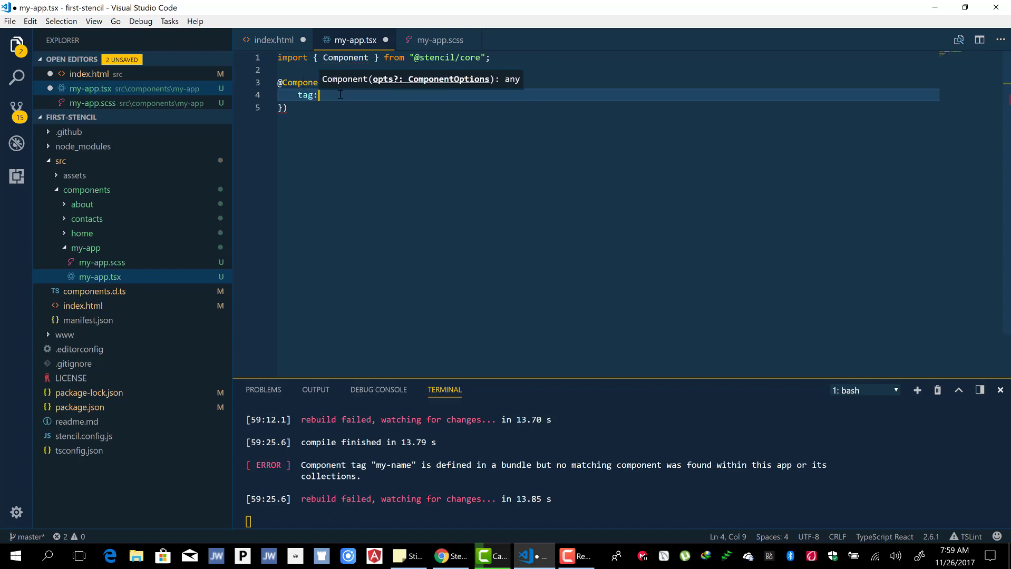
pyautogui.write("'")
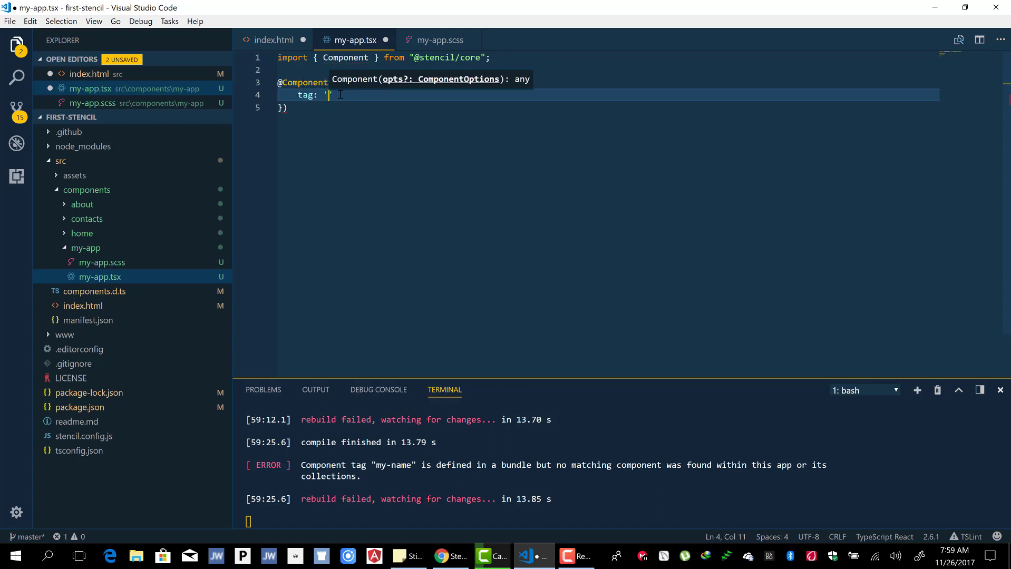
pyautogui.write('my-app')
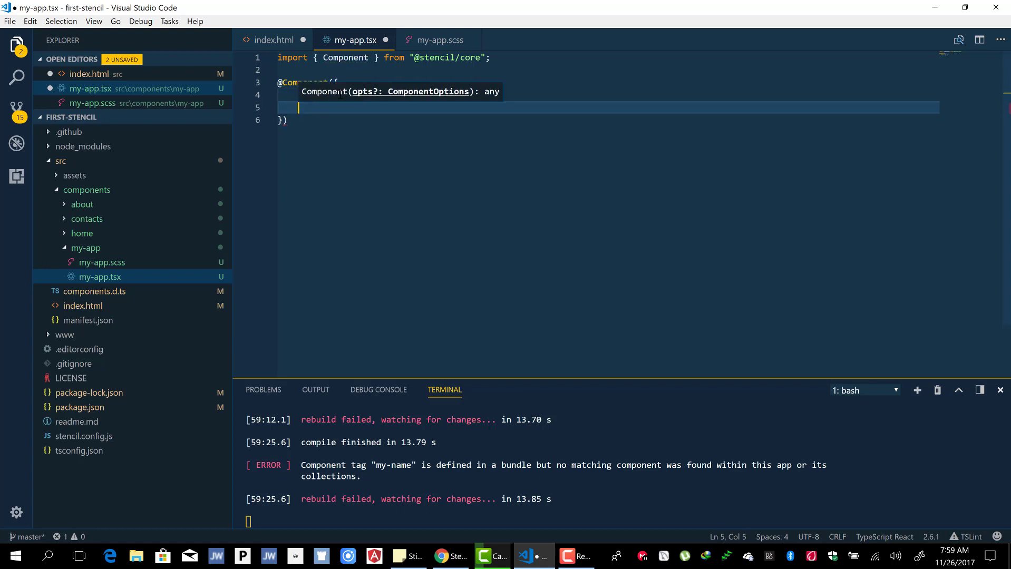
pyautogui.write('styl')
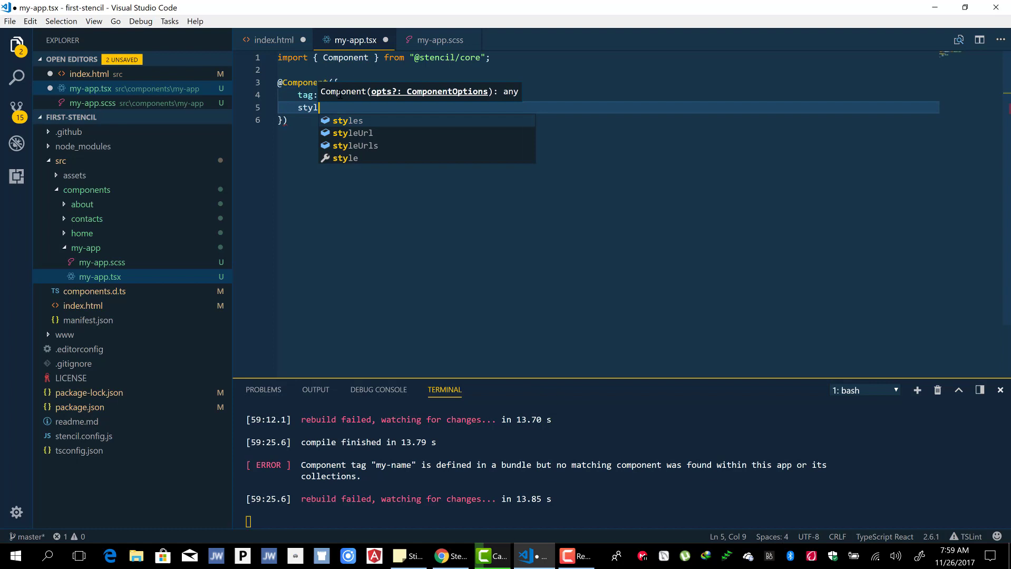
pyautogui.write("eUrl: ''")
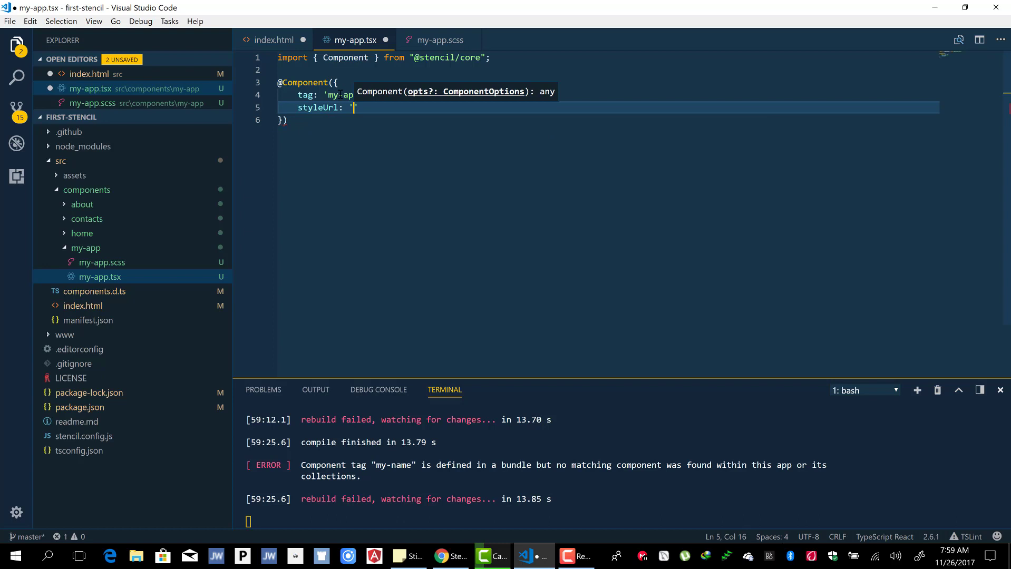
pyautogui.write('my-app.scss')
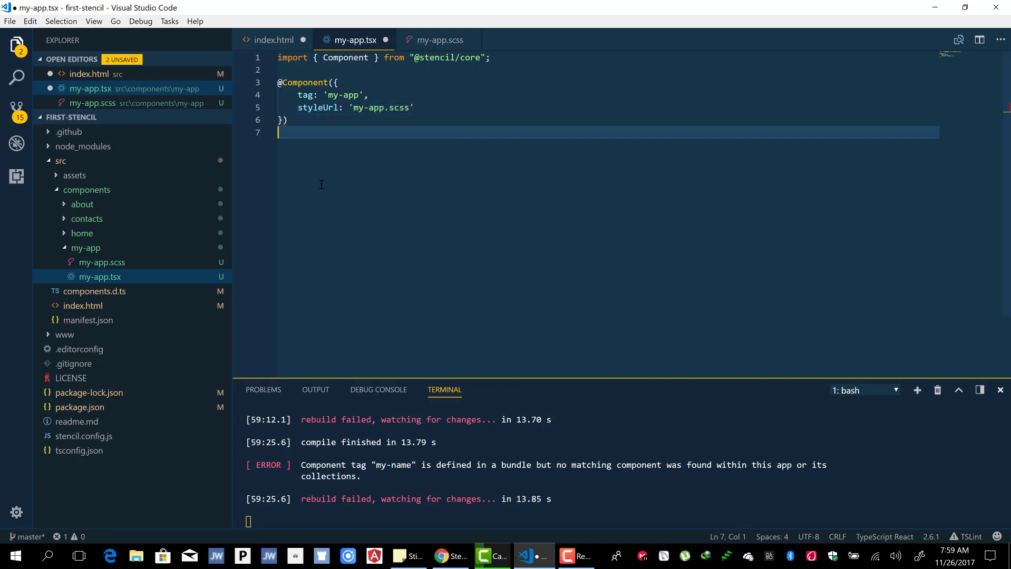
# - Declare the exported MyApp class with a render method and return statement
pyautogui.write('expo')
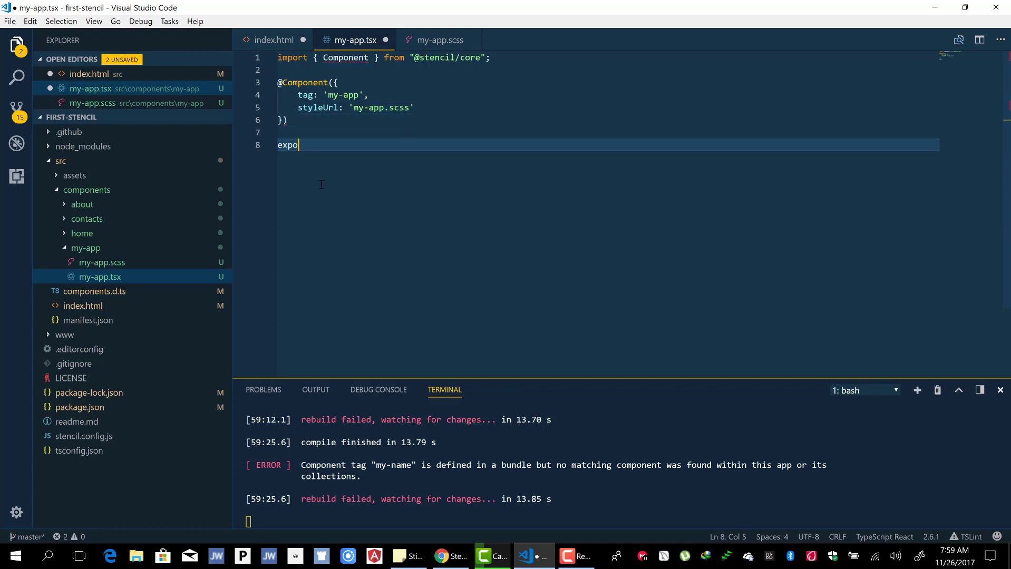
pyautogui.write('rt')
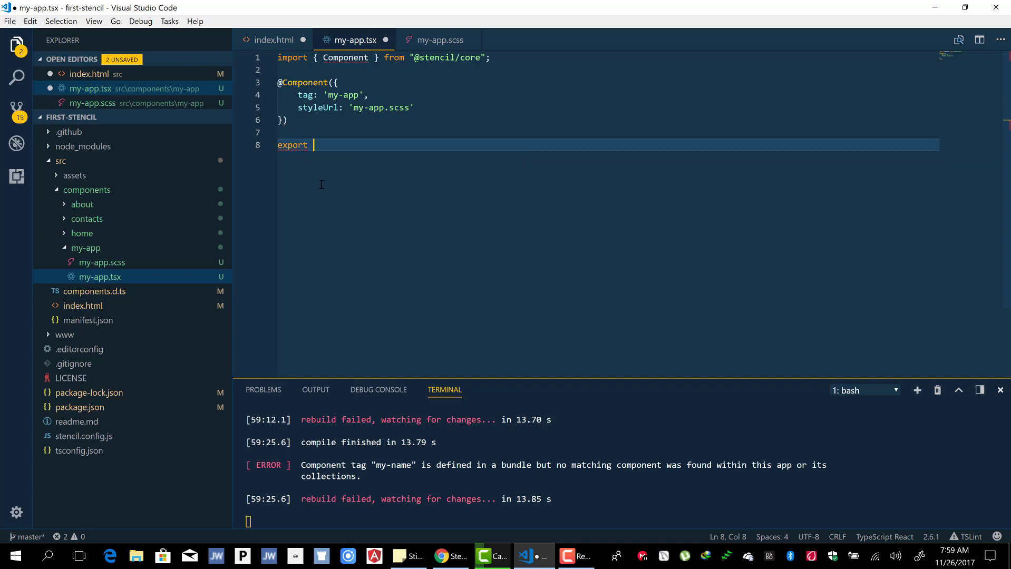
pyautogui.write('class')
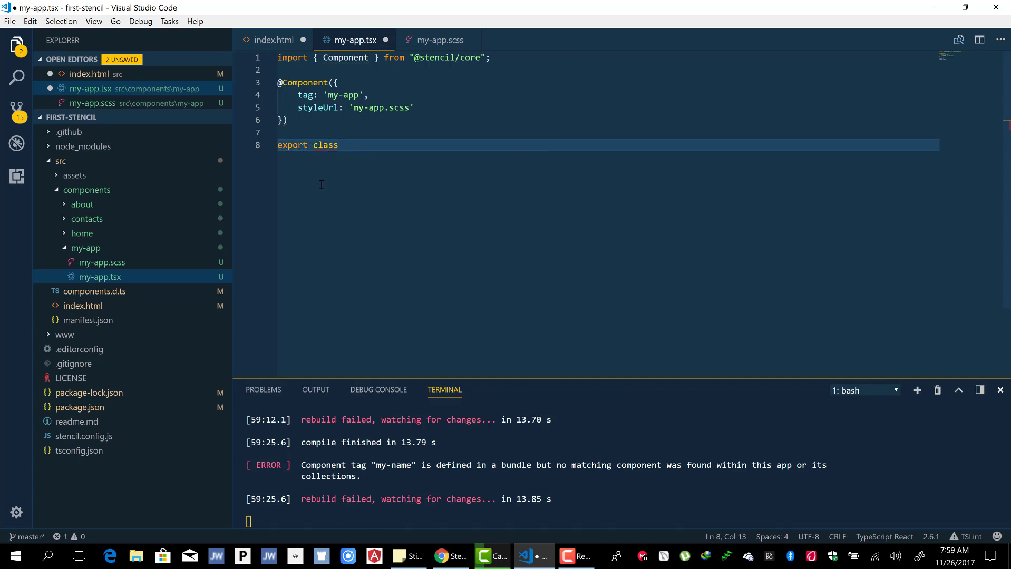
pyautogui.write('MyA')
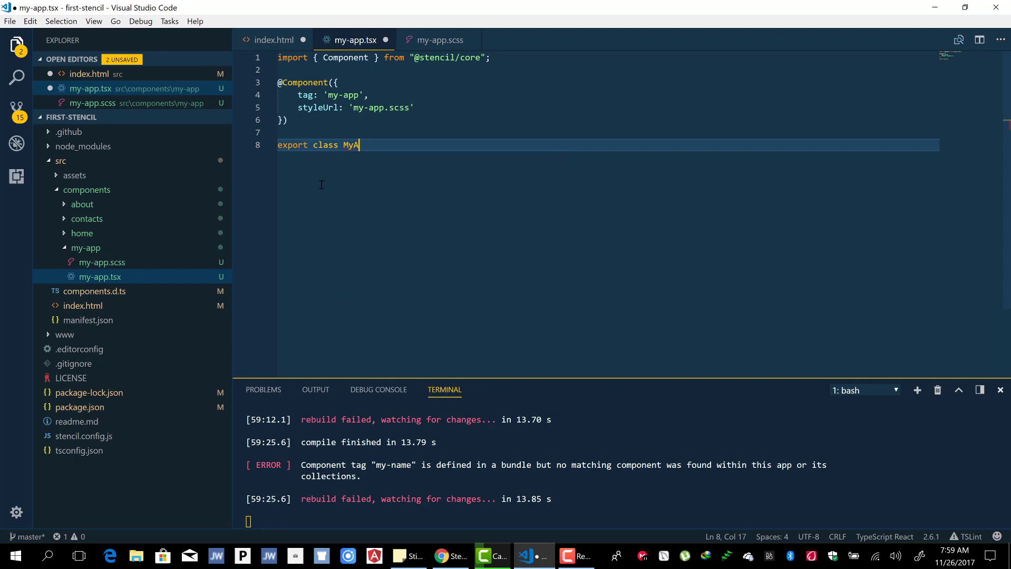
pyautogui.write('pp {')
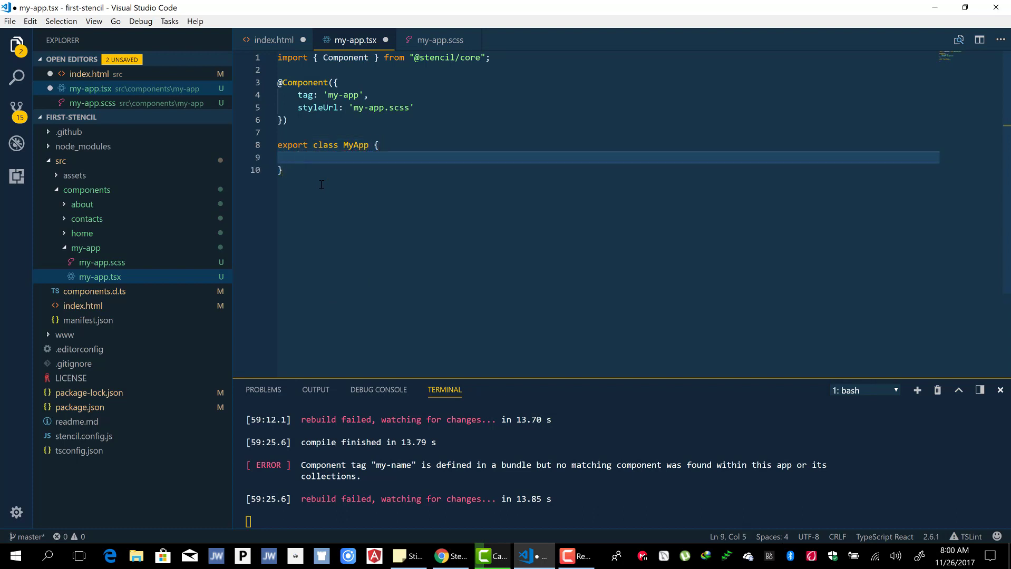
pyautogui.write('render(')
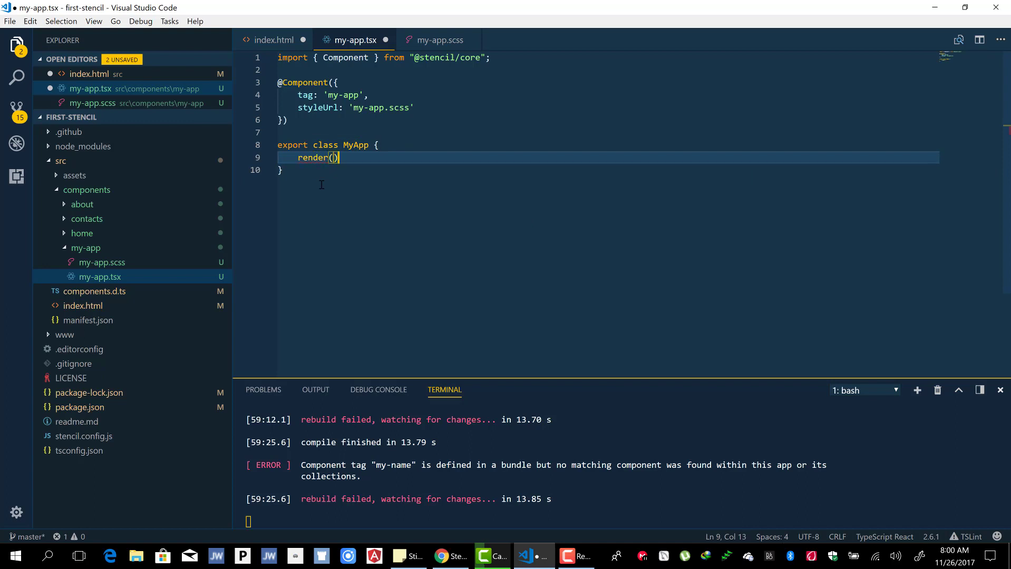
pyautogui.write('return(')
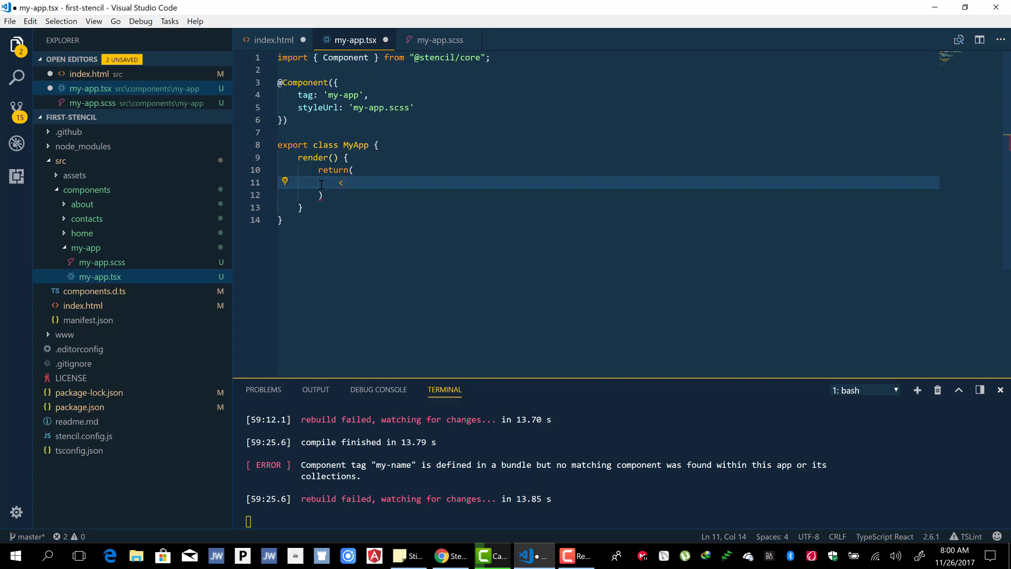
# - Return an h1 reading 'Our First Stencil Application' and save my-app.tsx
pyautogui.write('h')
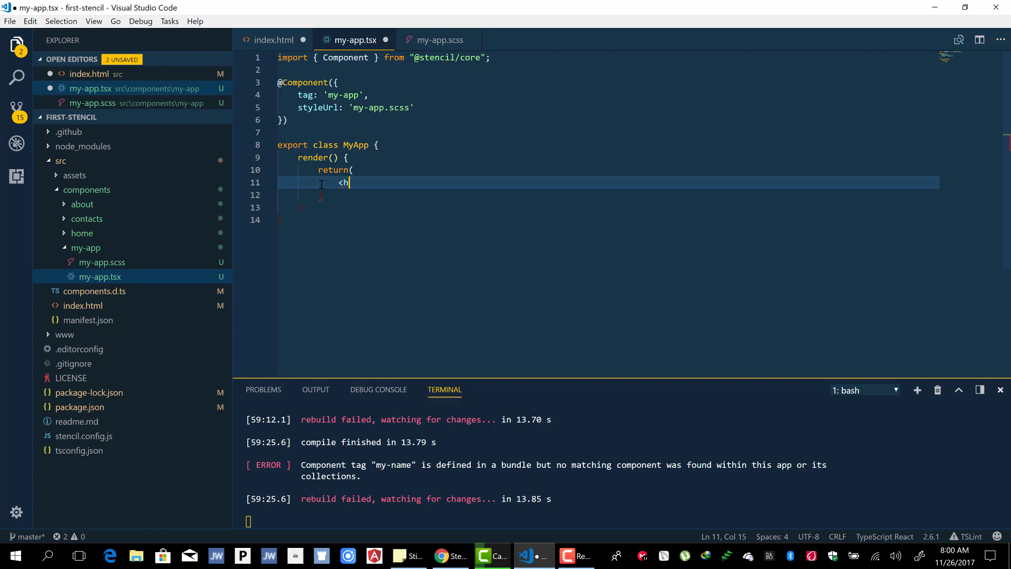
pyautogui.write('1>Our F</h1>')
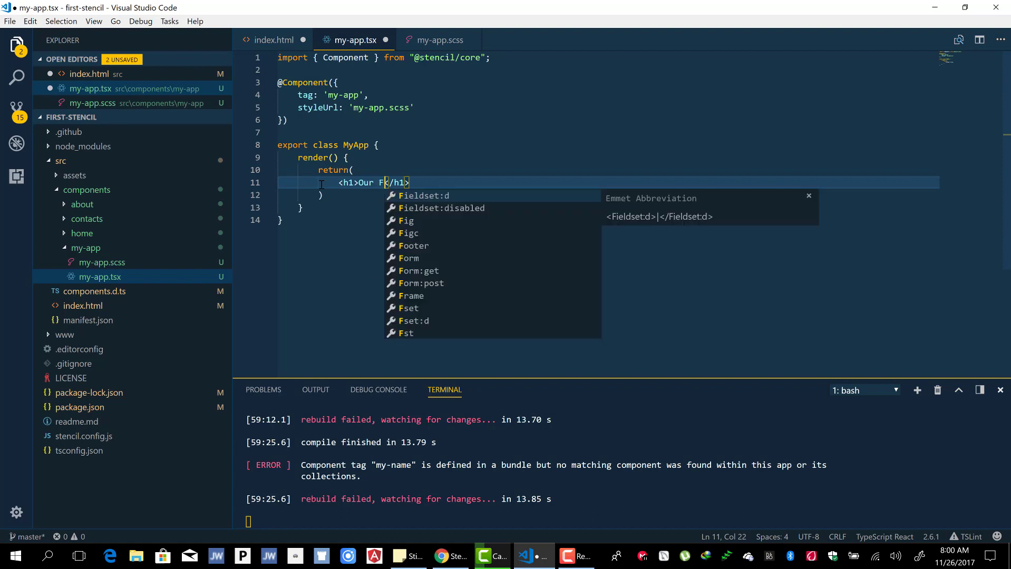
pyautogui.write('irst Stencil Appli')
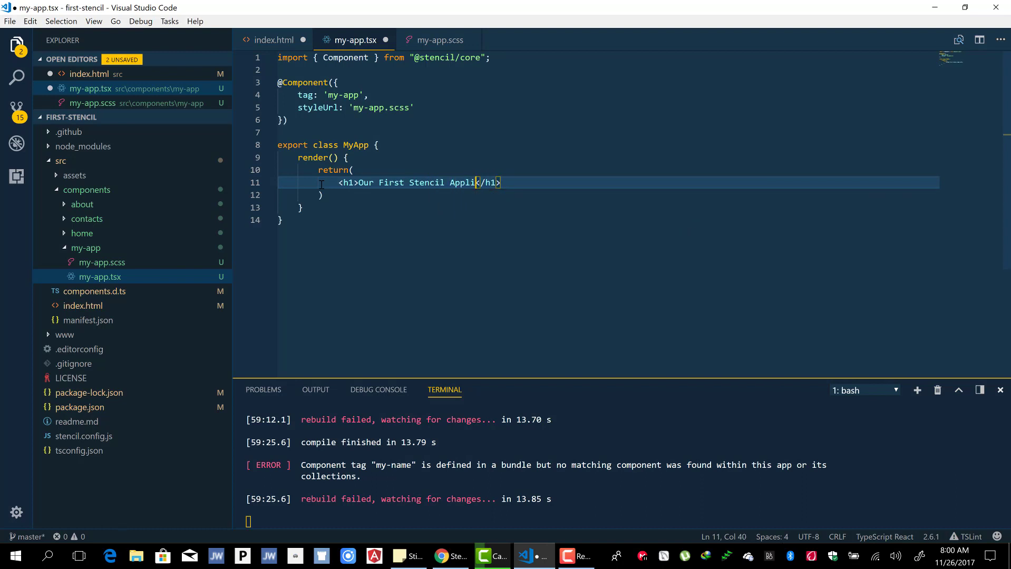
pyautogui.write('cation')
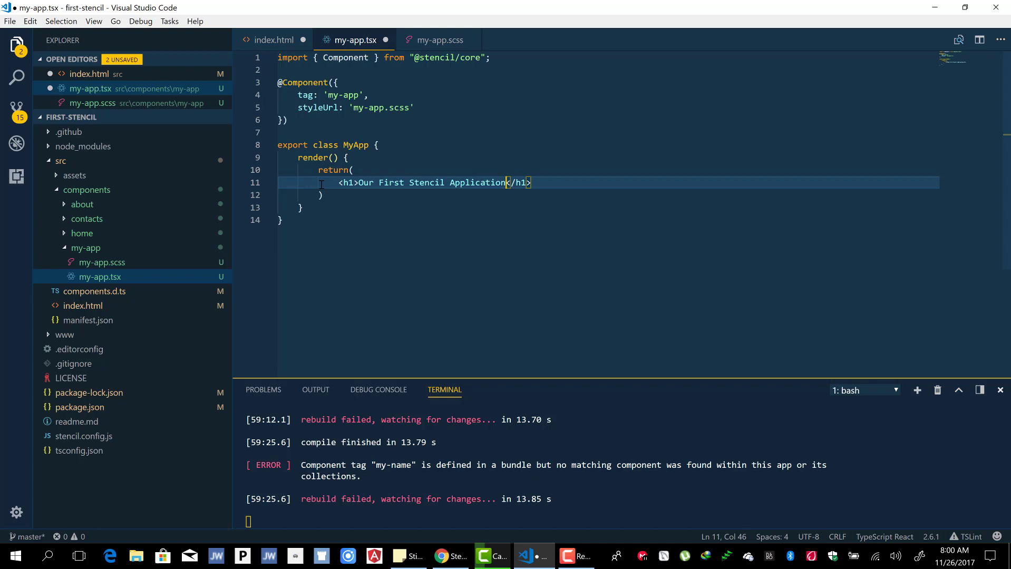
pyautogui.press('ctrl+s')
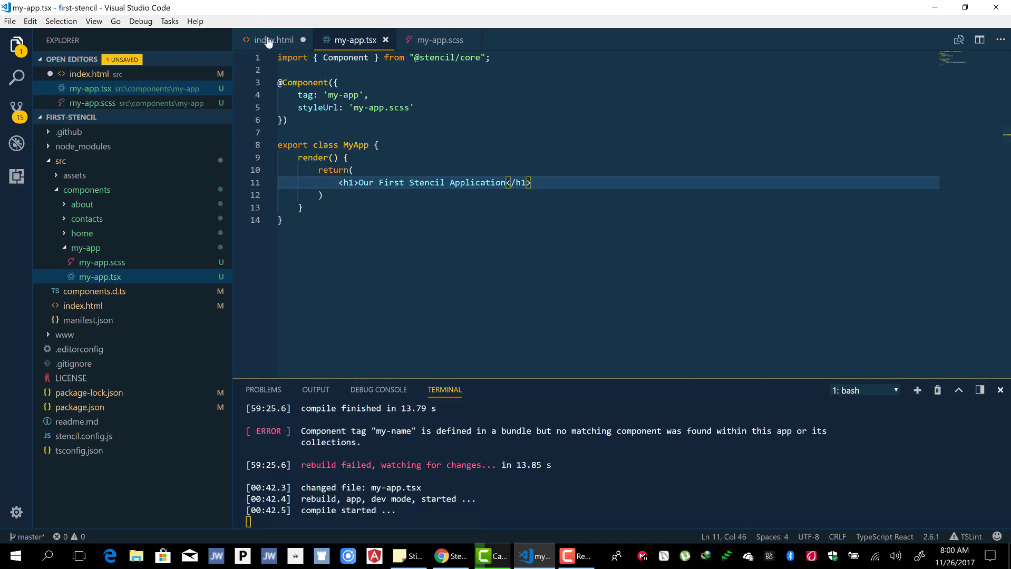
# - View index.html's empty body, then open stencil.config.js with its my-name bundle
pyautogui.click(272, 40)
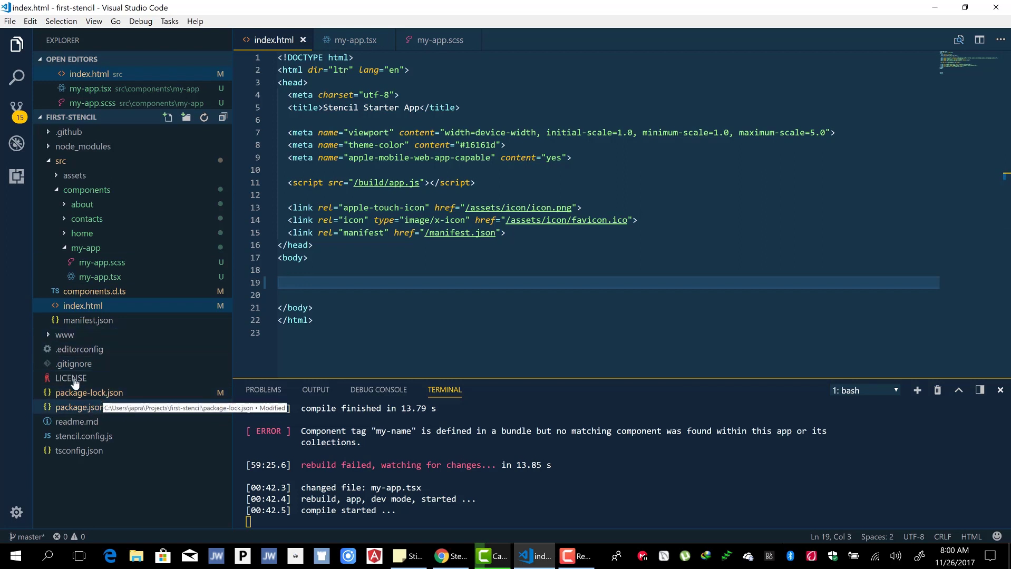
pyautogui.click(83, 435)
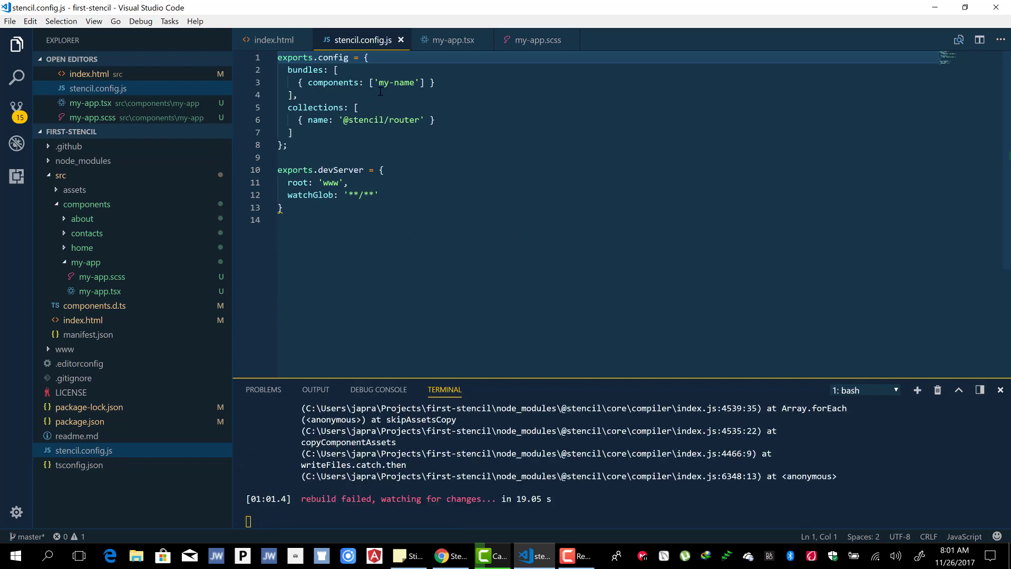
pyautogui.moveTo(333, 83)
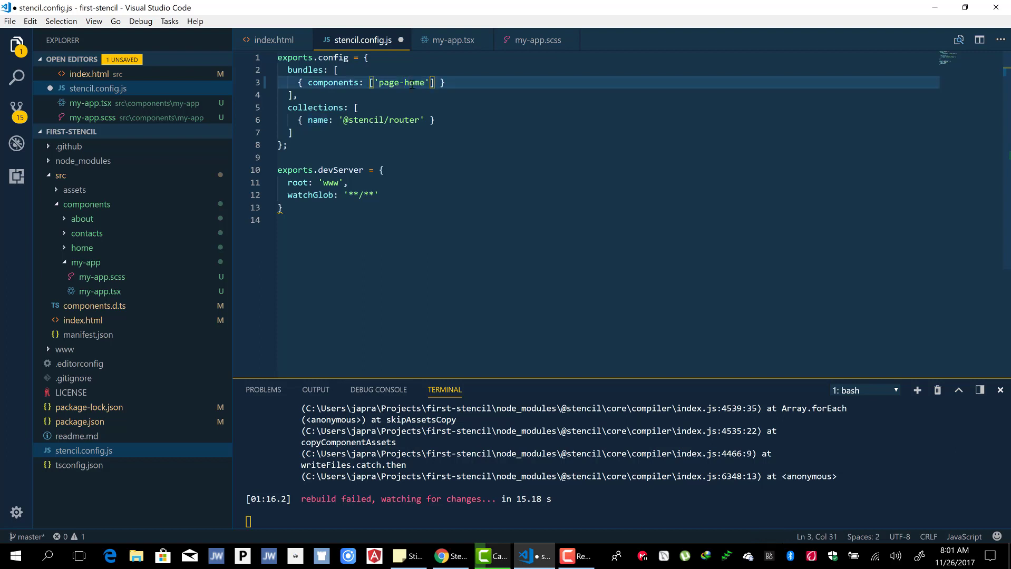
# - Replace 'my-name' in the bundle with 'page-home', 'page-about' and 'page-contacts'
pyautogui.write(", '")
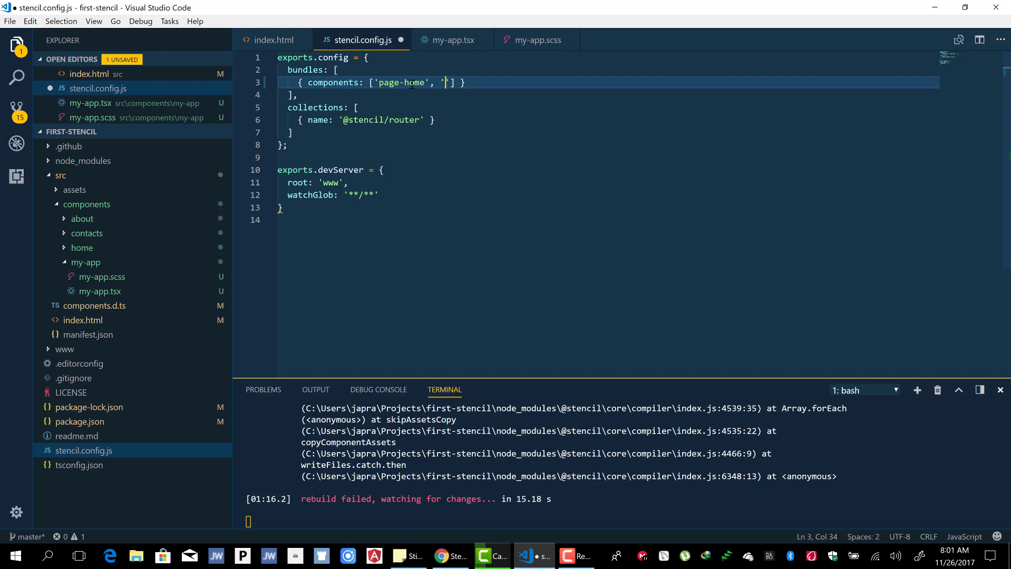
pyautogui.write('page')
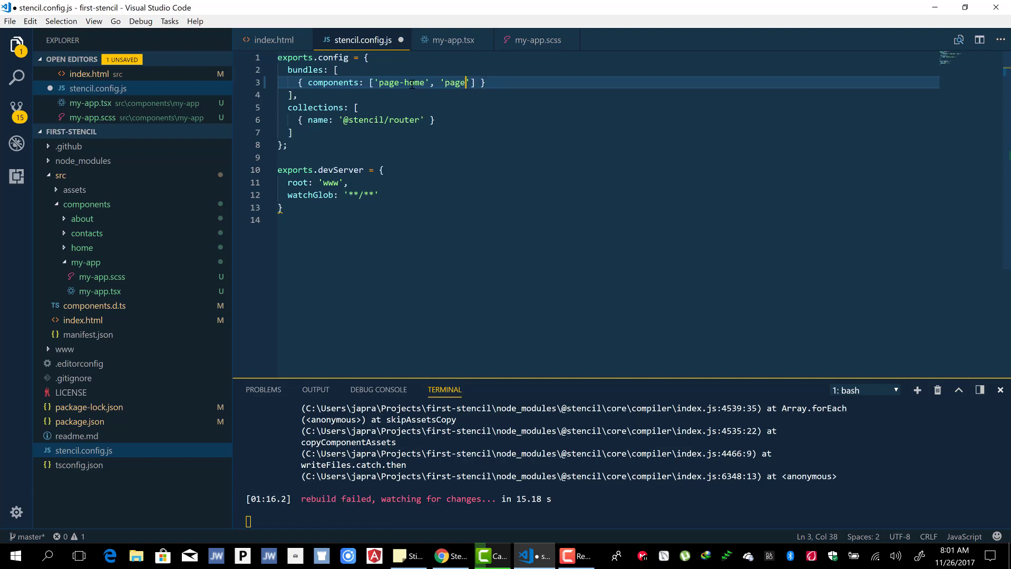
pyautogui.write('-about')
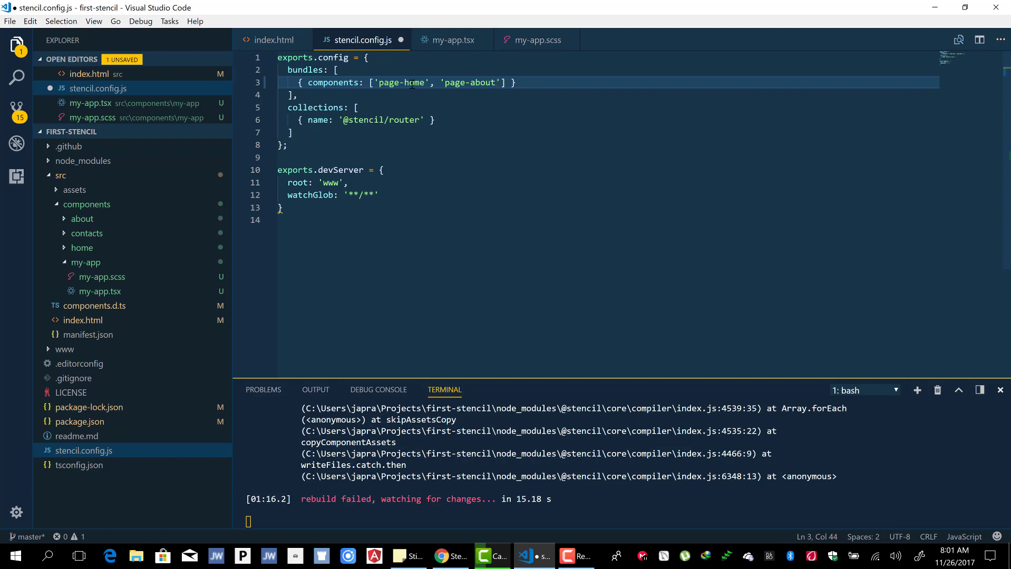
pyautogui.write('pag')
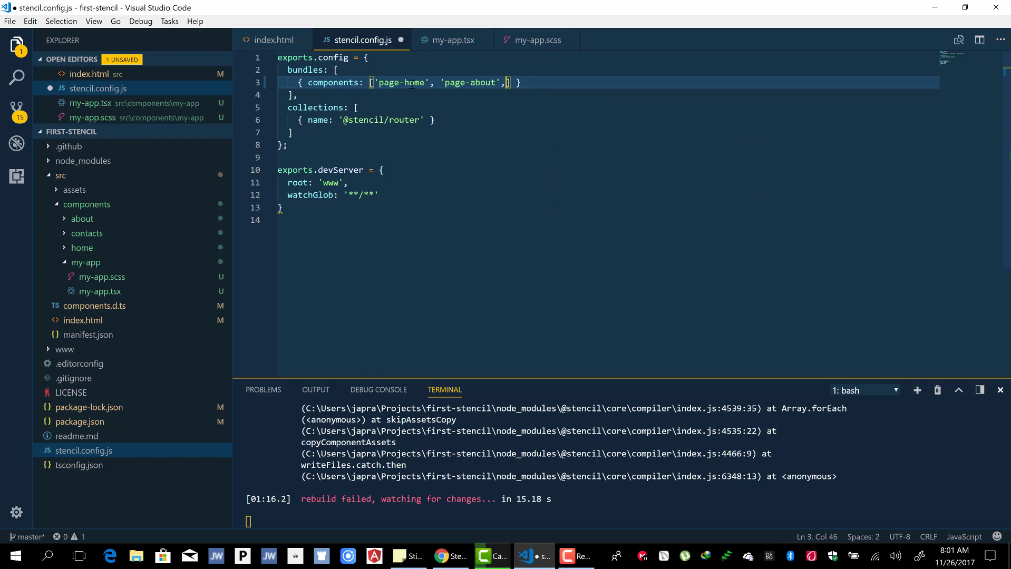
pyautogui.write("'pa'")
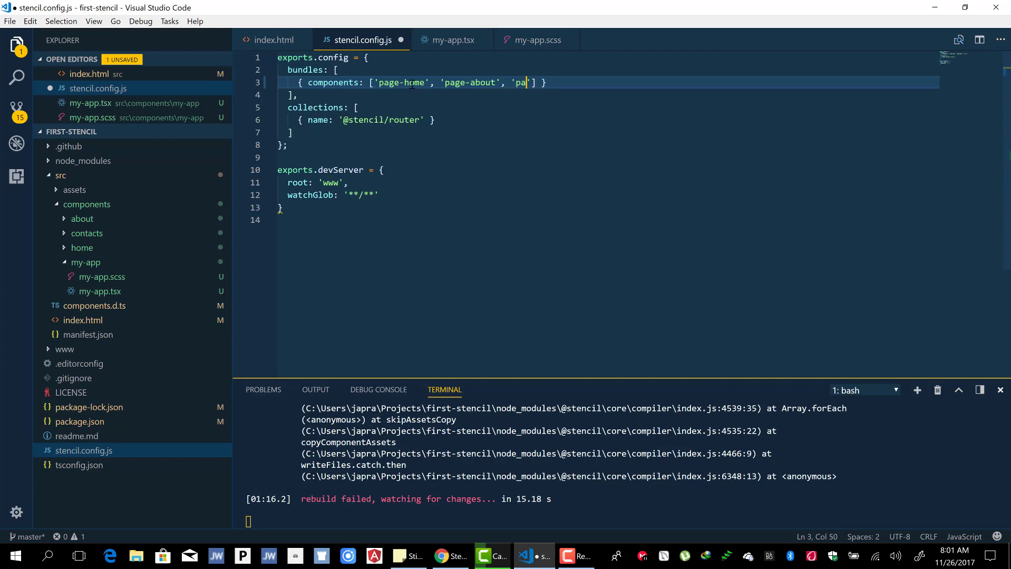
pyautogui.write('ge-cont')
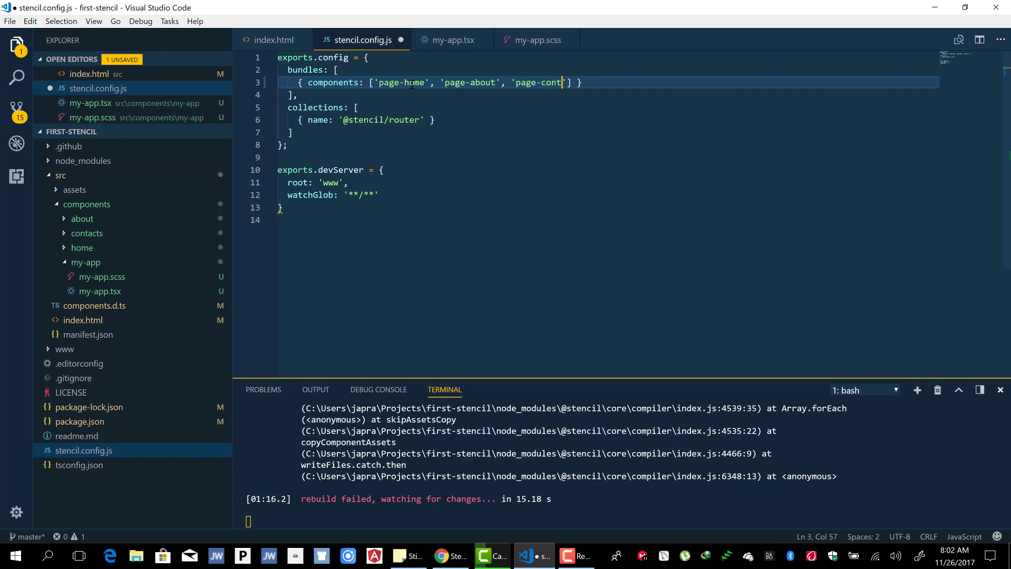
pyautogui.write('acts')
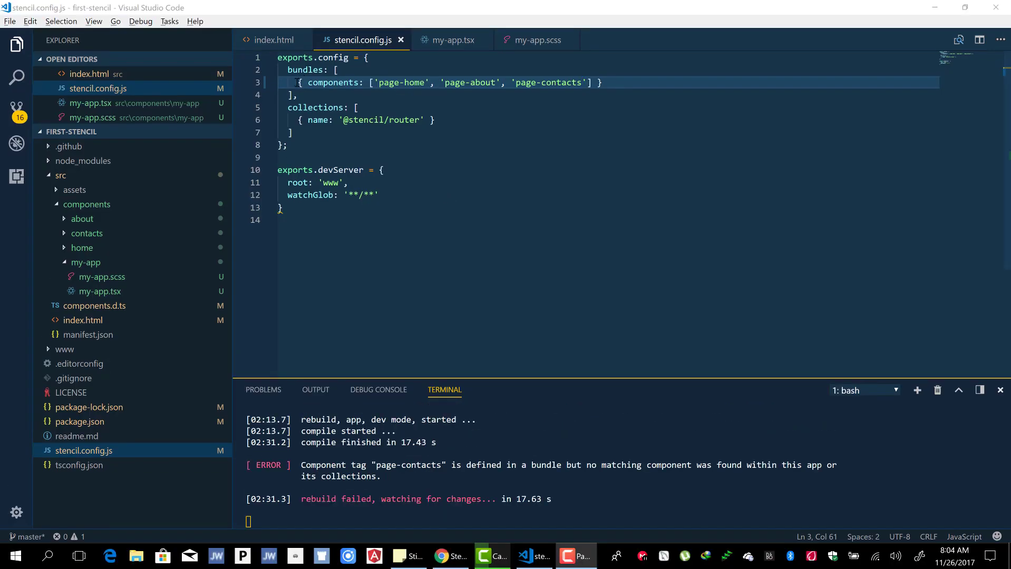
# - Insert a new bundle line { components: ['my-app'] } before the page components bundle
pyautogui.moveTo(297, 83); pyautogui.dragTo(603, 82)
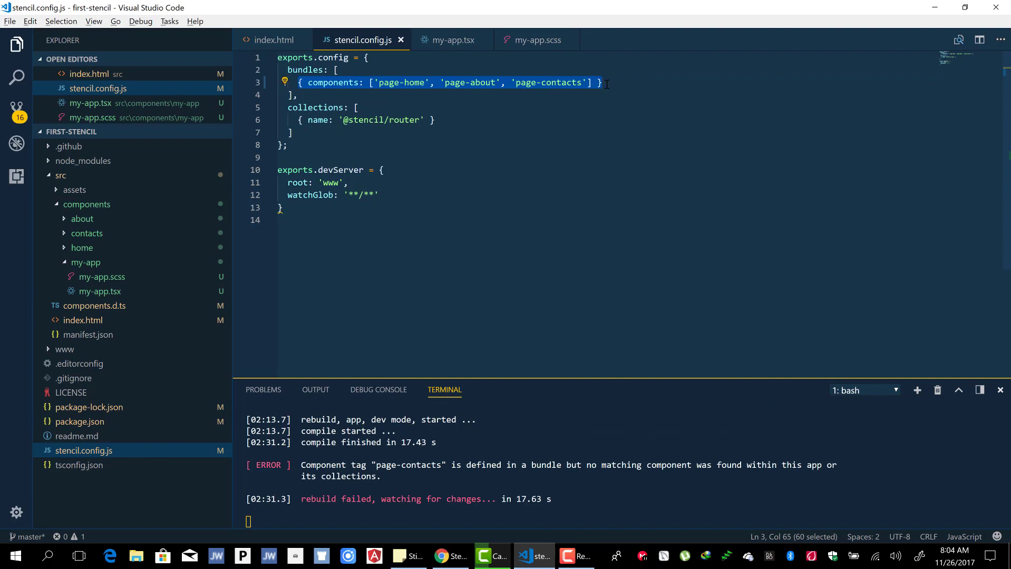
pyautogui.click(335, 69)
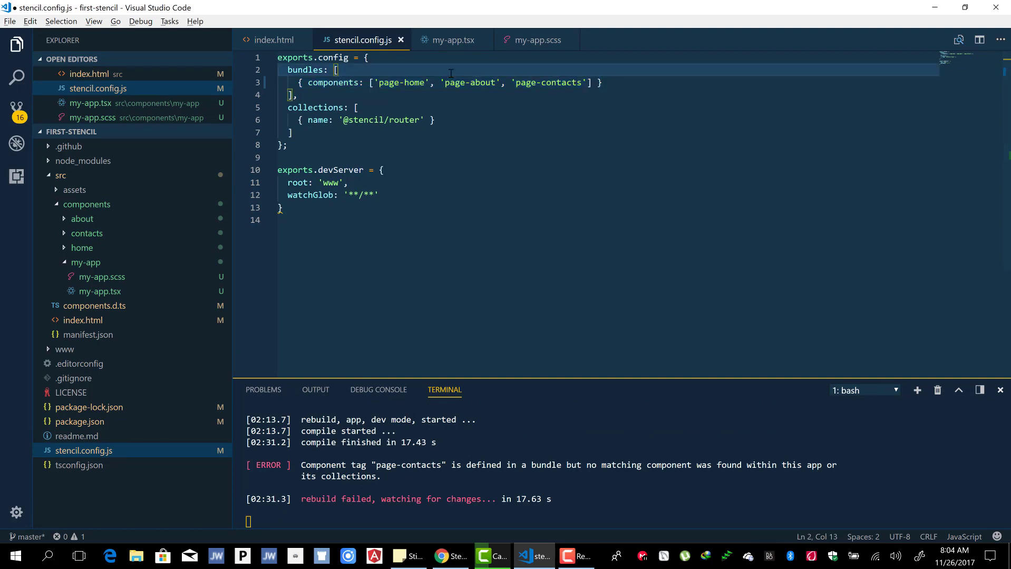
pyautogui.press('enter')
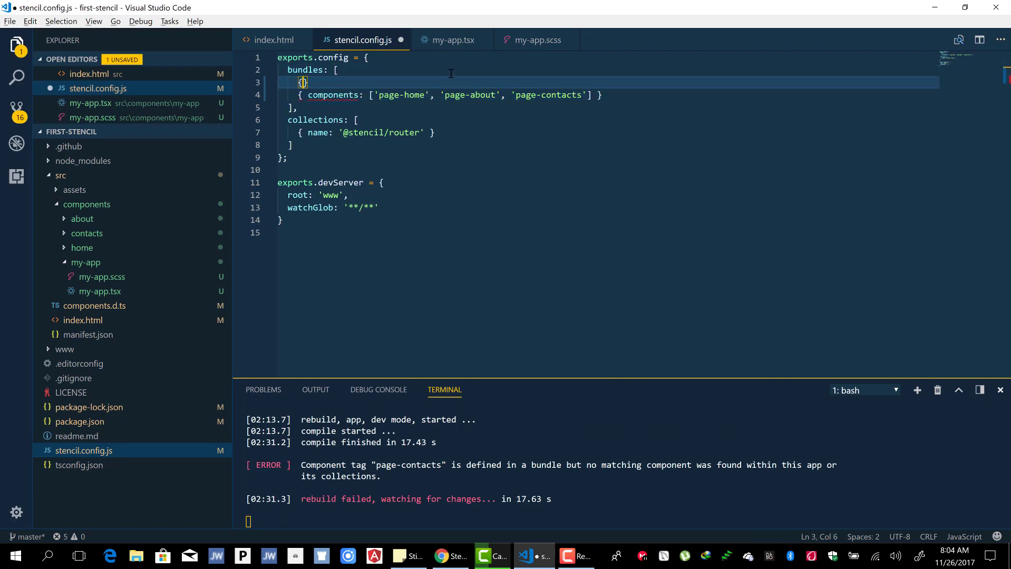
pyautogui.write('my')
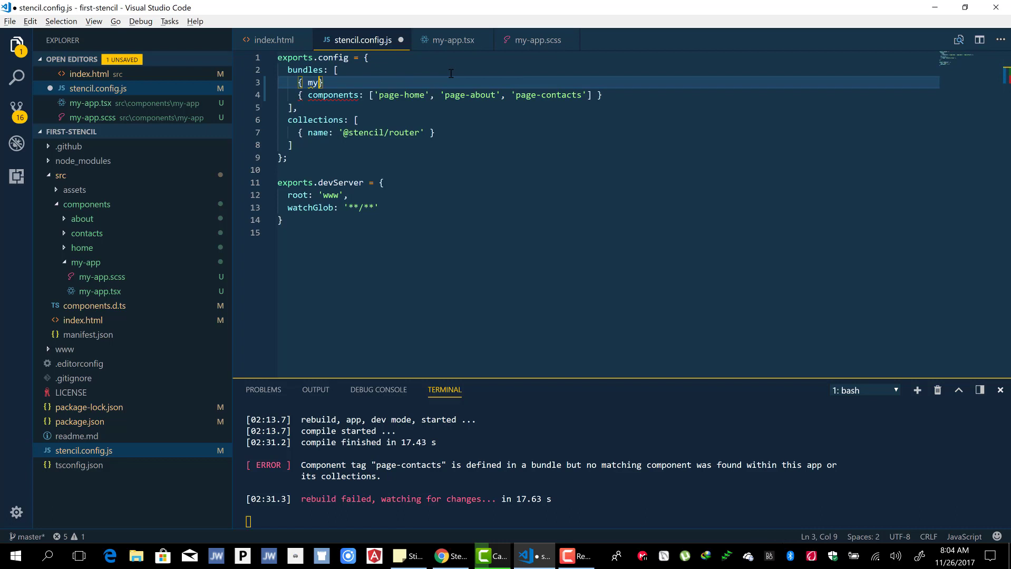
pyautogui.press('Backspace')
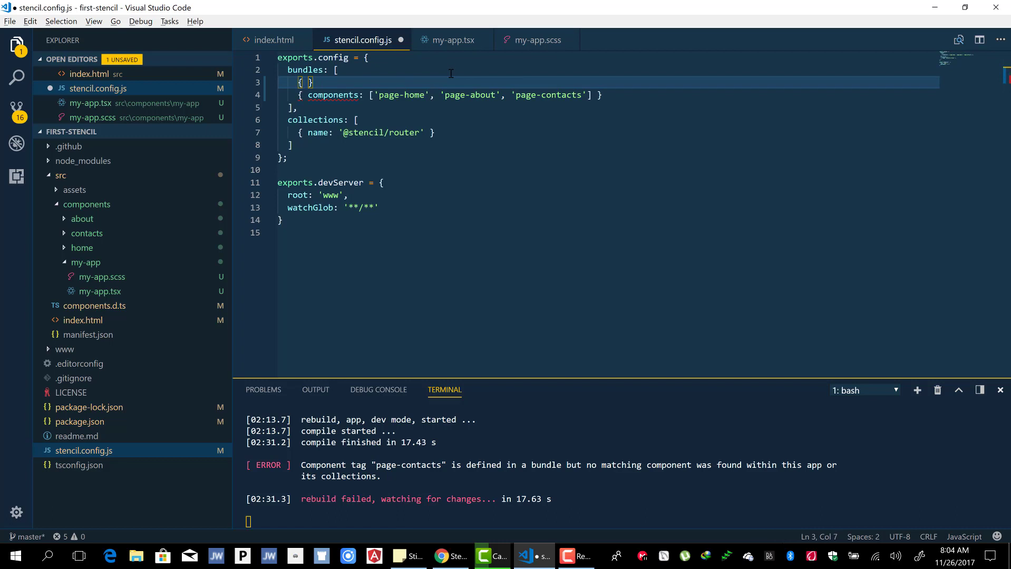
pyautogui.write('components: [')
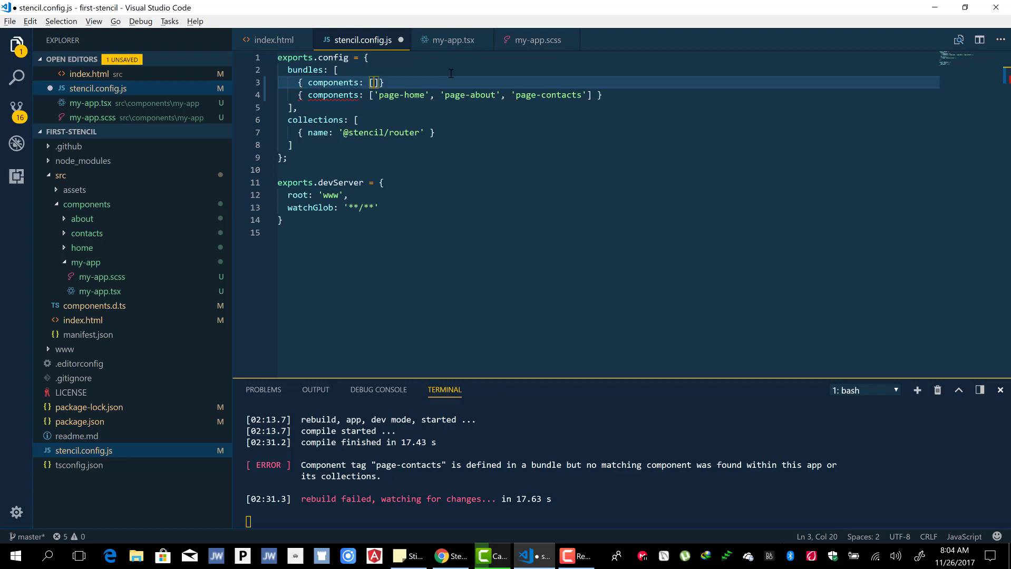
pyautogui.write('m')
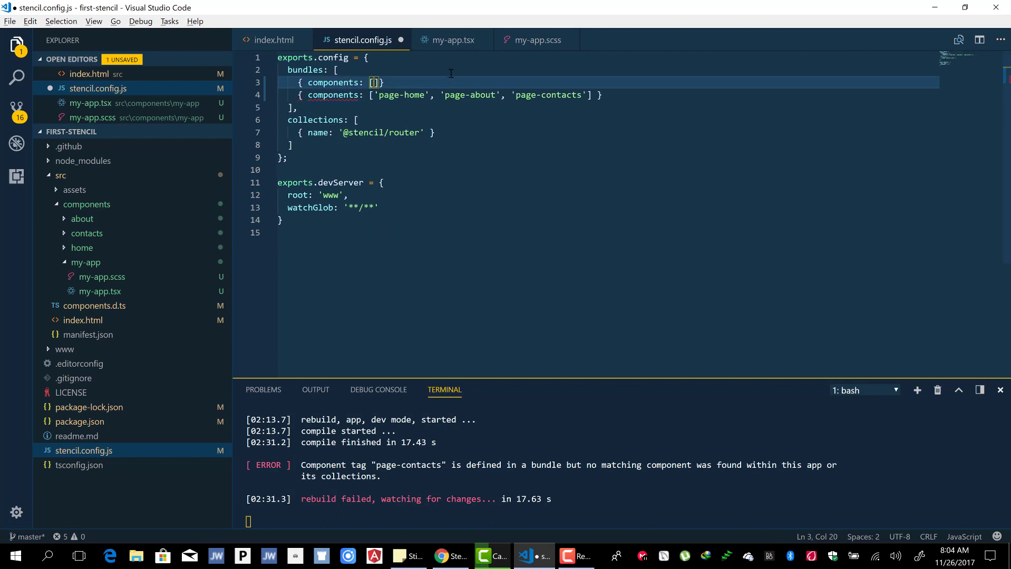
pyautogui.write("'my")
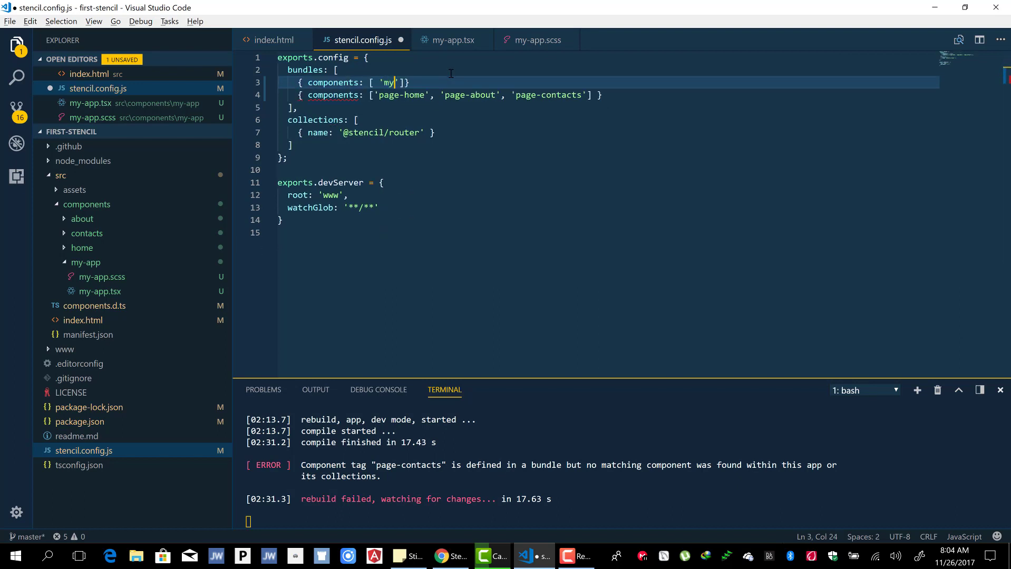
pyautogui.write('-app')
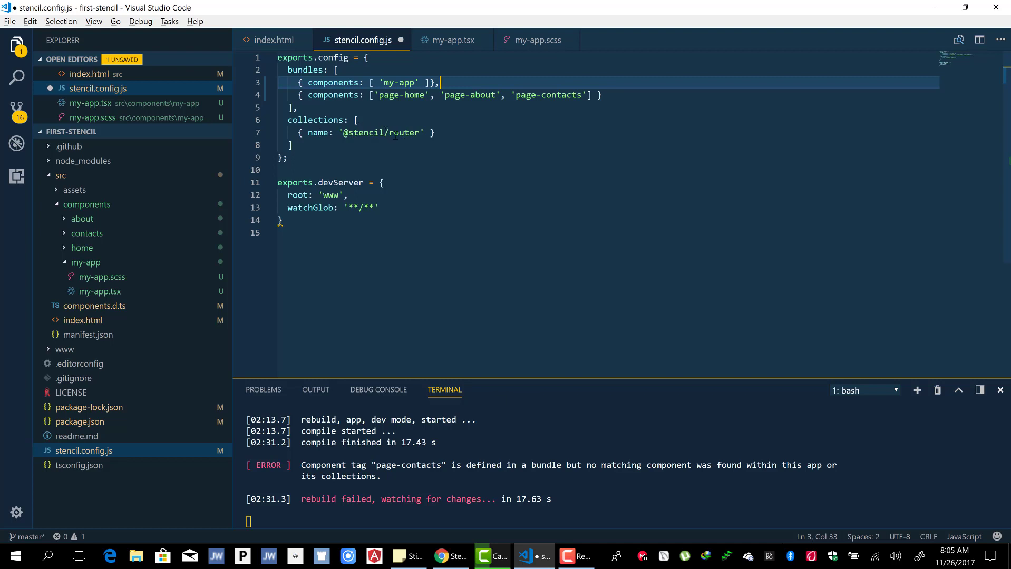
pyautogui.click(80, 422)
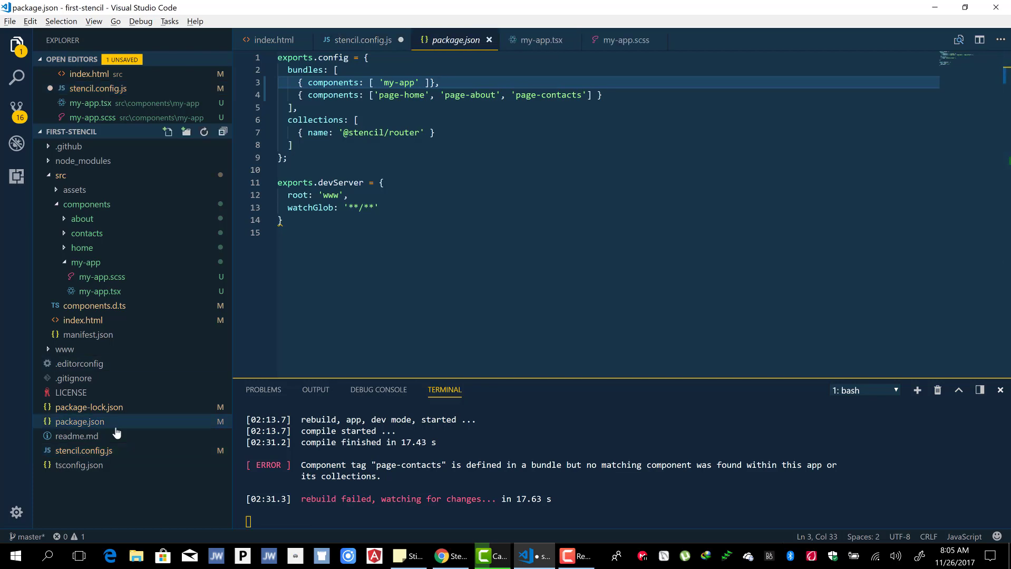
pyautogui.click(80, 422)
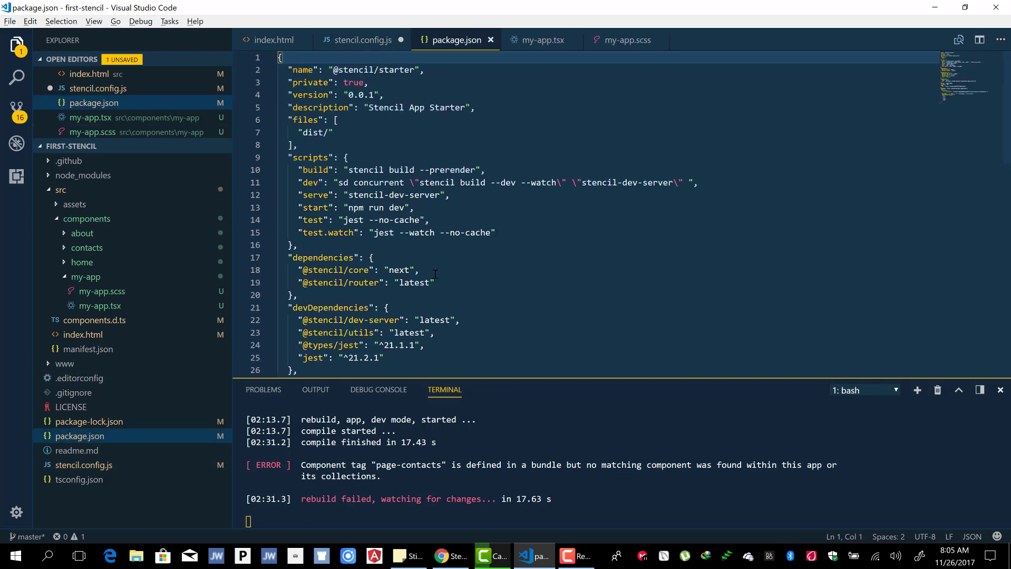
pyautogui.scroll(-3)
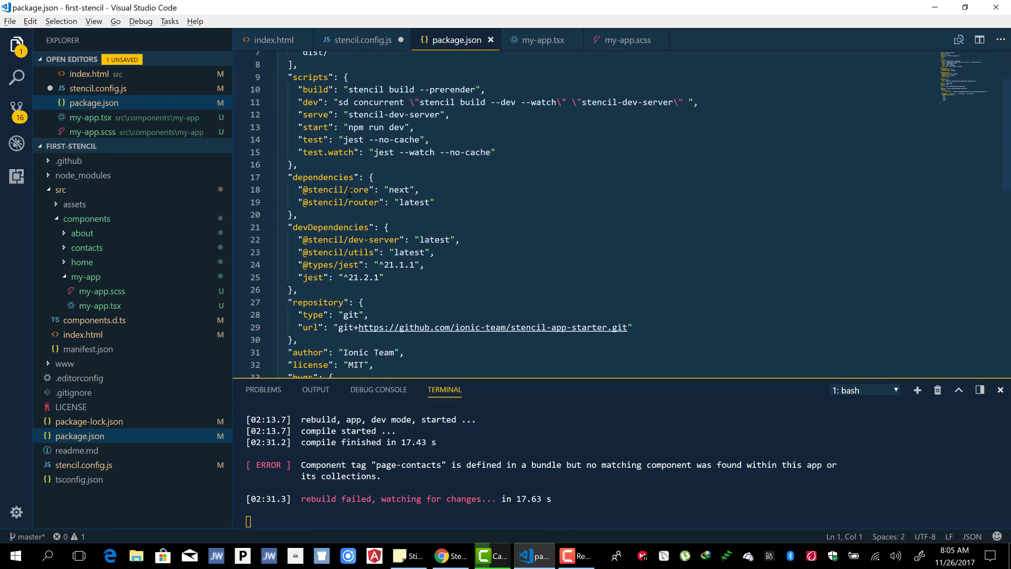
pyautogui.doubleClick(340, 202)
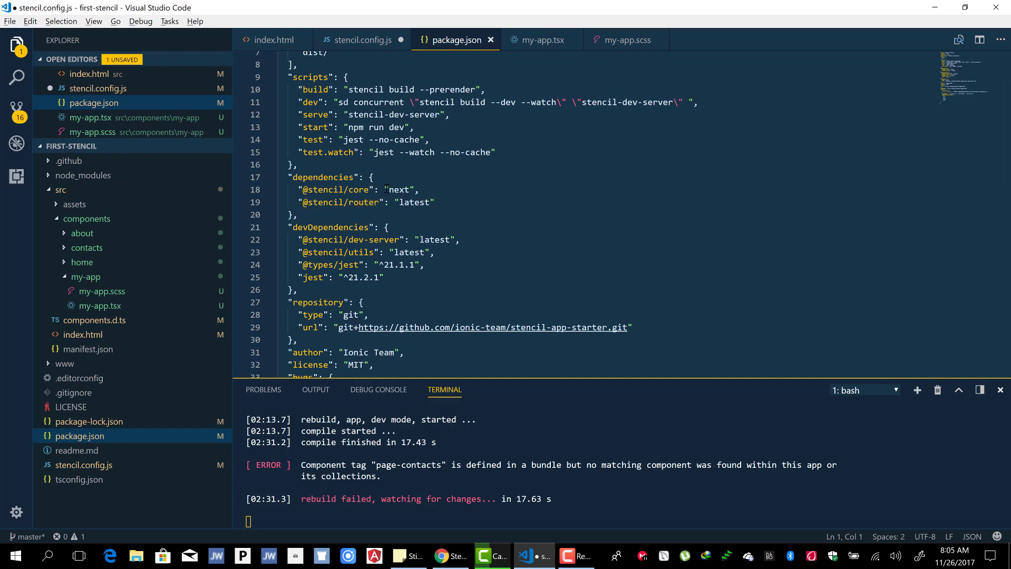
pyautogui.click(357, 39)
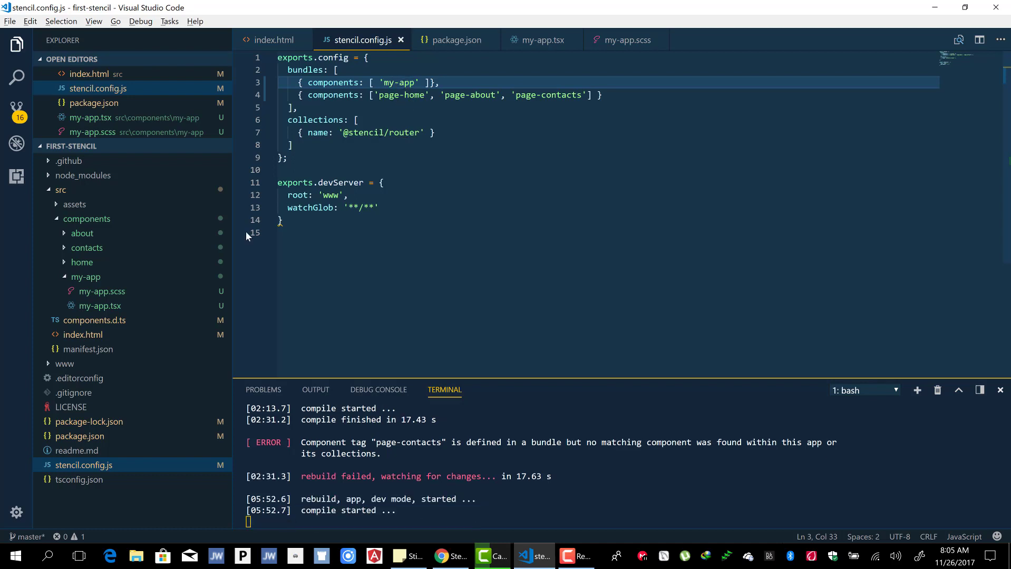
# - Add blank lines below the h1 in my-app.tsx, then open index.html
pyautogui.click(99, 305)
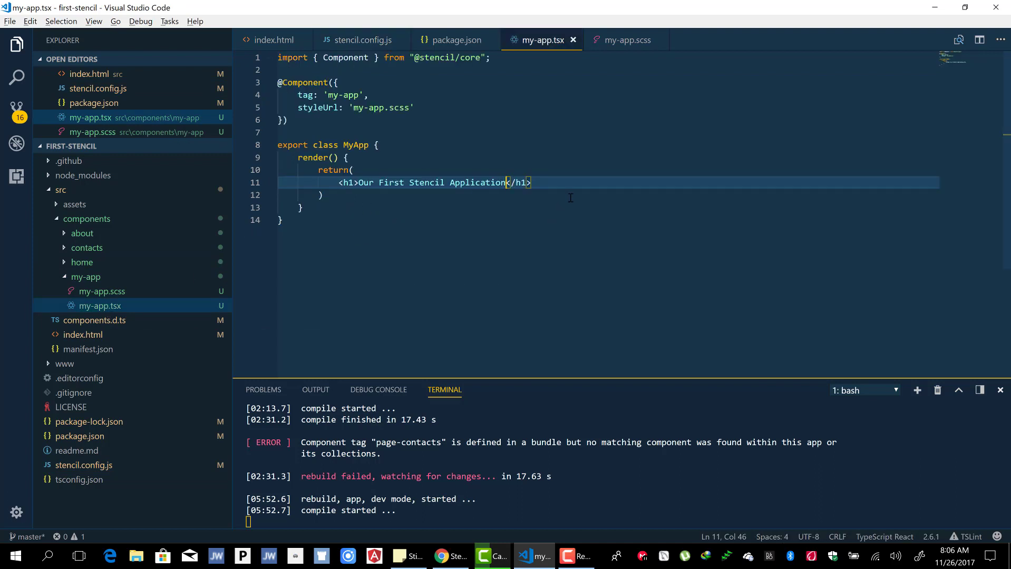
pyautogui.press('Enter')
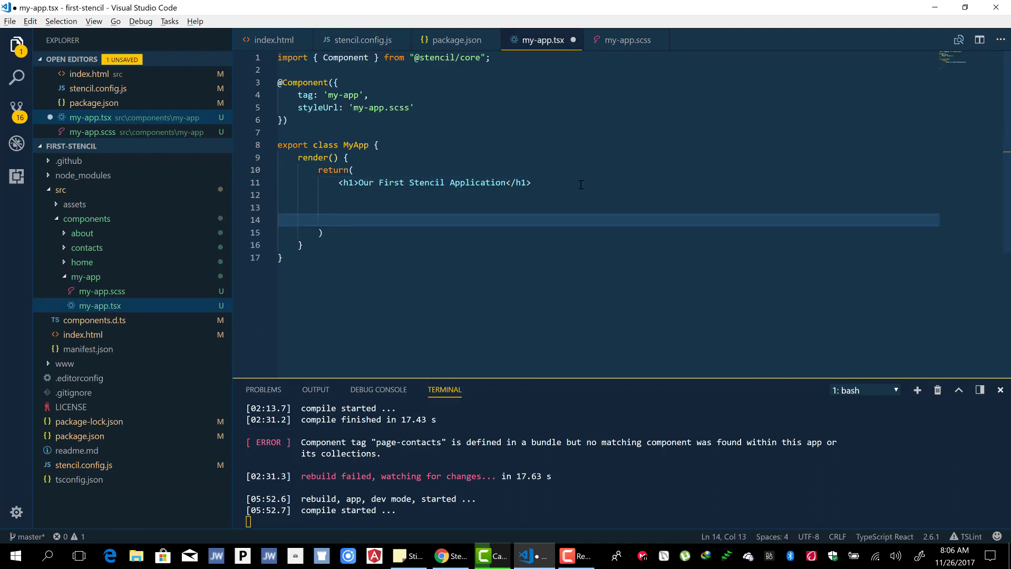
pyautogui.moveTo(417, 149)
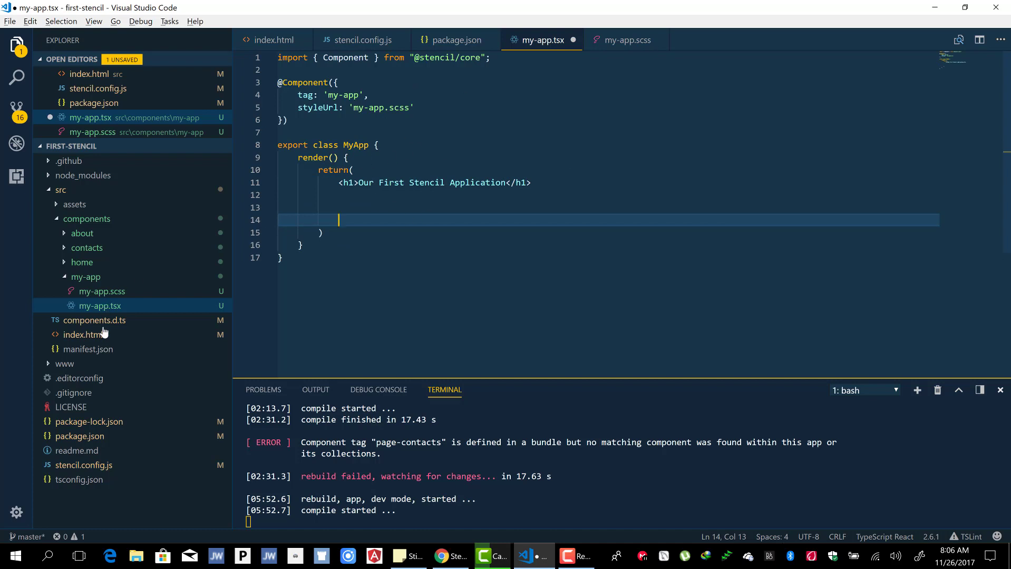
pyautogui.click(90, 335)
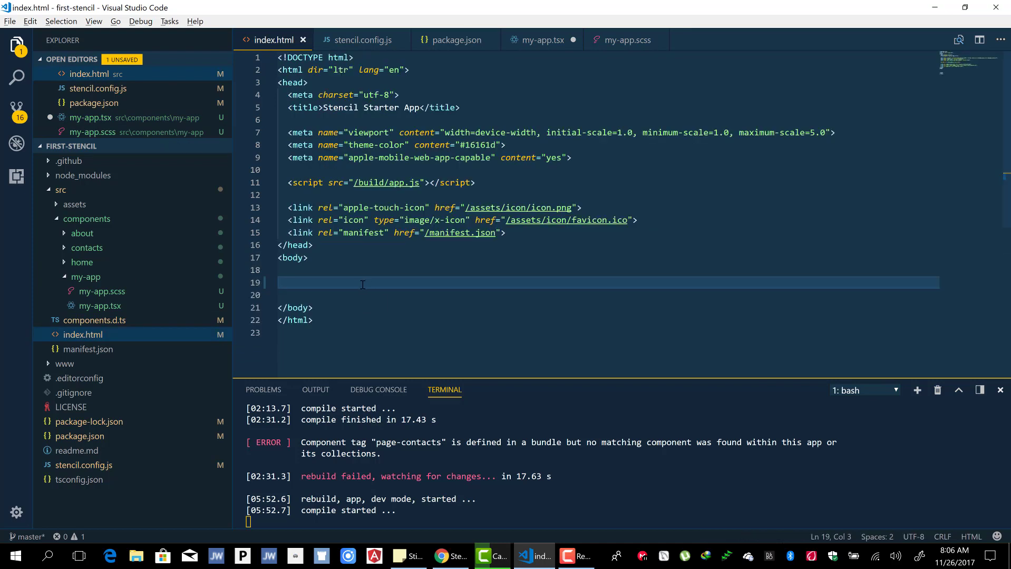
# - Put <my-app></my-app> inside index.html's body and save the page
pyautogui.write('<')
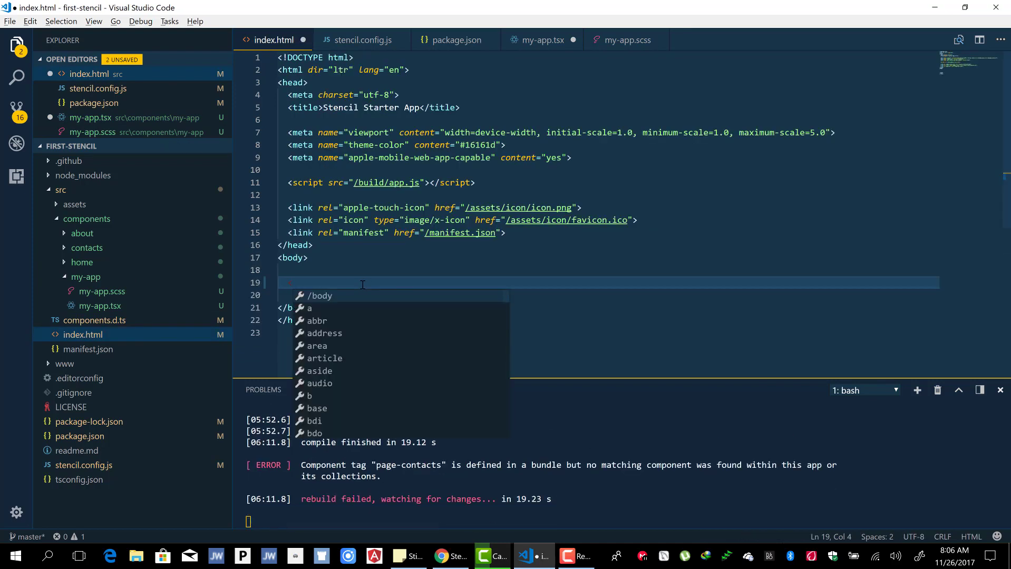
pyautogui.write('<my-ap')
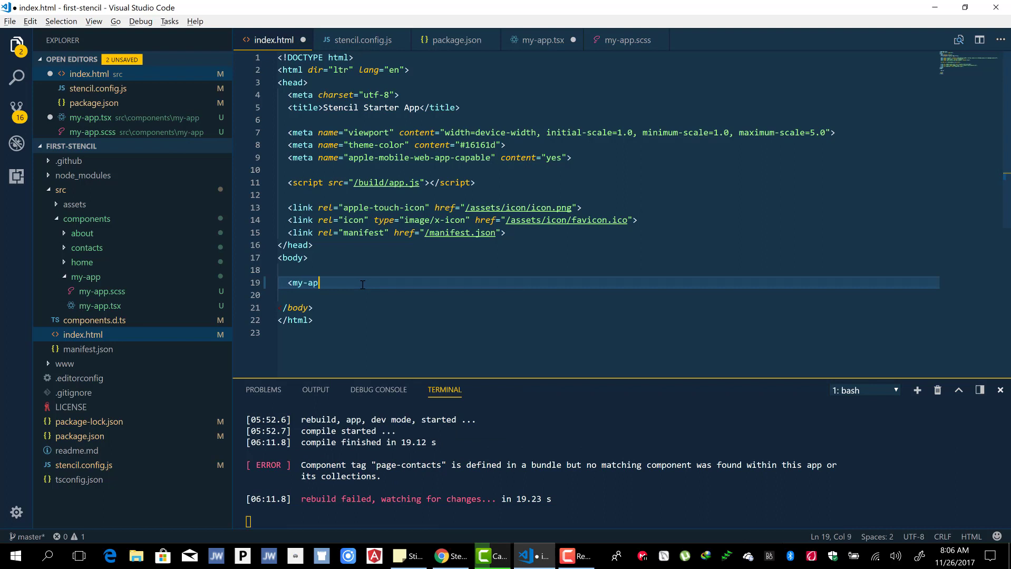
pyautogui.write('></my-app>')
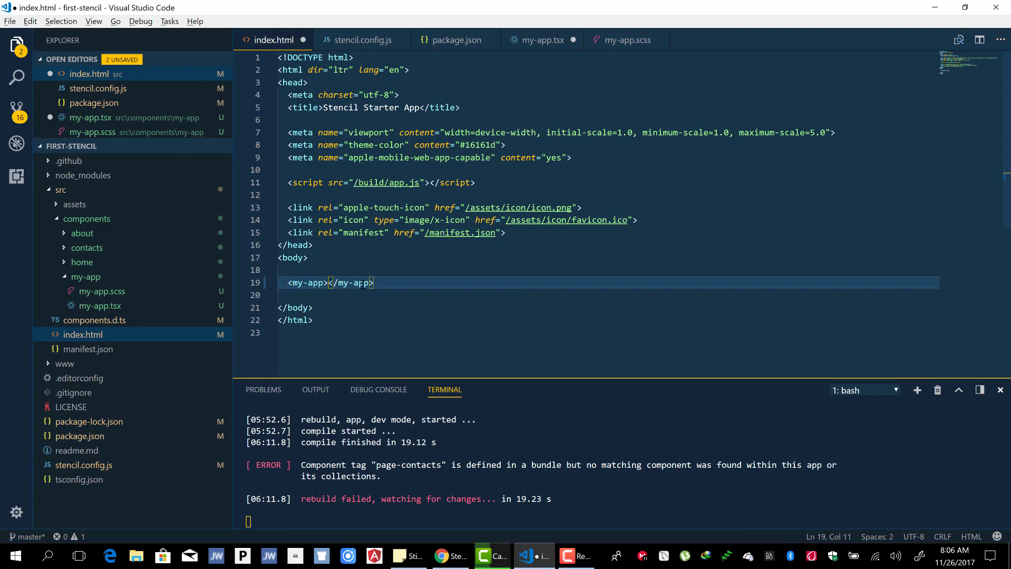
pyautogui.press('ctrl+s')
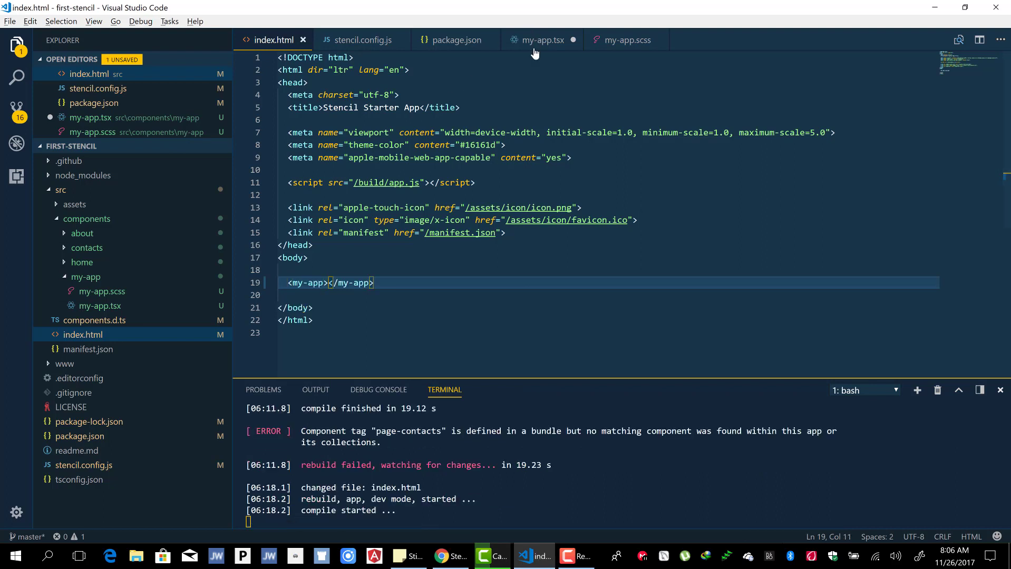
pyautogui.click(541, 40)
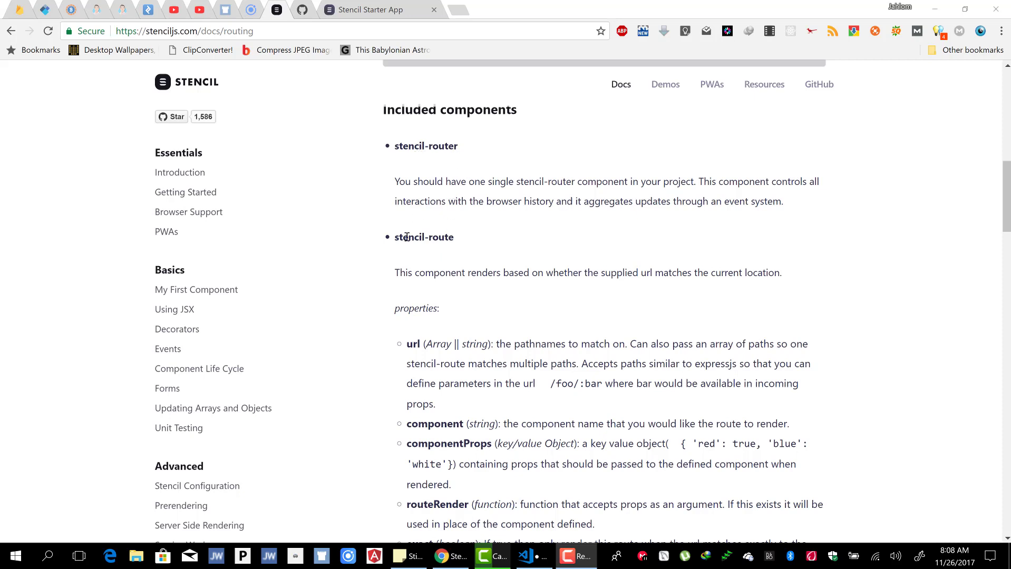
pyautogui.moveTo(467, 237)
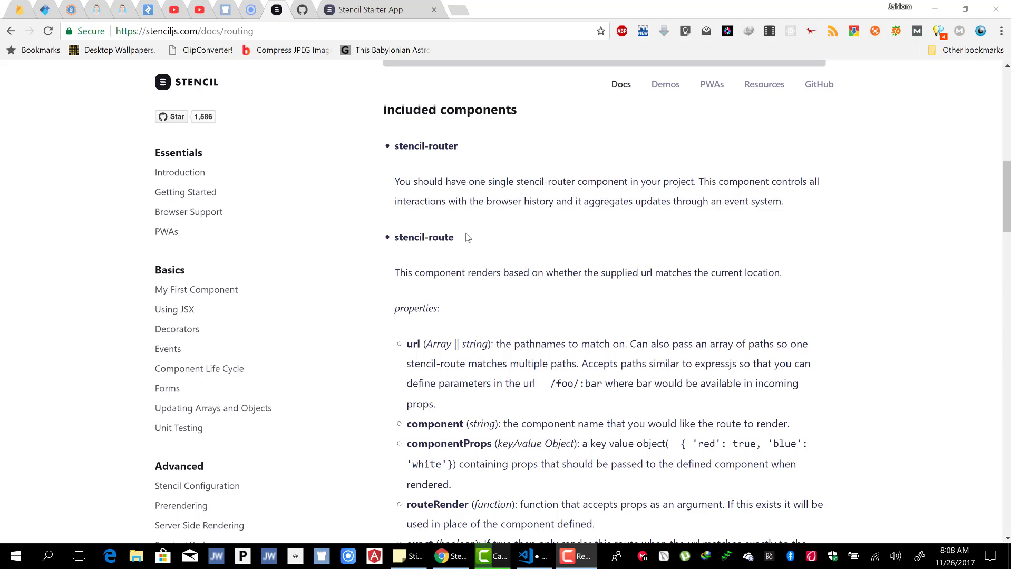
# - Read the stencil-router and stencil-route descriptions in the routing docs, then return to VS Code
pyautogui.scroll(-3)
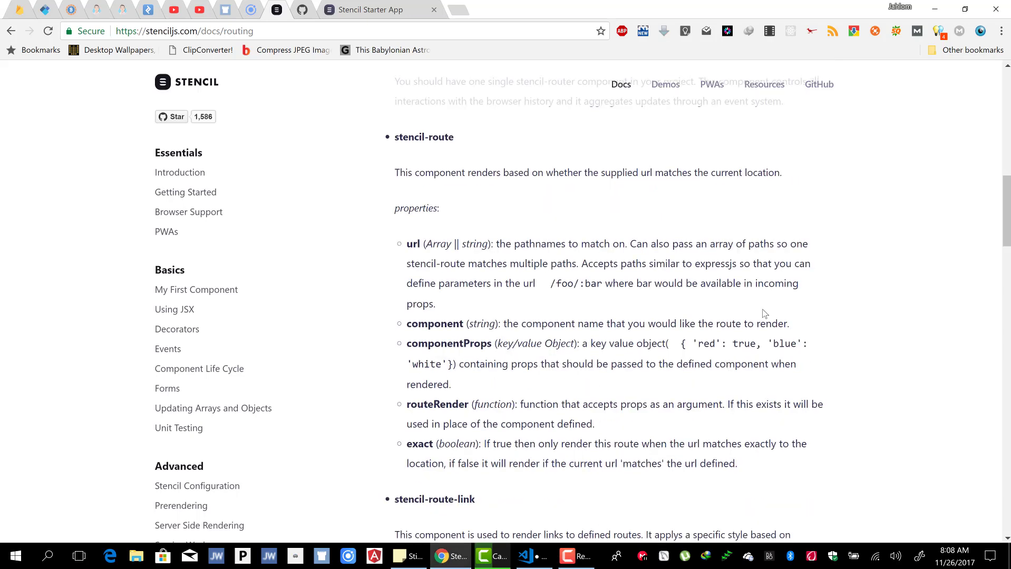
pyautogui.scroll(-3)
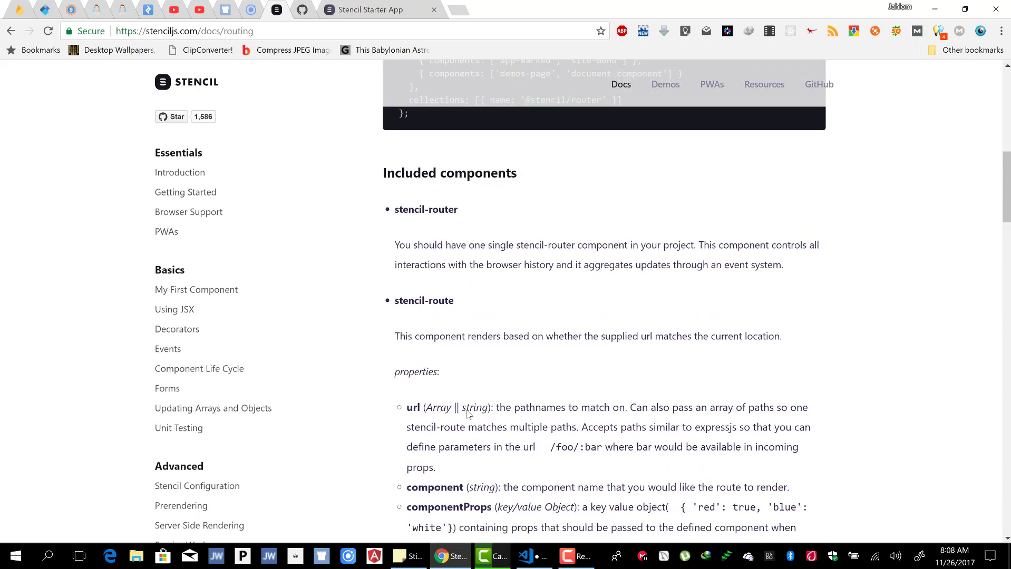
pyautogui.scroll(-3)
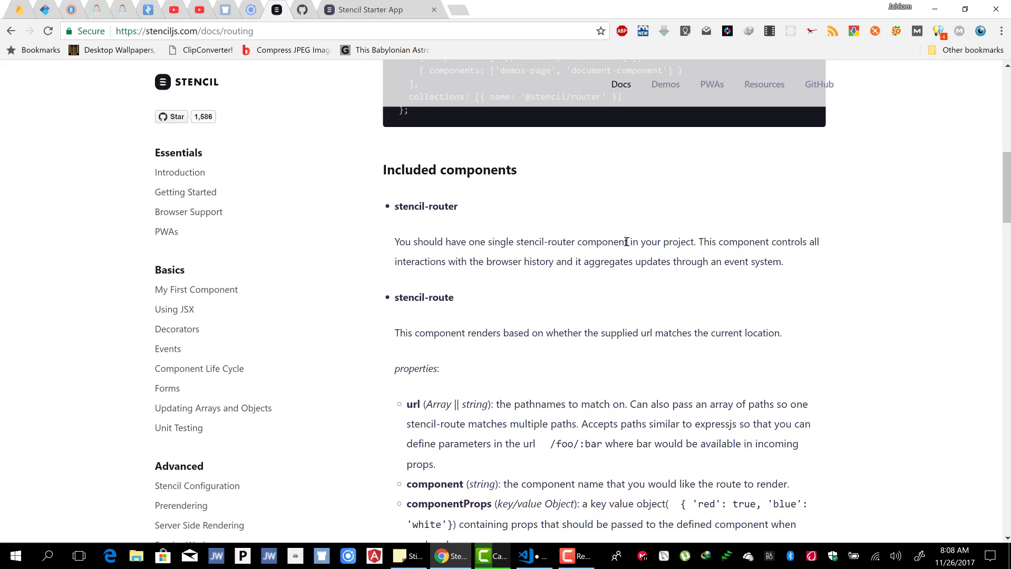
pyautogui.moveTo(784, 245)
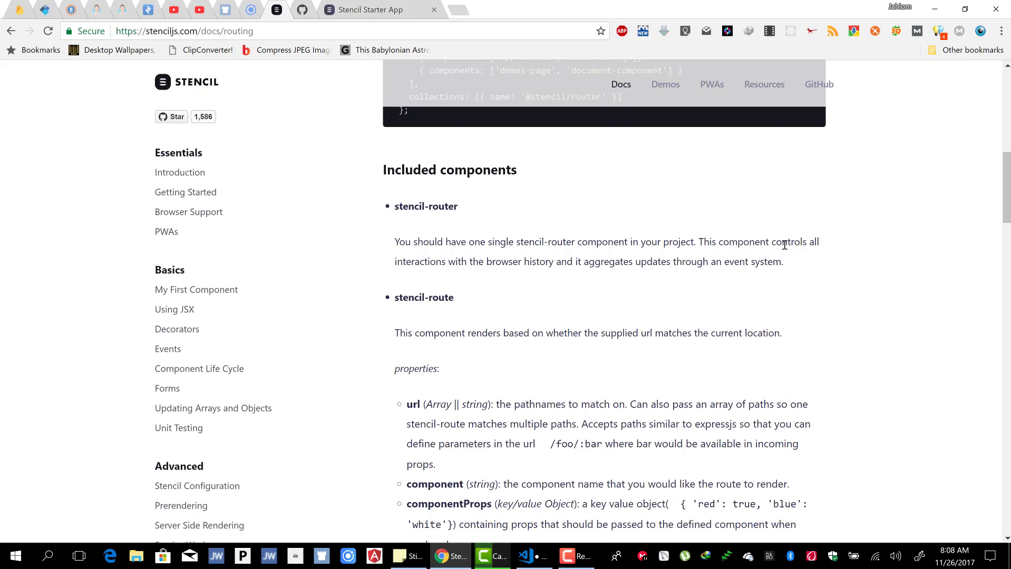
pyautogui.moveTo(530, 262)
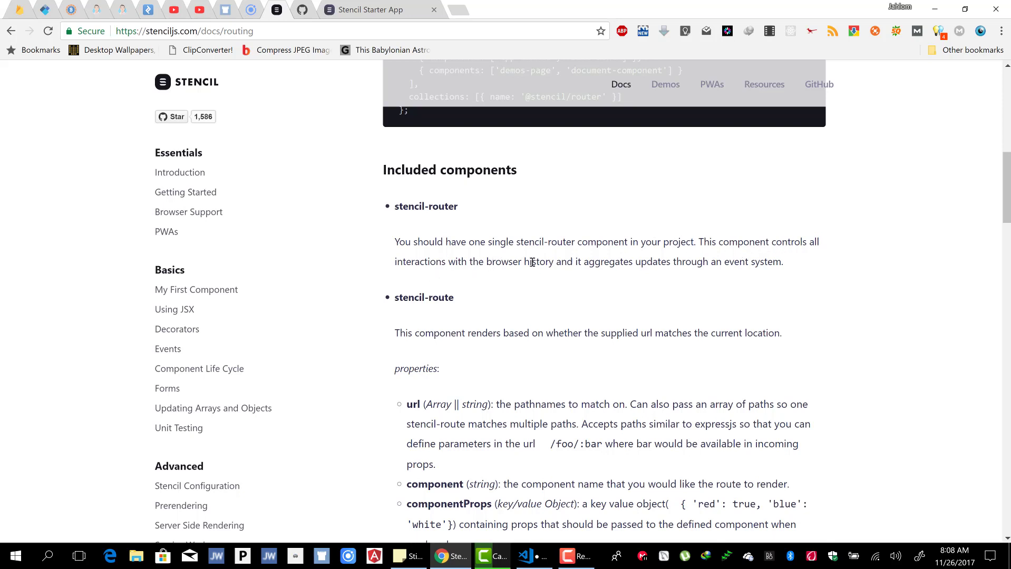
pyautogui.moveTo(643, 263)
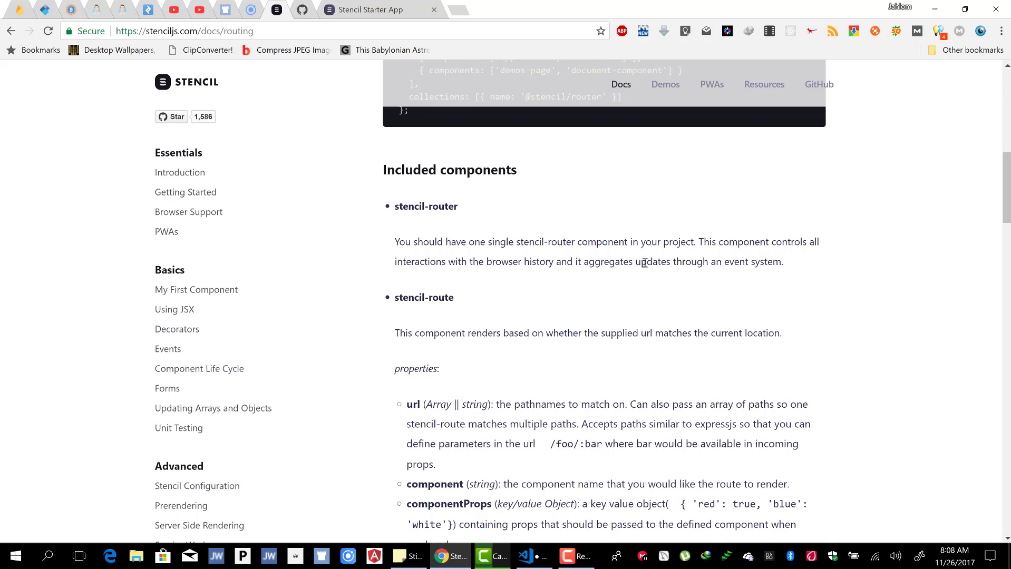
pyautogui.moveTo(751, 264)
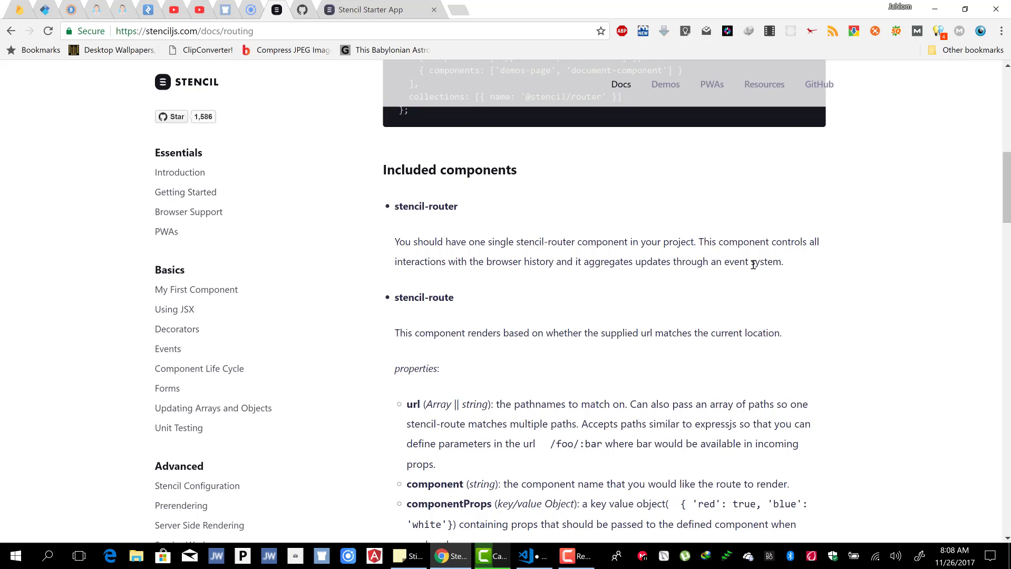
pyautogui.moveTo(465, 206)
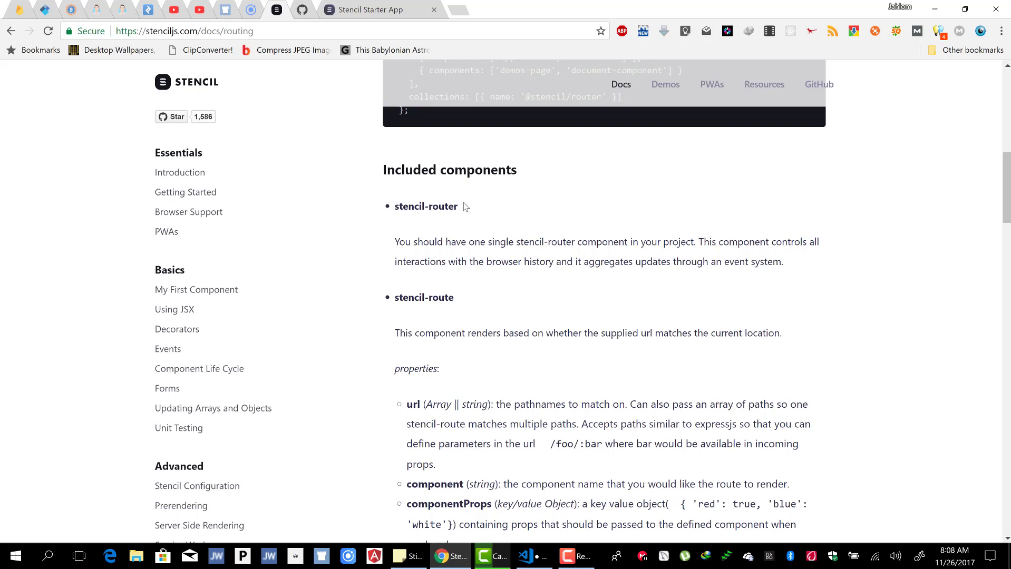
pyautogui.moveTo(458, 208)
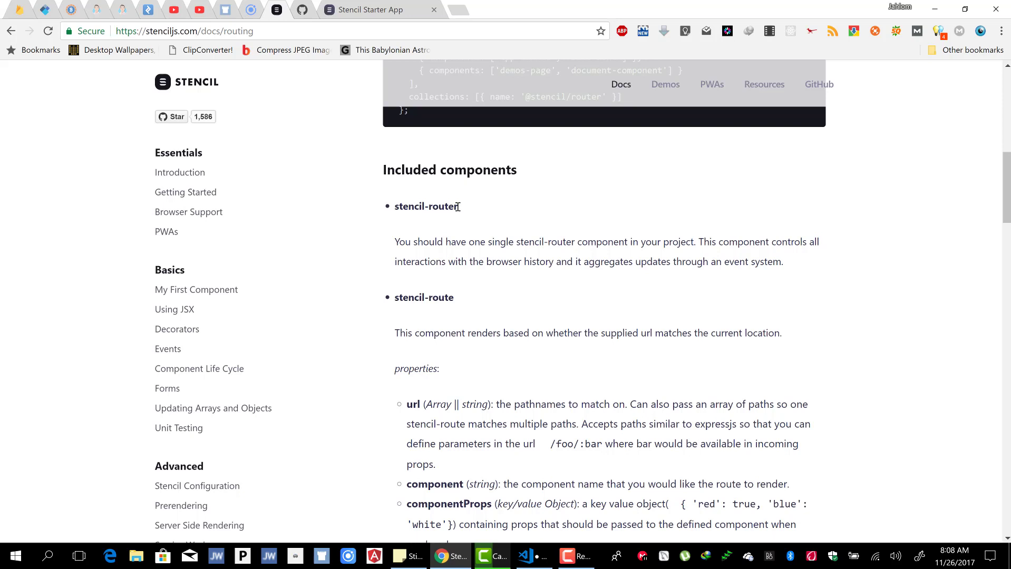
pyautogui.moveTo(413, 297)
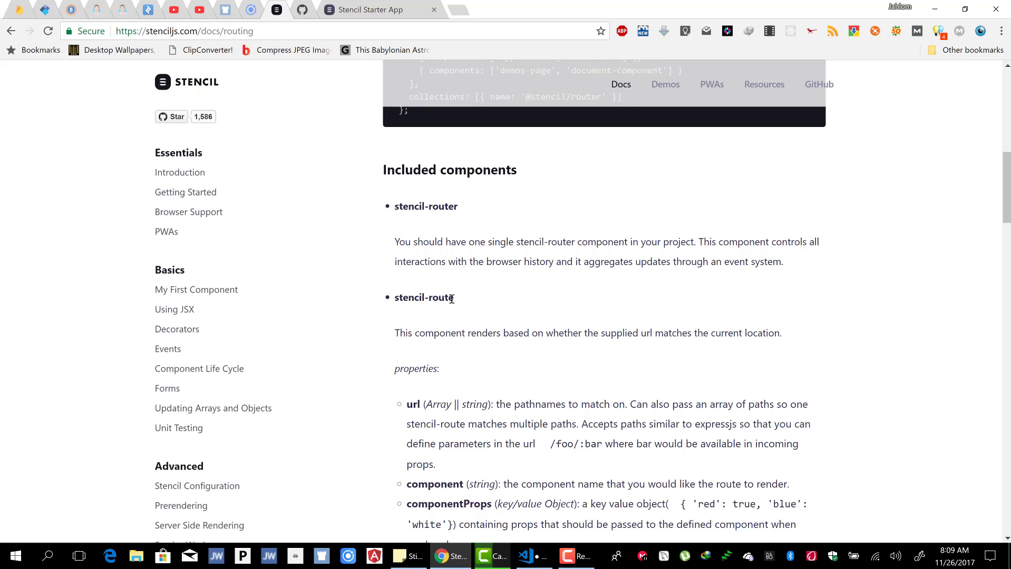
pyautogui.moveTo(471, 311)
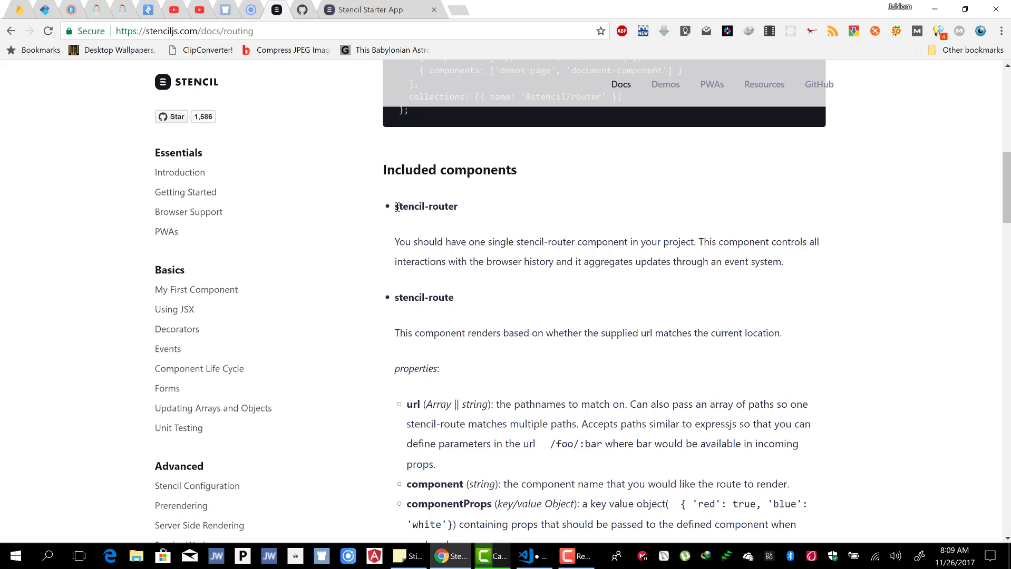
pyautogui.doubleClick(426, 206)
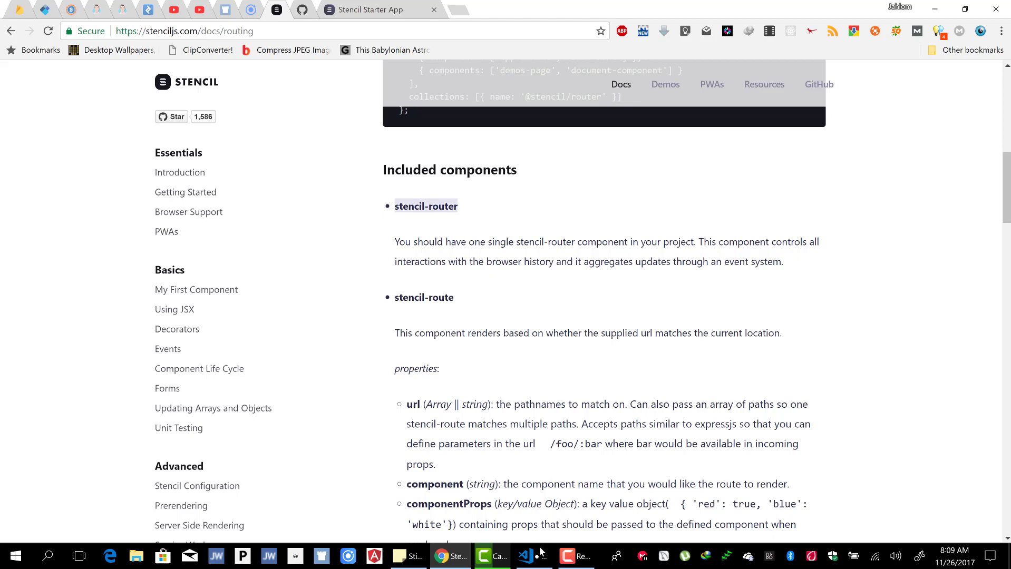
pyautogui.click(528, 556)
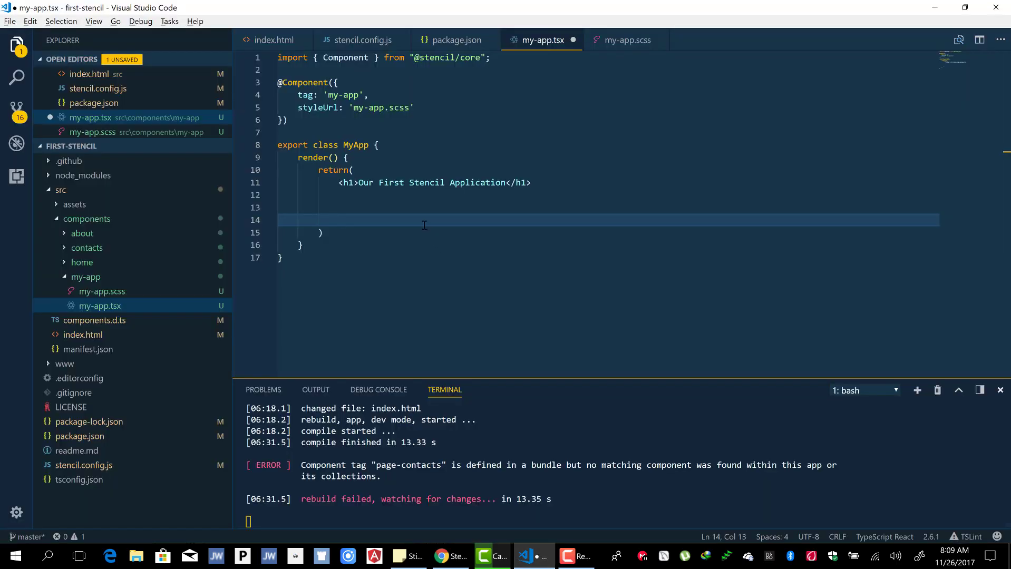
# - Add <stencil-router></stencil-router> below the heading and begin typing its id="main-route" attribute
pyautogui.write('<stencil-router')
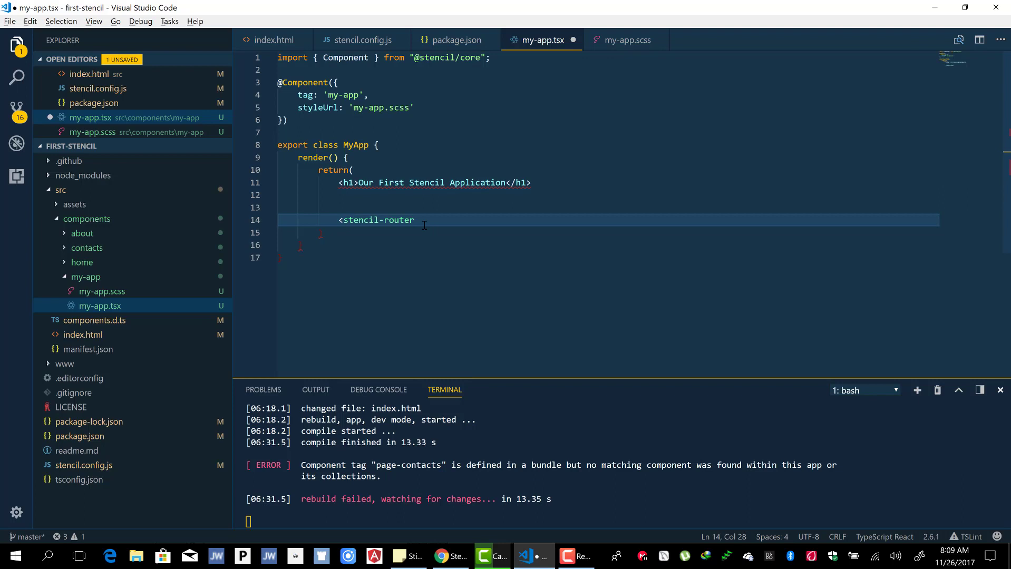
pyautogui.write('>')
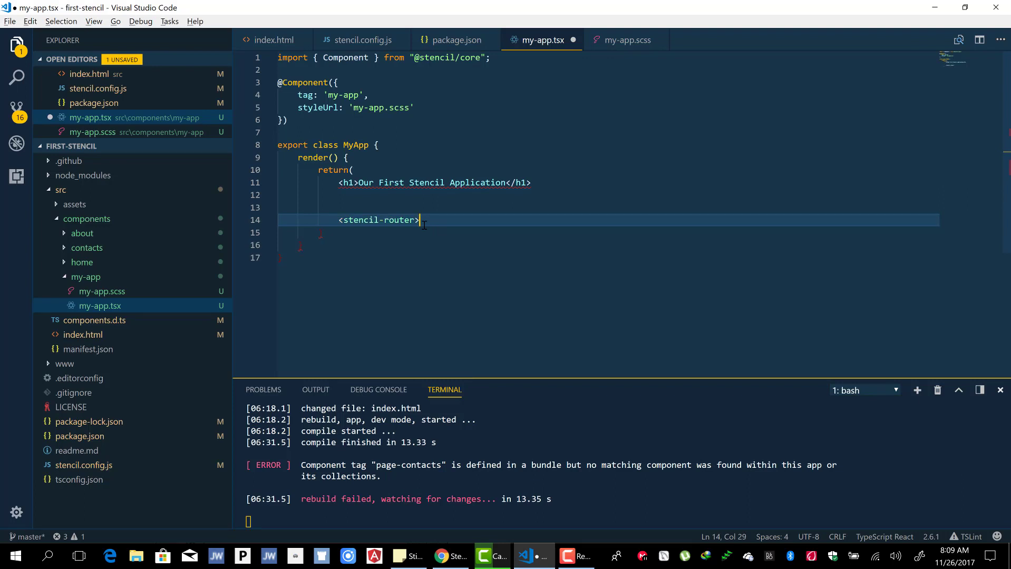
pyautogui.write('</')
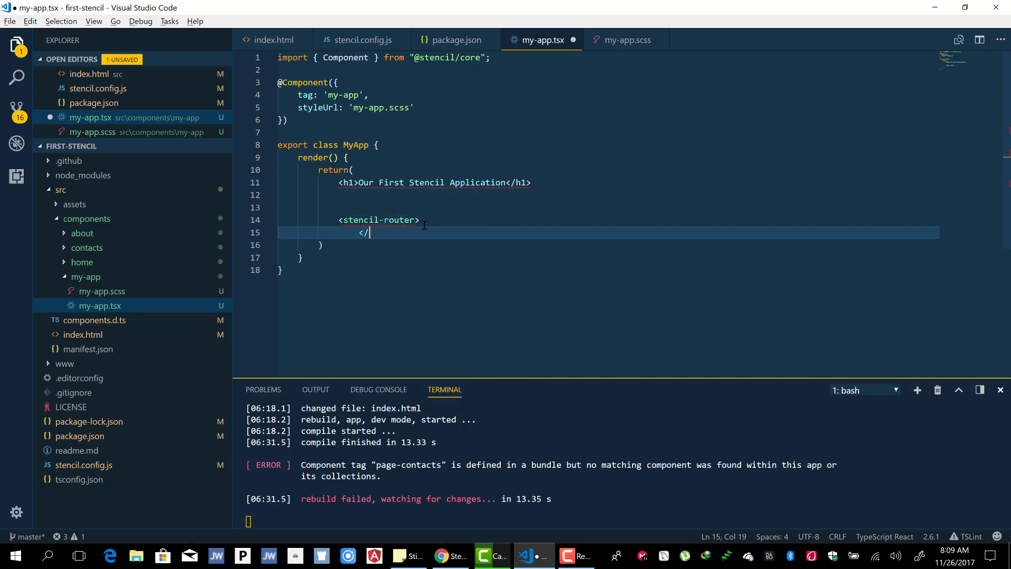
pyautogui.write('stencil-router>')
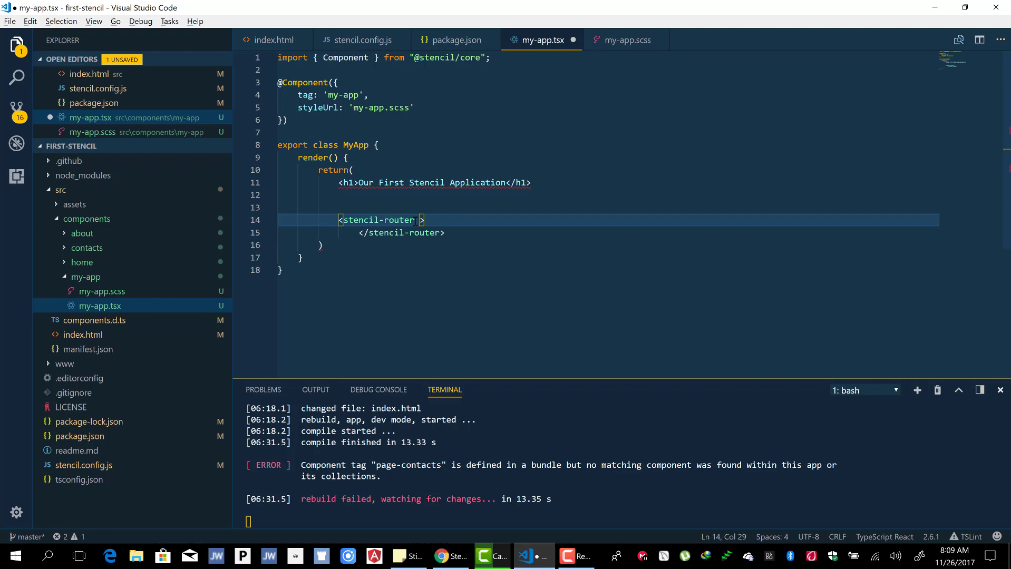
pyautogui.write('i')
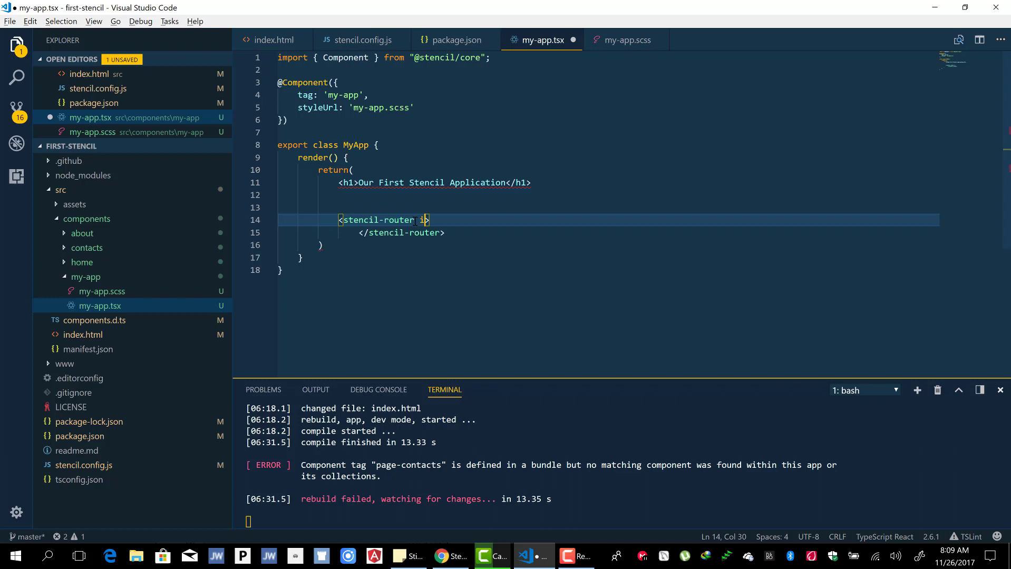
pyautogui.write('d="')
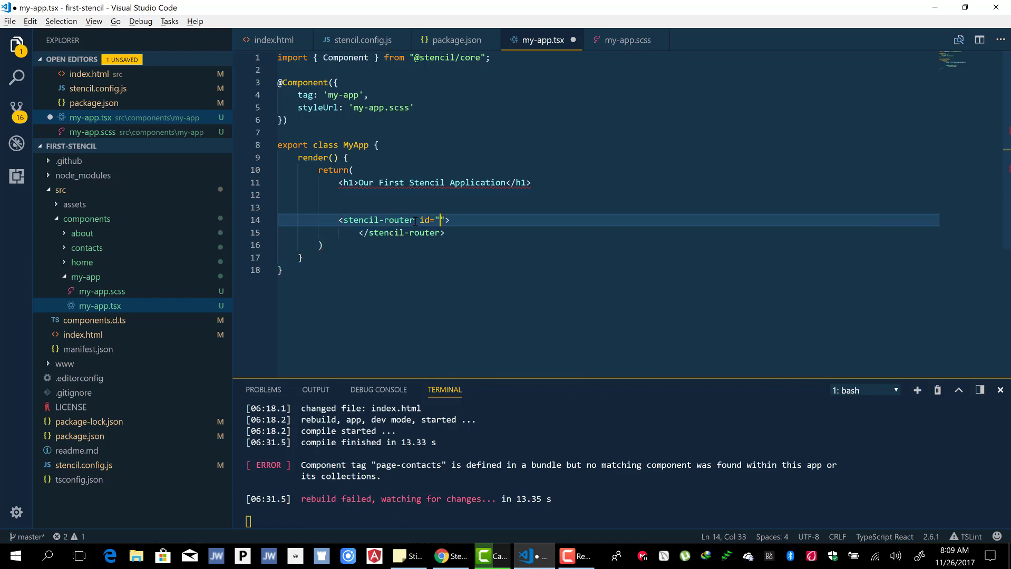
pyautogui.write('main-rou')
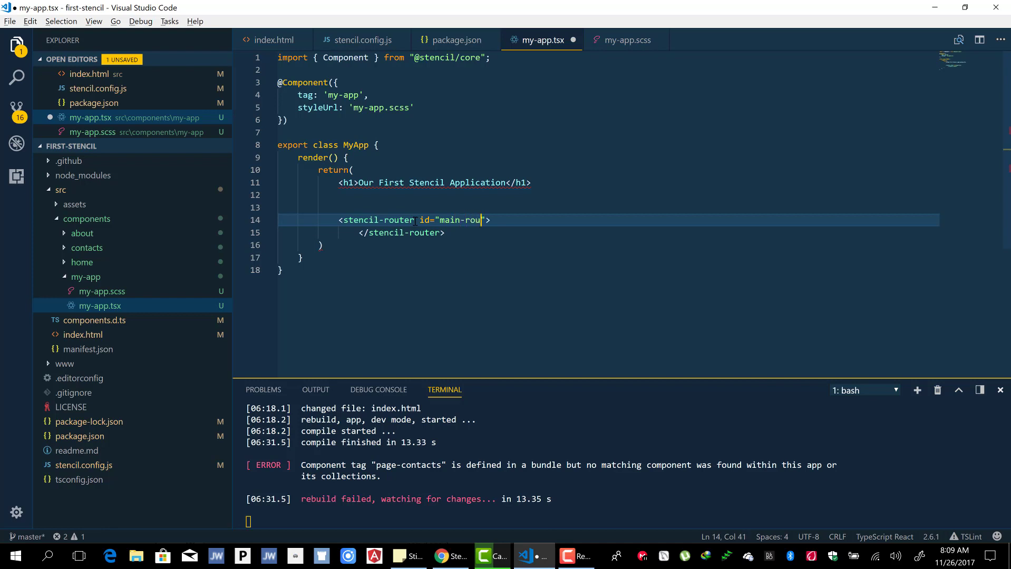
pyautogui.write('te')
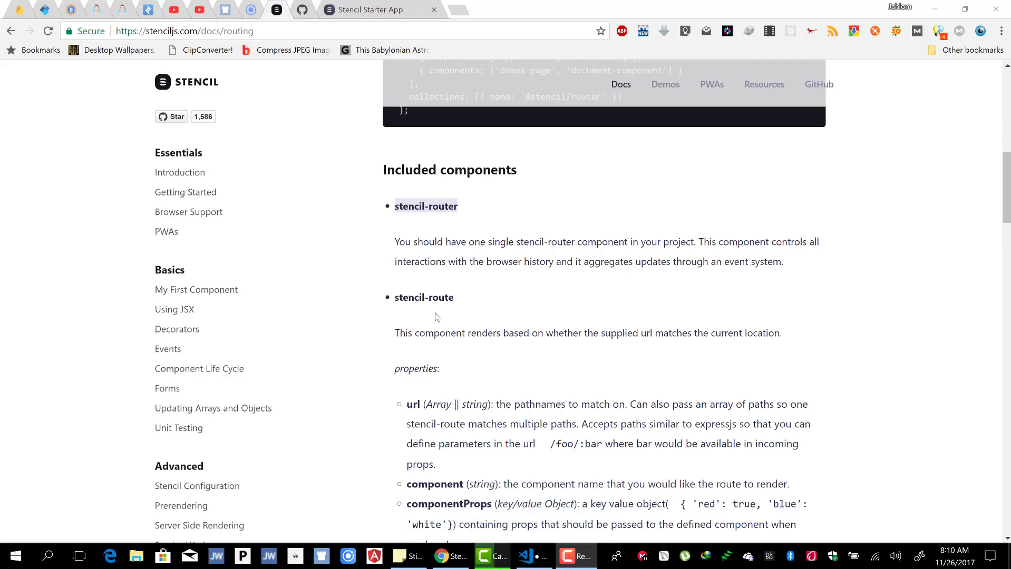
pyautogui.moveTo(418, 417)
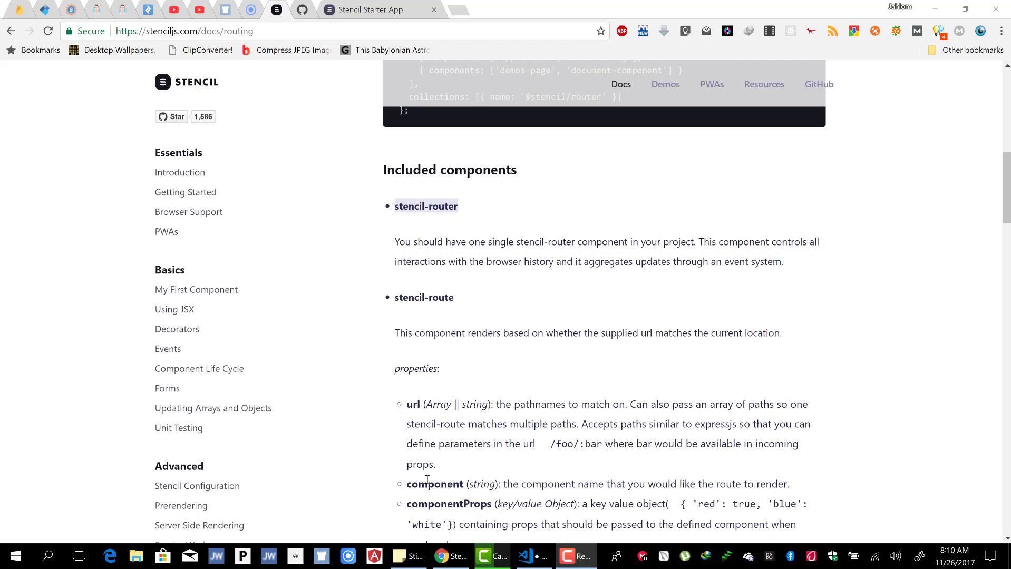
pyautogui.moveTo(452, 484)
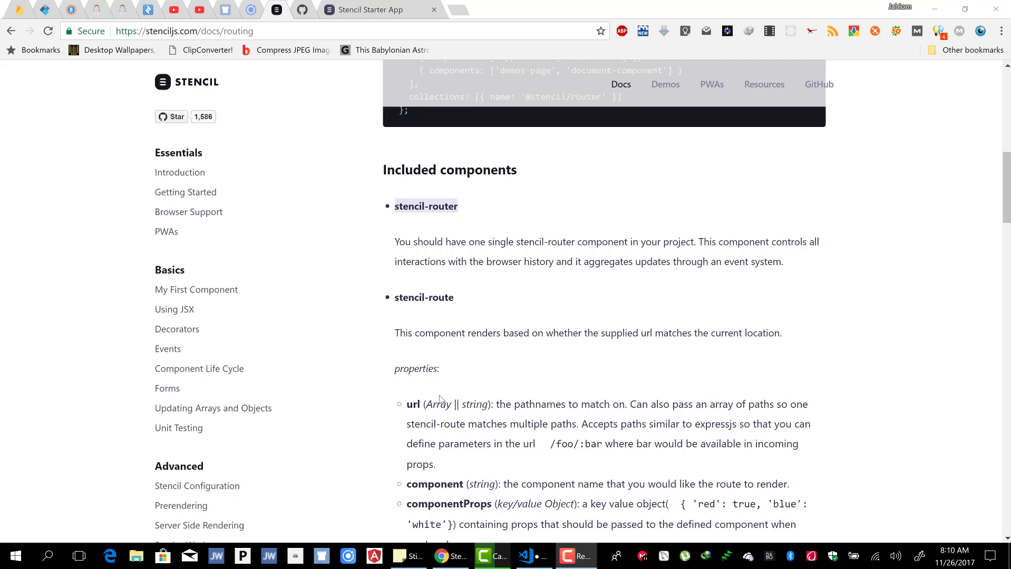
pyautogui.moveTo(444, 400)
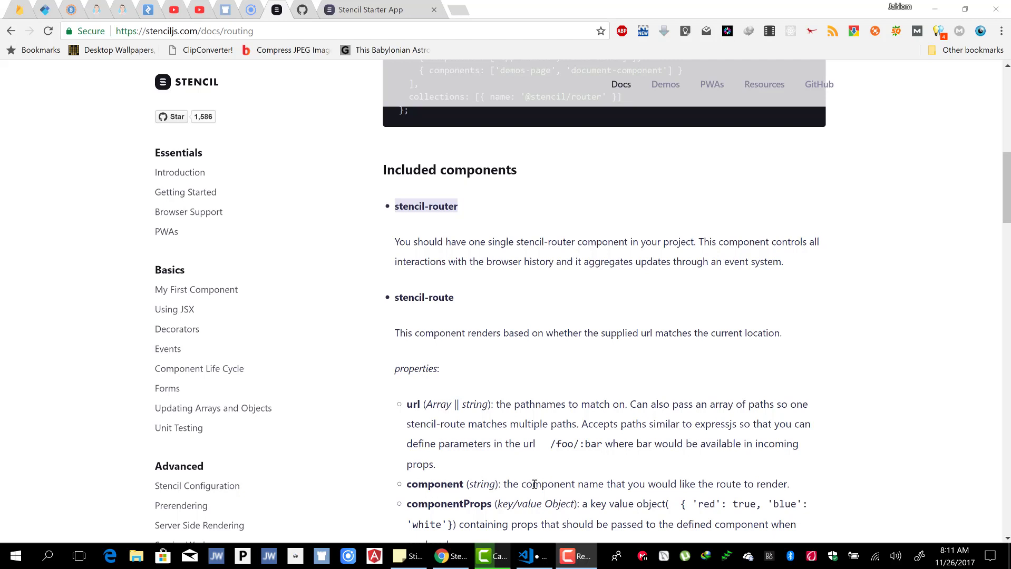
pyautogui.click(528, 556)
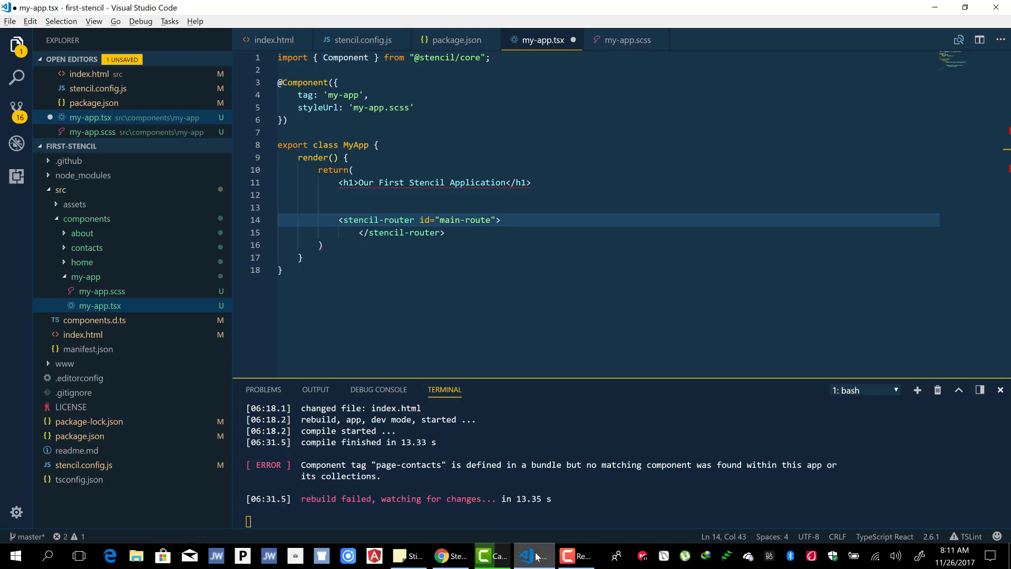
# - Wrap the heading and stencil-router in <ion-app>, using the autocompleted </ion-app> closing tag
pyautogui.click(352, 170)
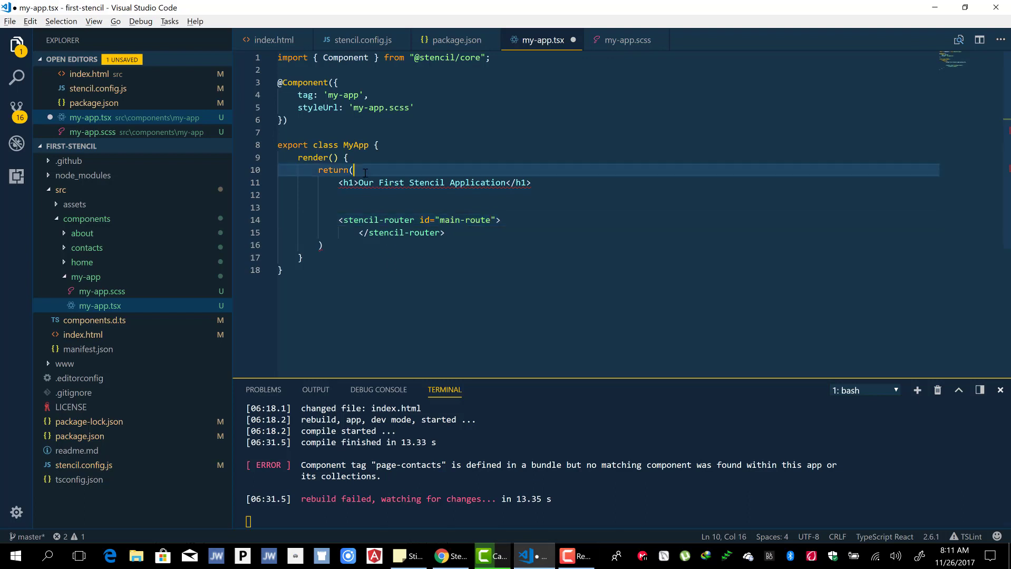
pyautogui.write('i')
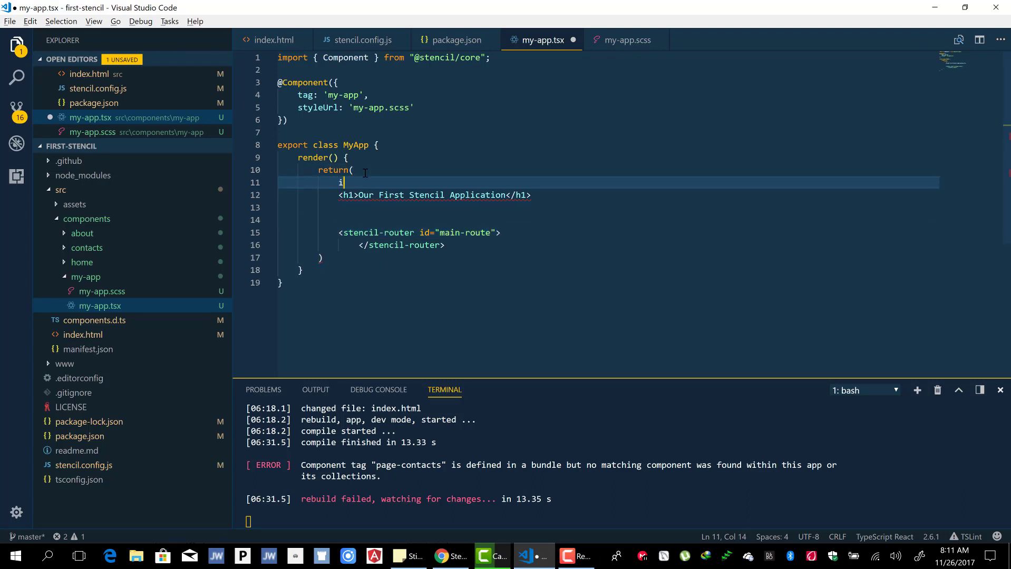
pyautogui.write('on-a')
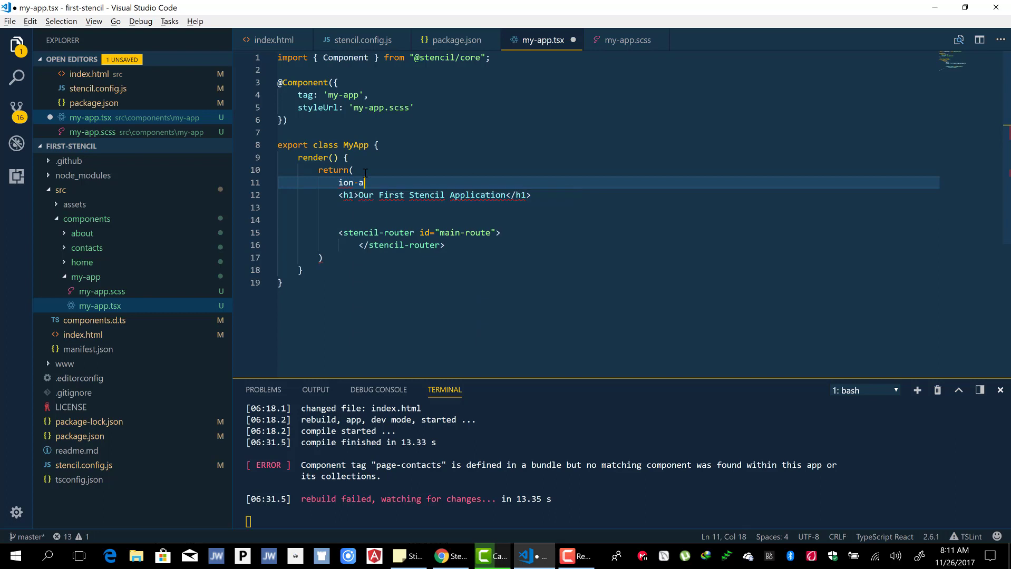
pyautogui.write('pp>')
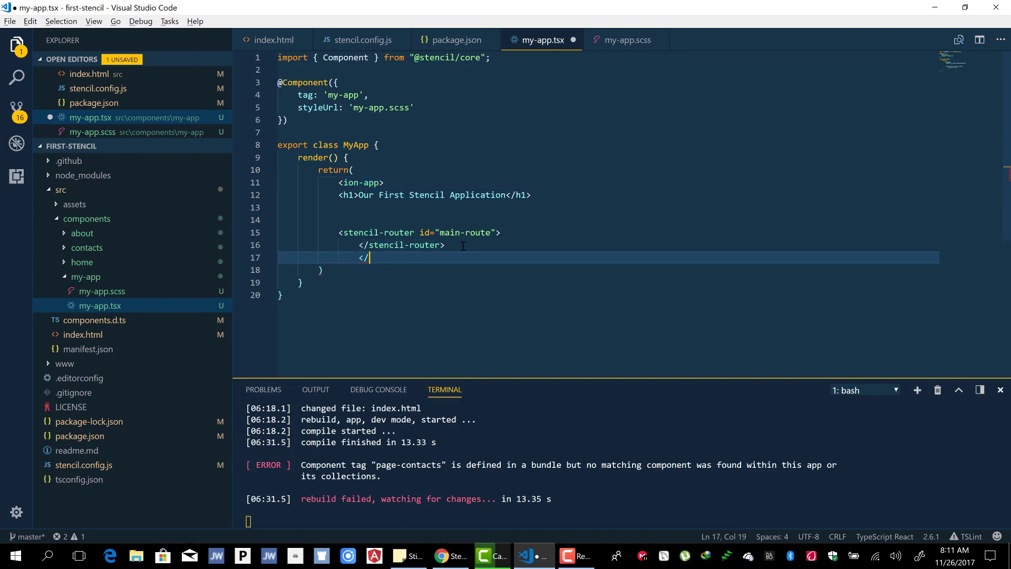
pyautogui.write('ion')
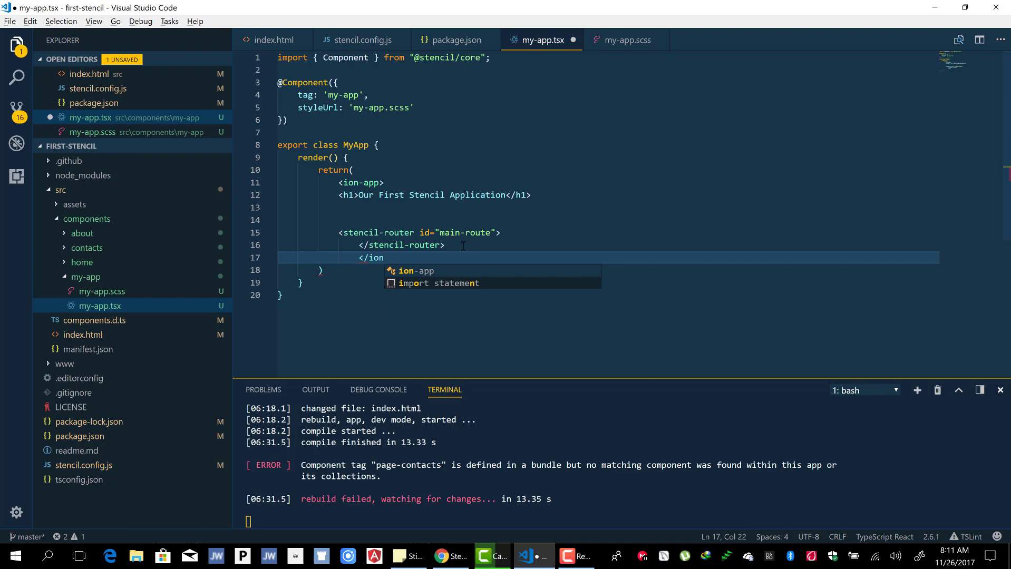
pyautogui.press('Tab')
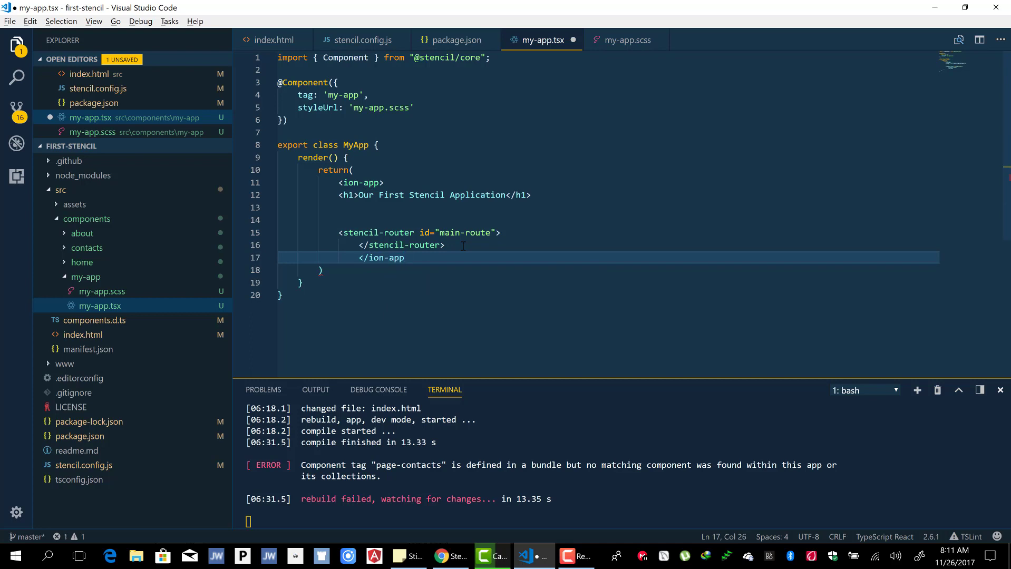
pyautogui.write('>')
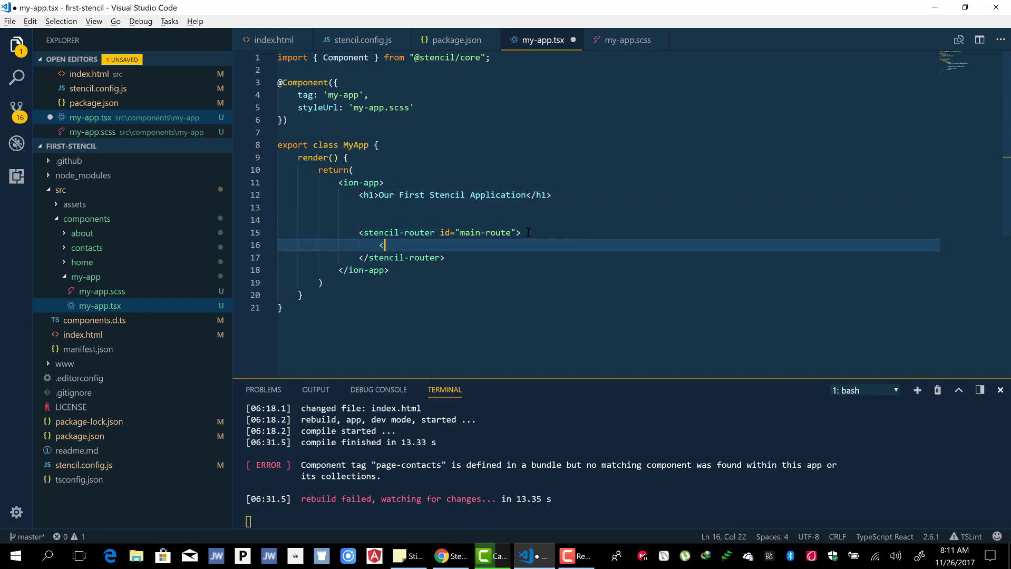
# - Type a <stencil-route></stencil-route> element inside the stencil-router
pyautogui.write('st')
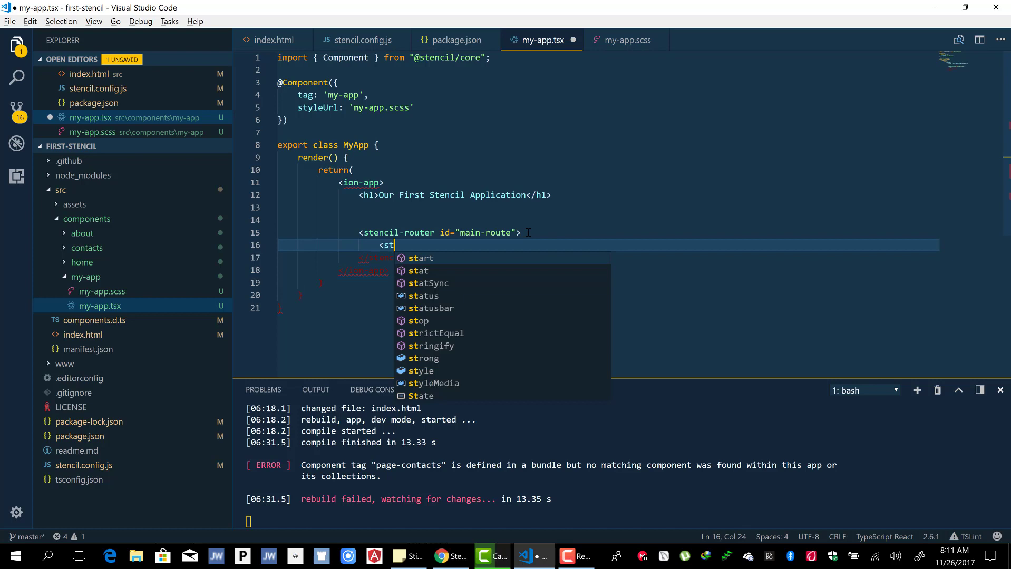
pyautogui.write('encil-')
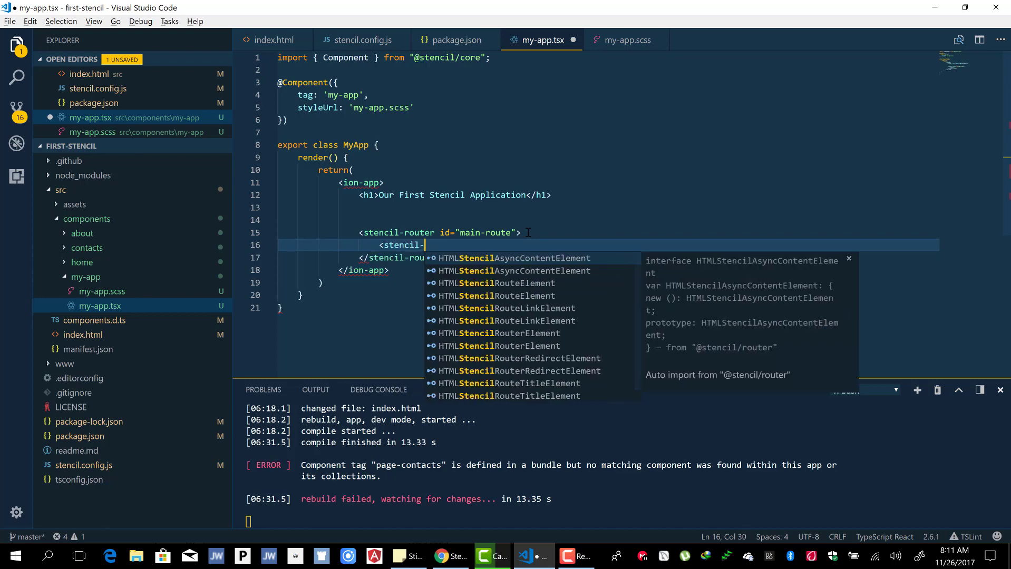
pyautogui.write('r')
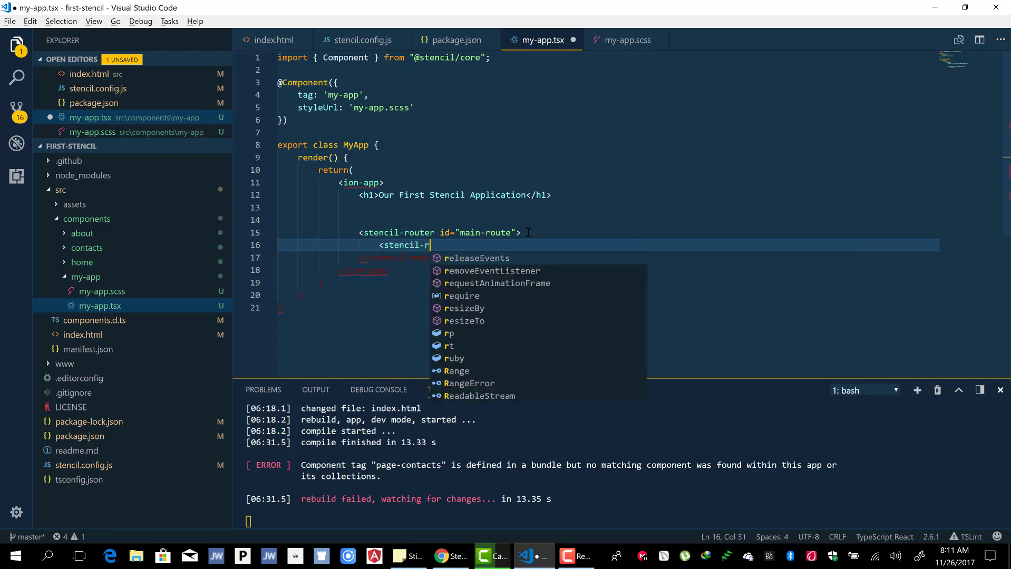
pyautogui.write('oute>')
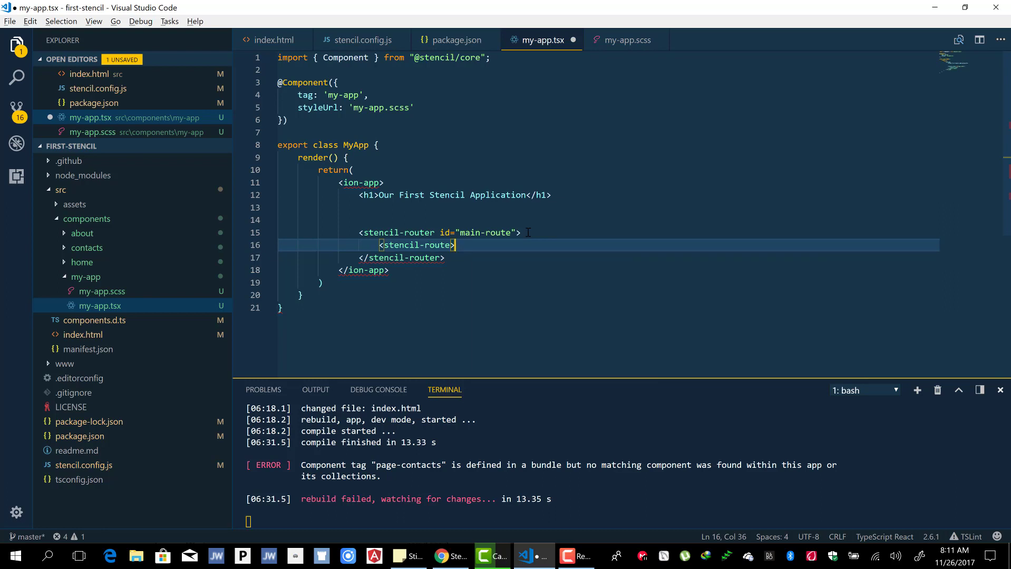
pyautogui.write('</')
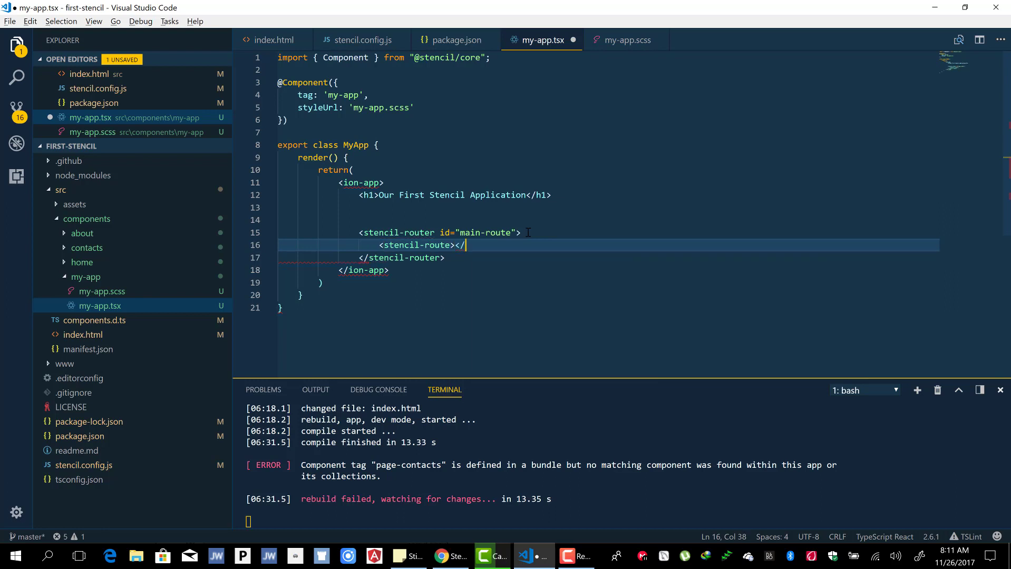
pyautogui.doubleClick(415, 246)
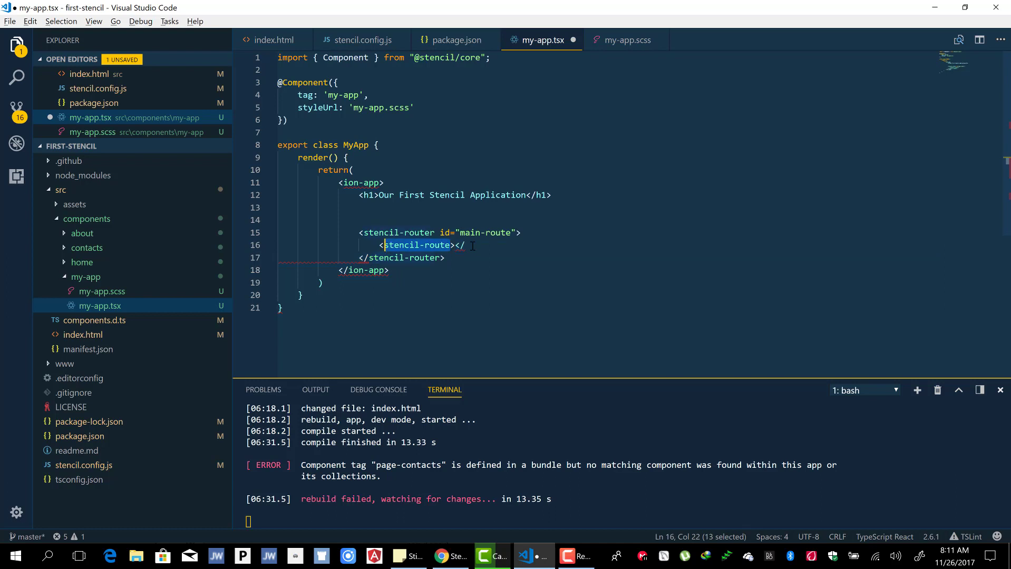
pyautogui.write('stencil-route>')
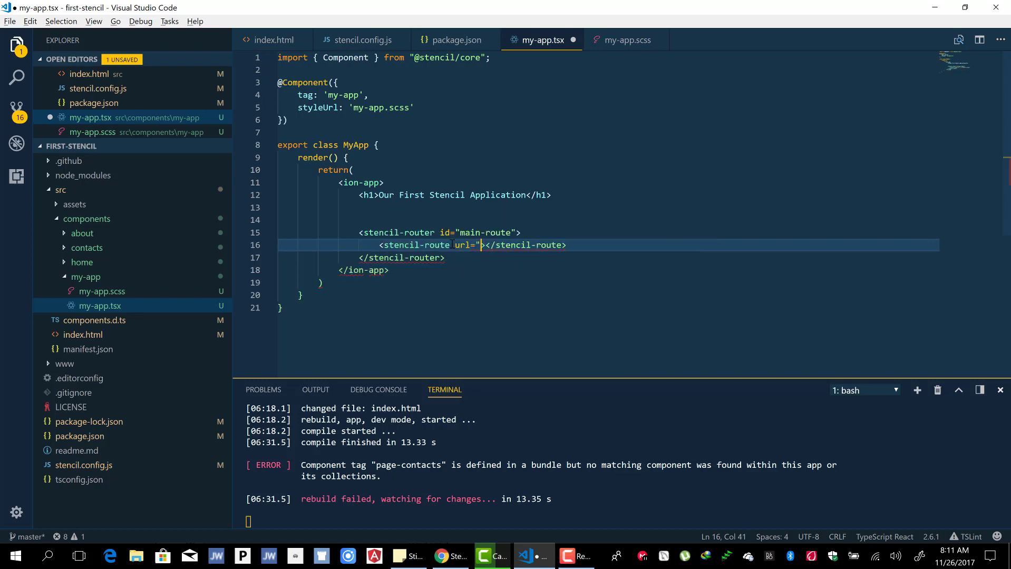
# - Give the route url "/" and component "page-home"
pyautogui.write('/')
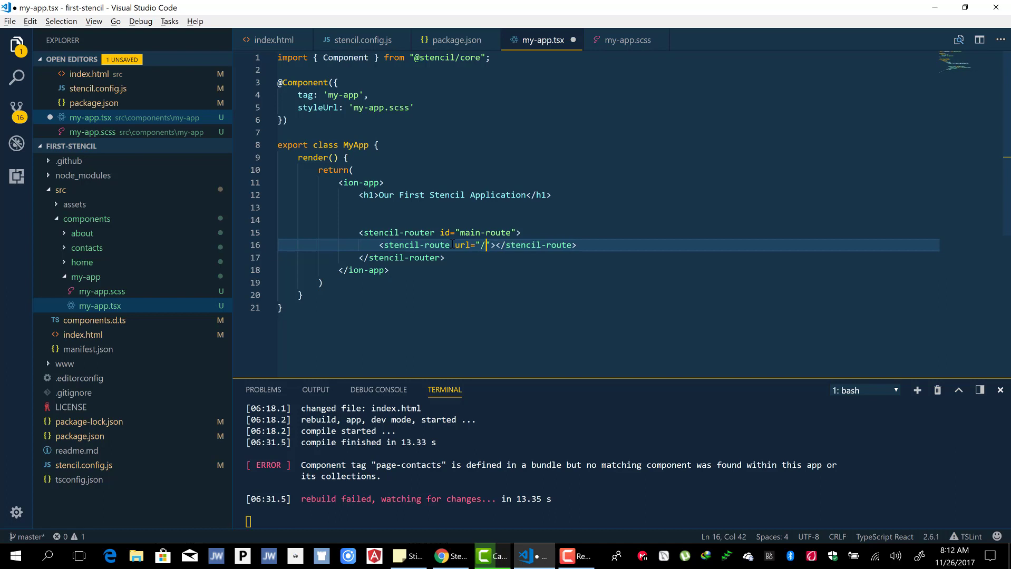
pyautogui.write('" "')
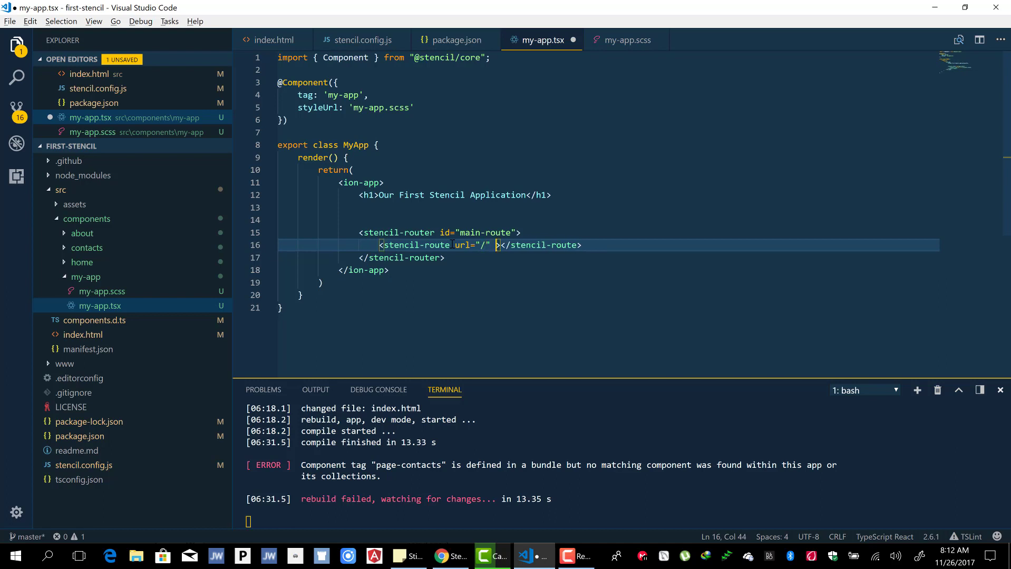
pyautogui.write('component')
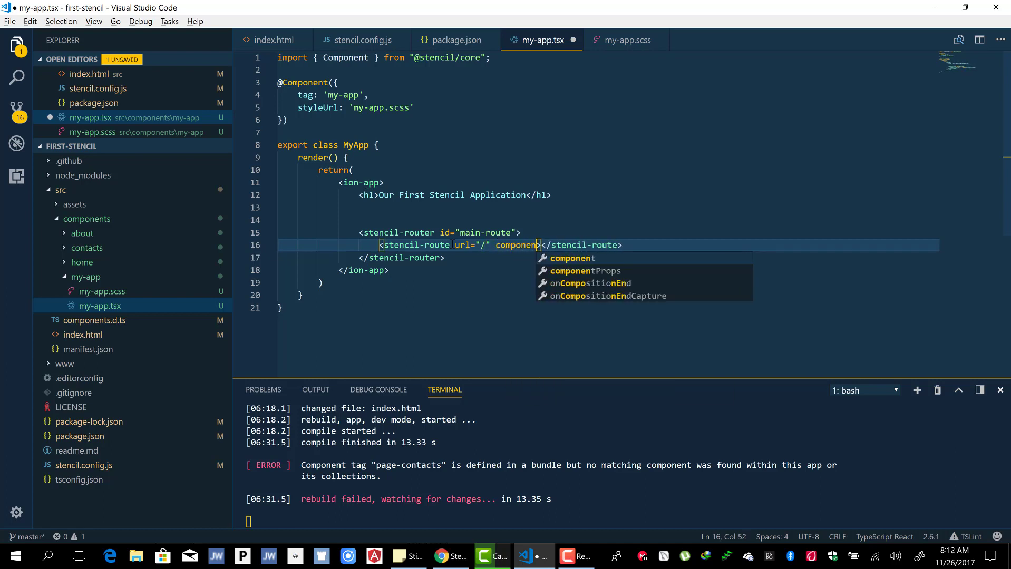
pyautogui.write('t')
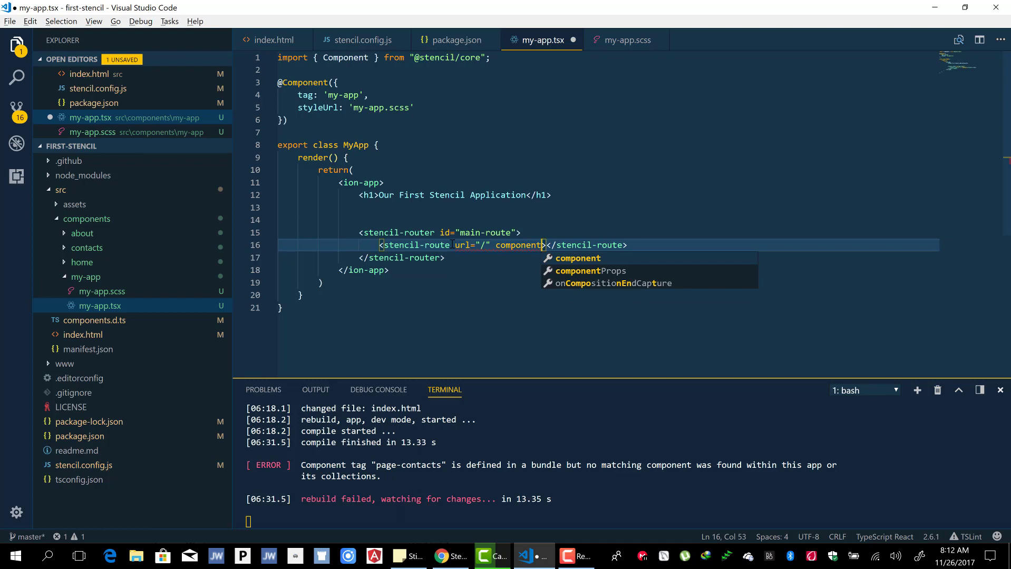
pyautogui.write('="')
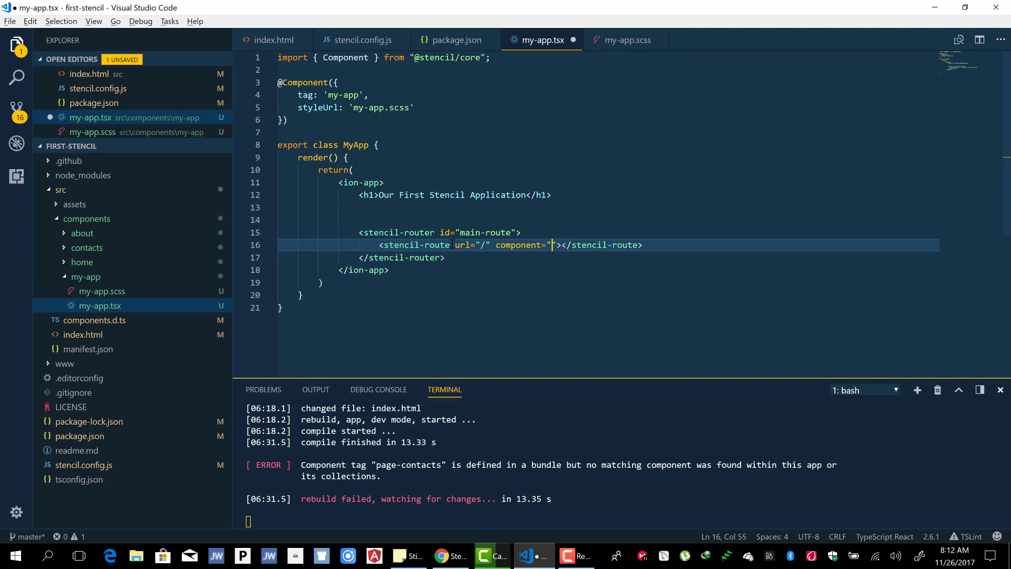
pyautogui.write('page-')
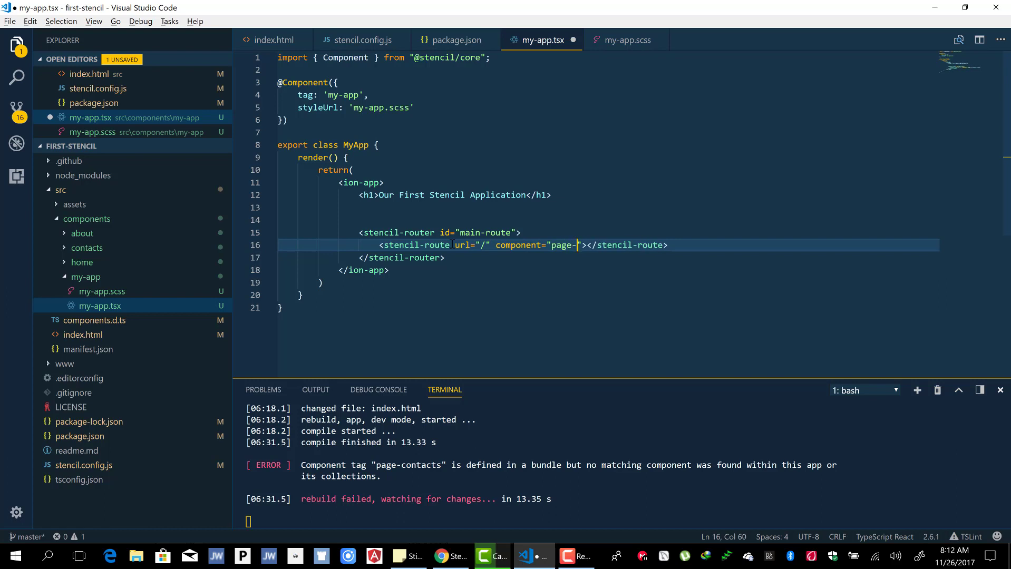
pyautogui.write('home')
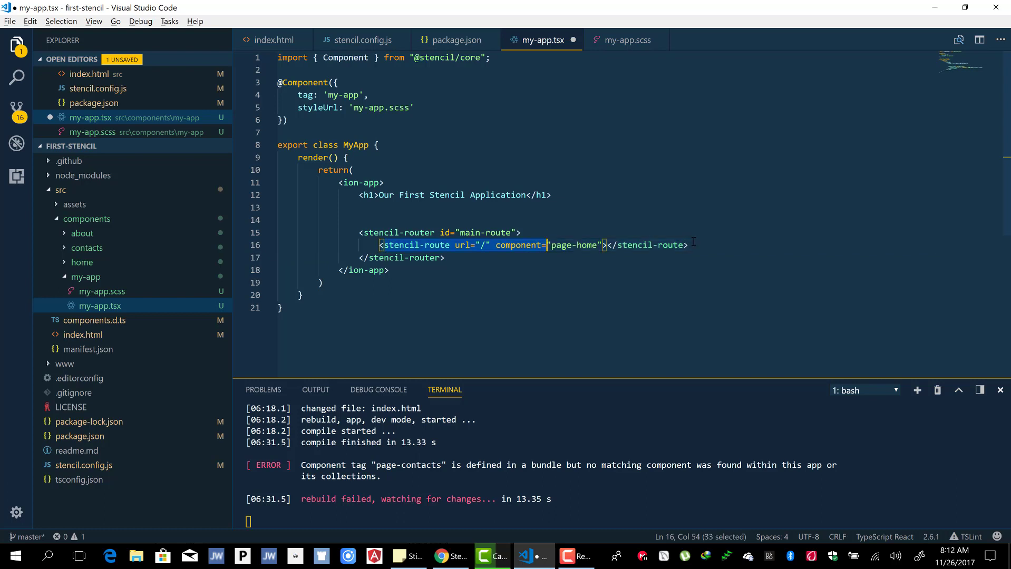
pyautogui.click(688, 245)
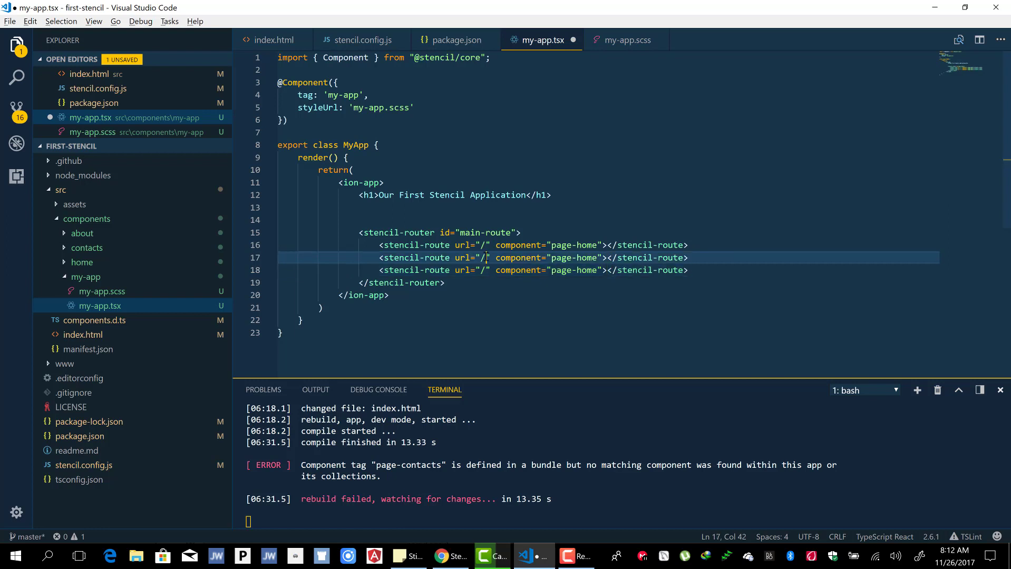
# - Set the second route's url to ['about', 'about-us'] and change the third route to contacts
pyautogui.write('[')
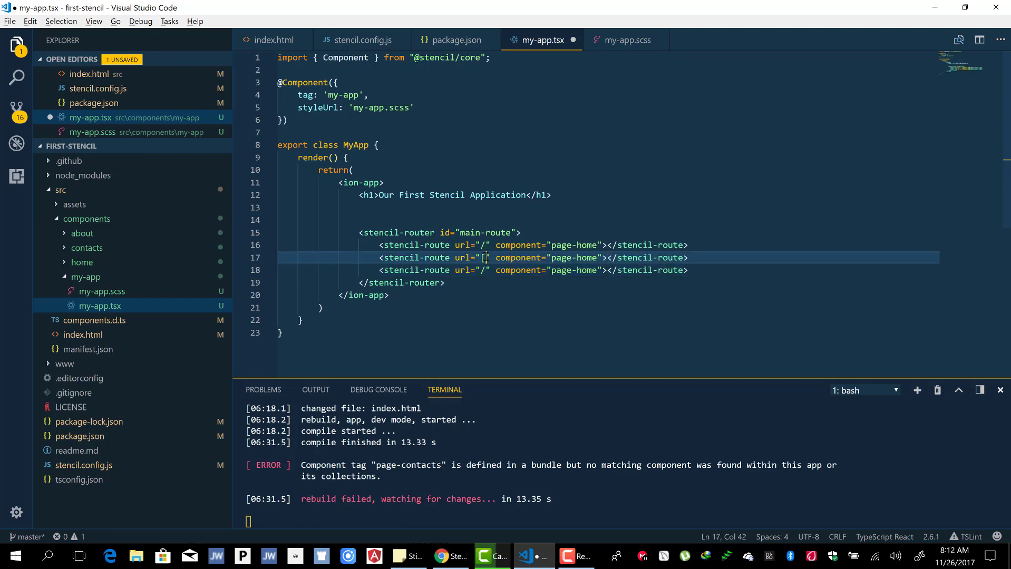
pyautogui.write(']')
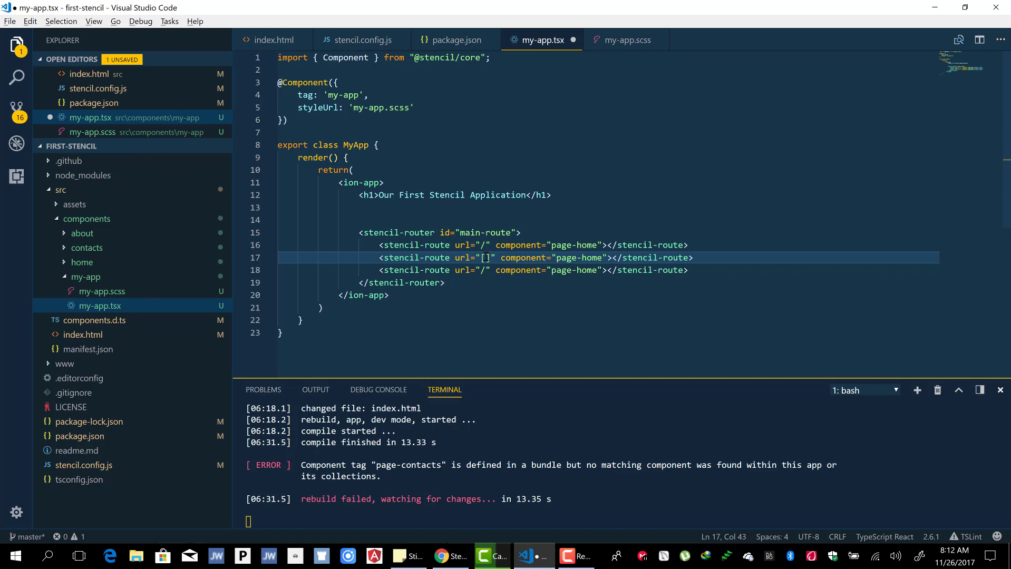
pyautogui.write("'")
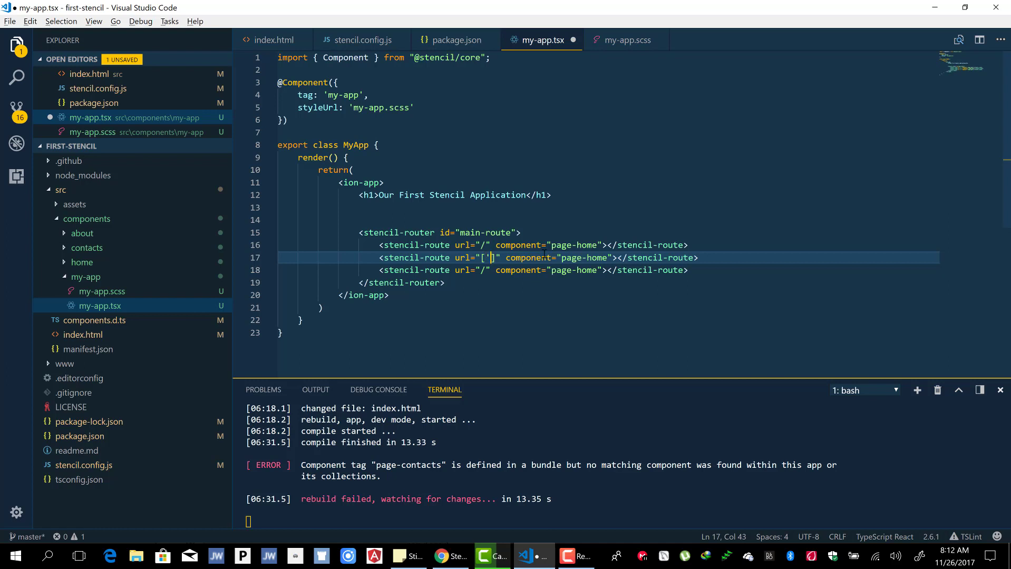
pyautogui.write("'")
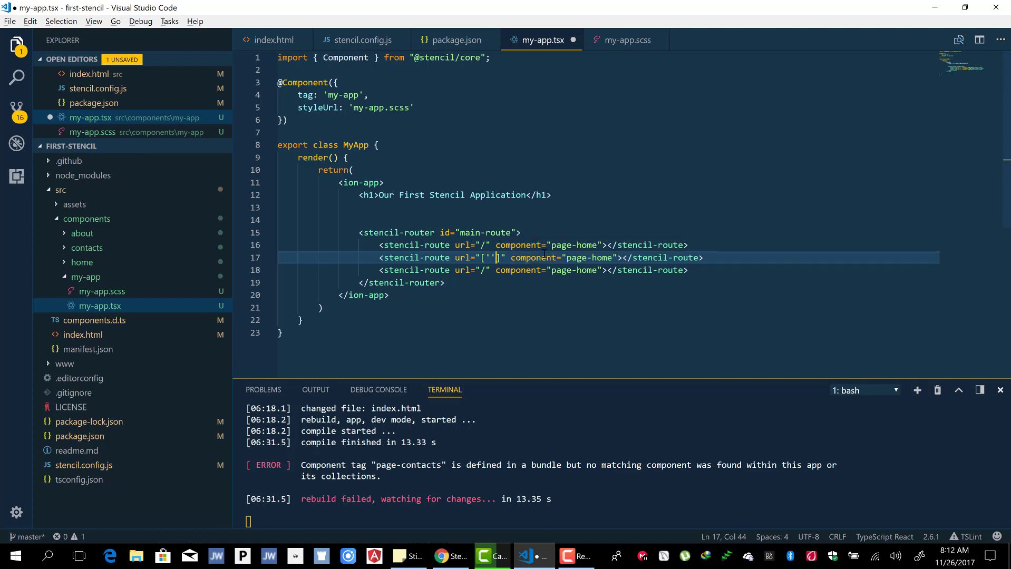
pyautogui.write(", '")
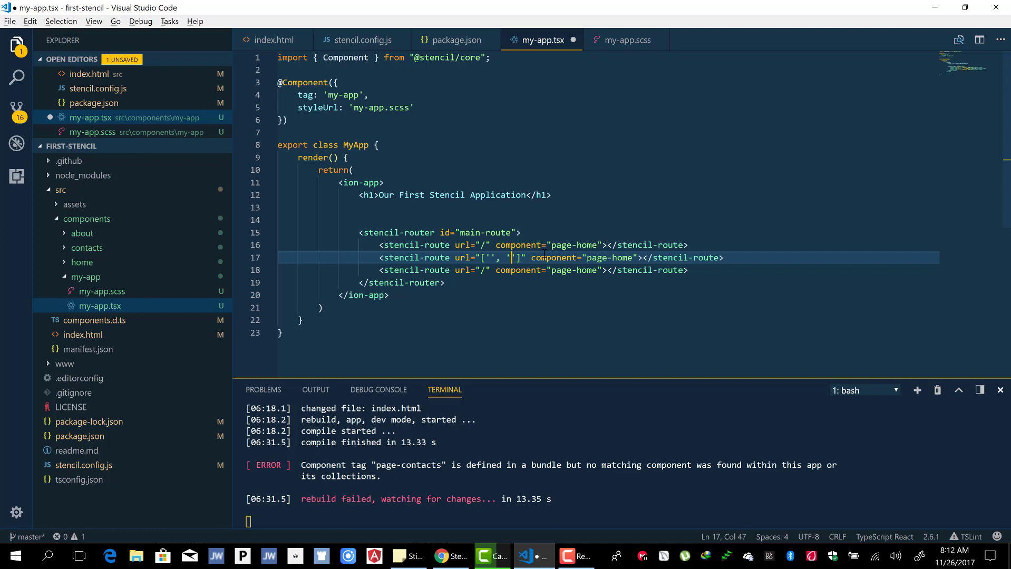
pyautogui.write('about')
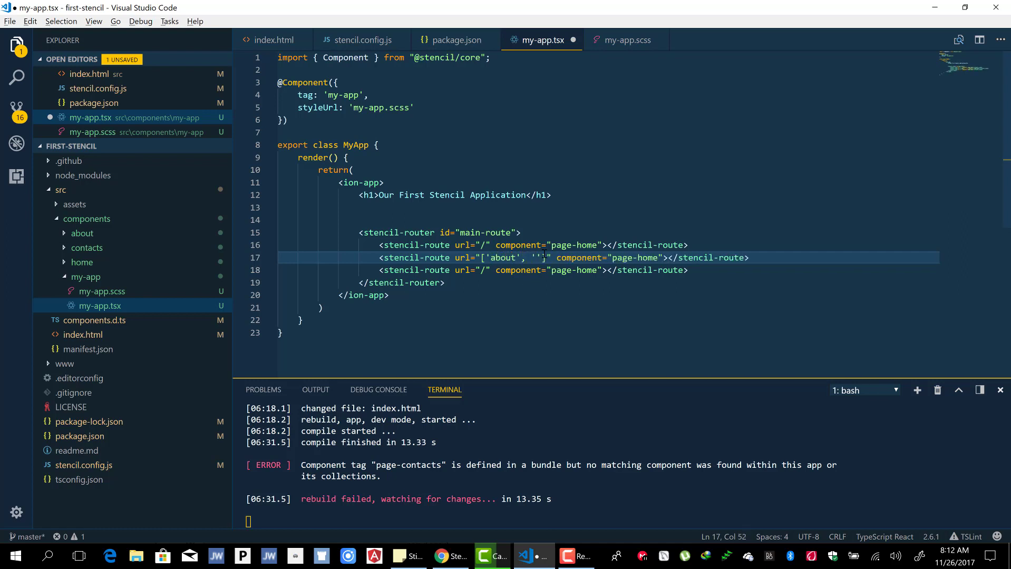
pyautogui.write('about-us')
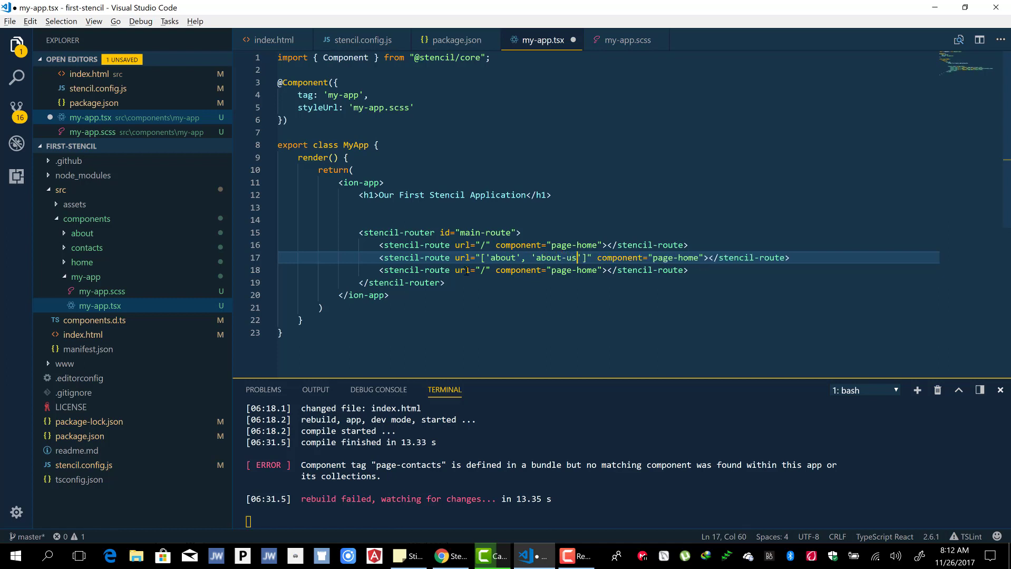
pyautogui.moveTo(416, 257)
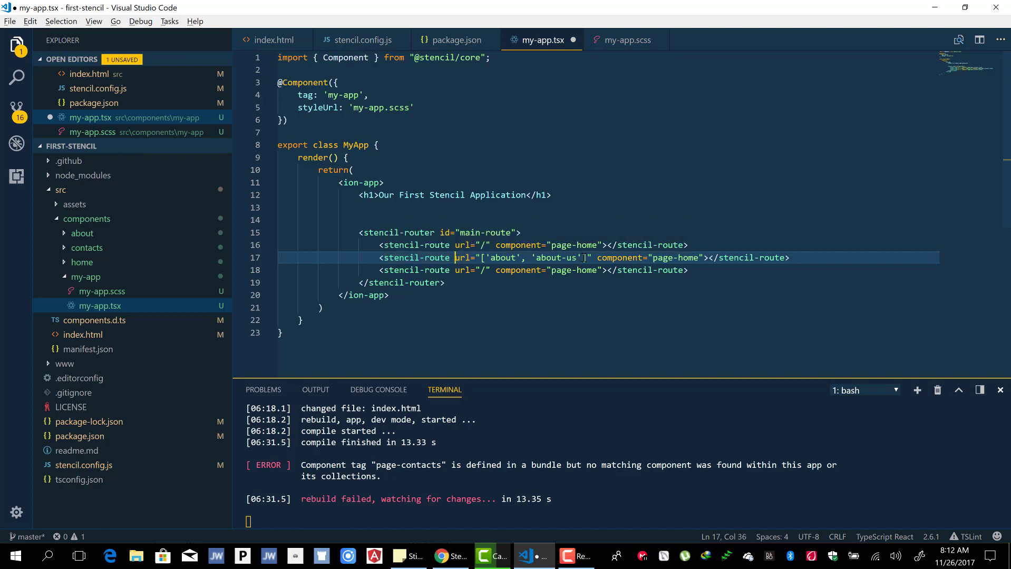
pyautogui.moveTo(455, 257); pyautogui.dragTo(591, 258)
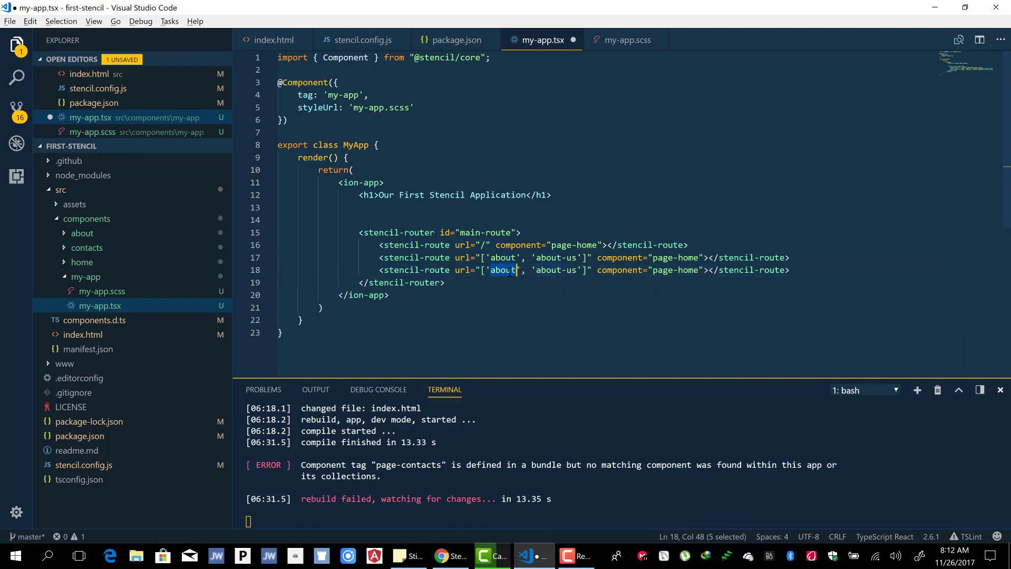
pyautogui.write("contacts',")
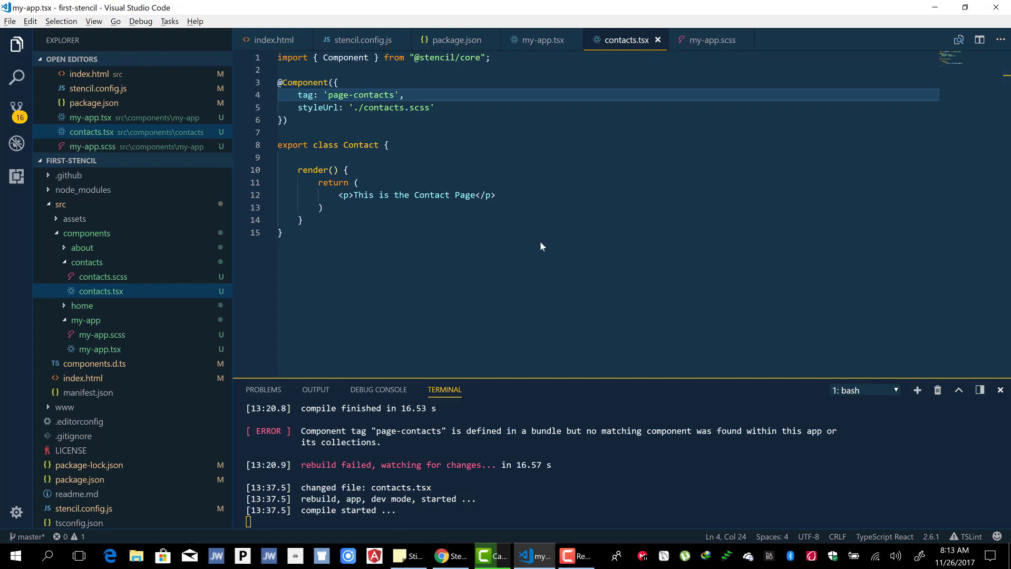
# - Close the contacts.tsx editor tab to return to my-app.tsx
pyautogui.click(540, 40)
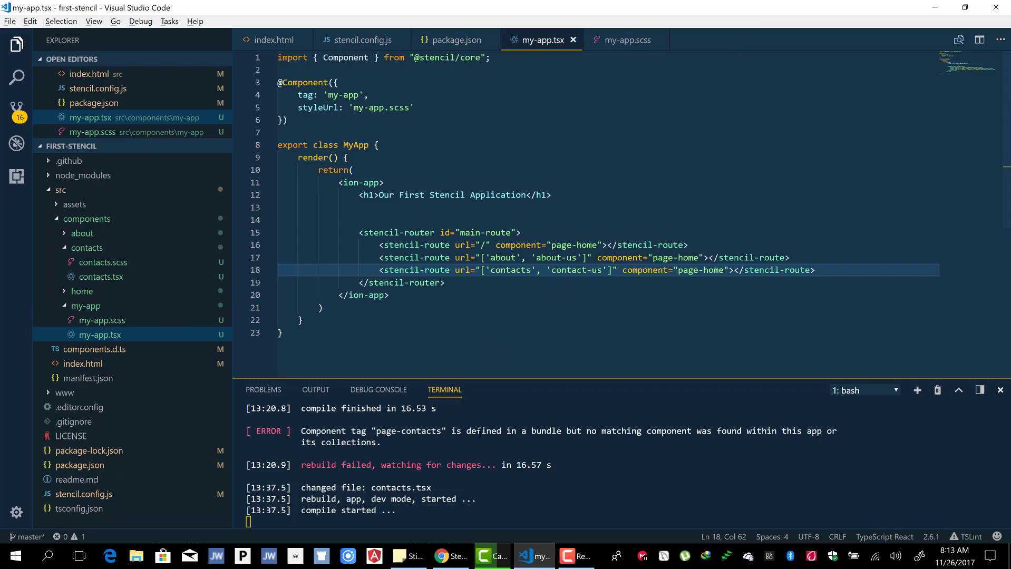
# - Scroll Chrome's Stencil routing docs to the stencil-route-link section and select its name
pyautogui.click(450, 555)
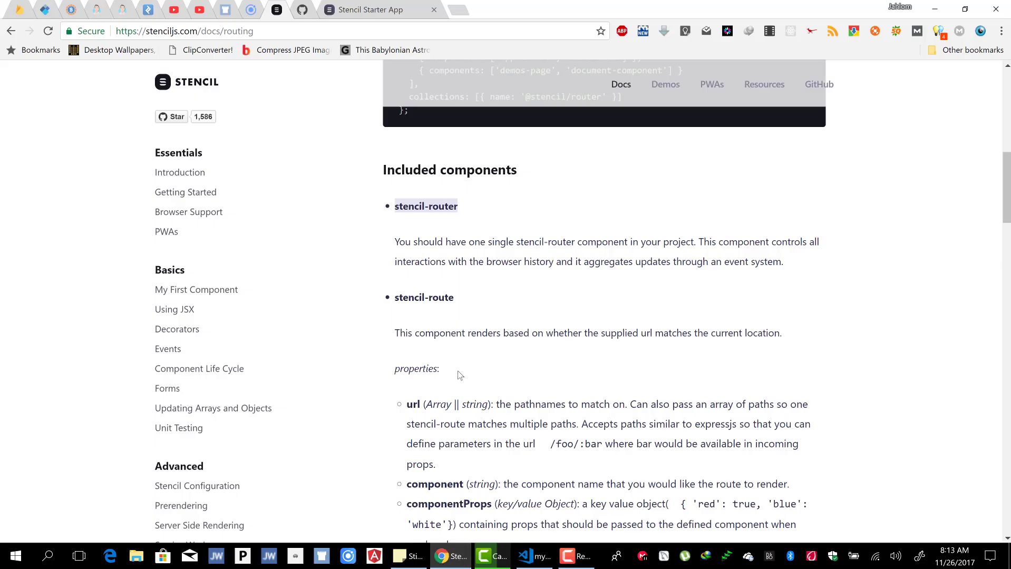
pyautogui.scroll(-3)
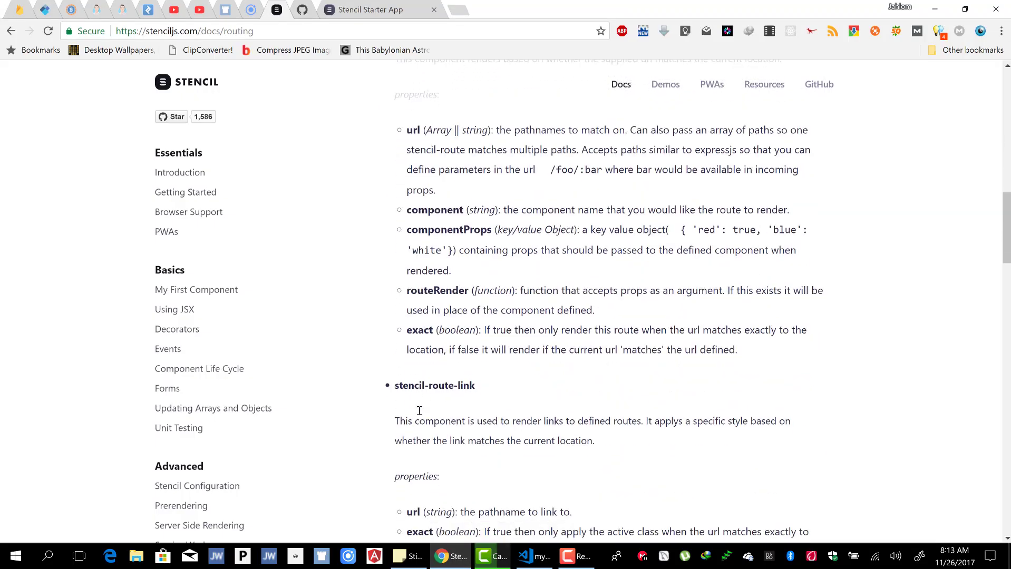
pyautogui.moveTo(451, 414)
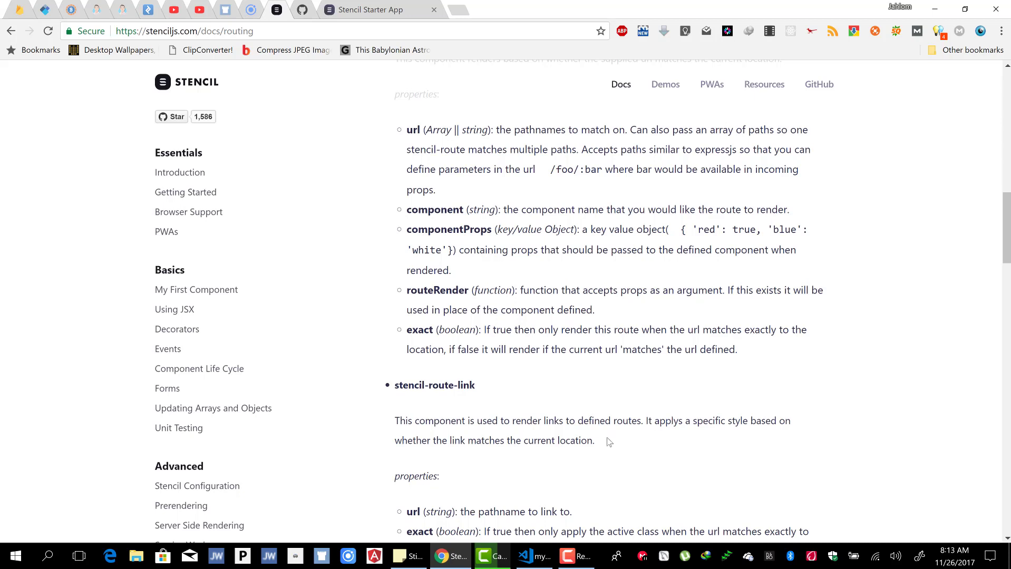
pyautogui.scroll(-3)
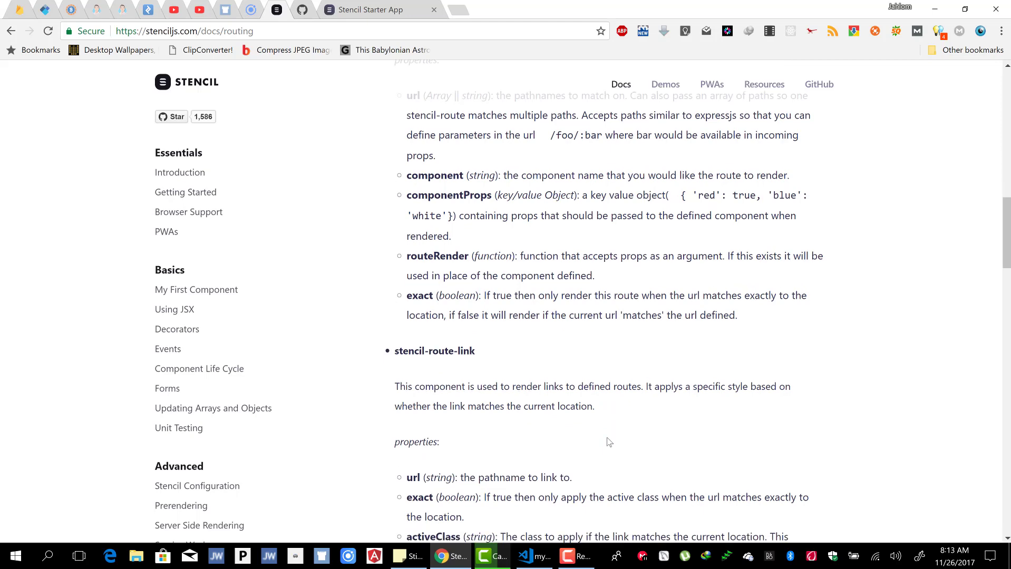
pyautogui.scroll(-3)
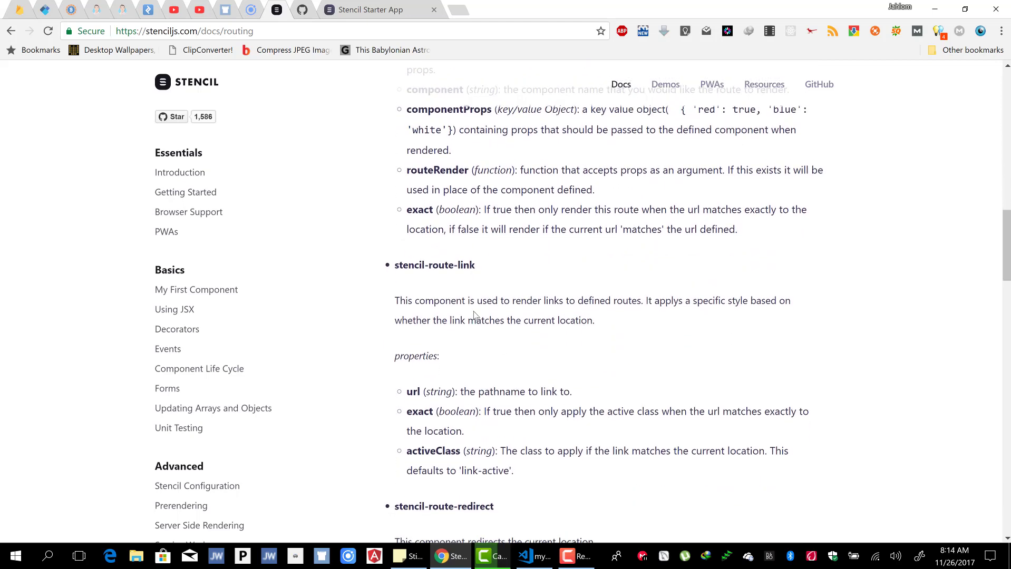
pyautogui.moveTo(425, 268)
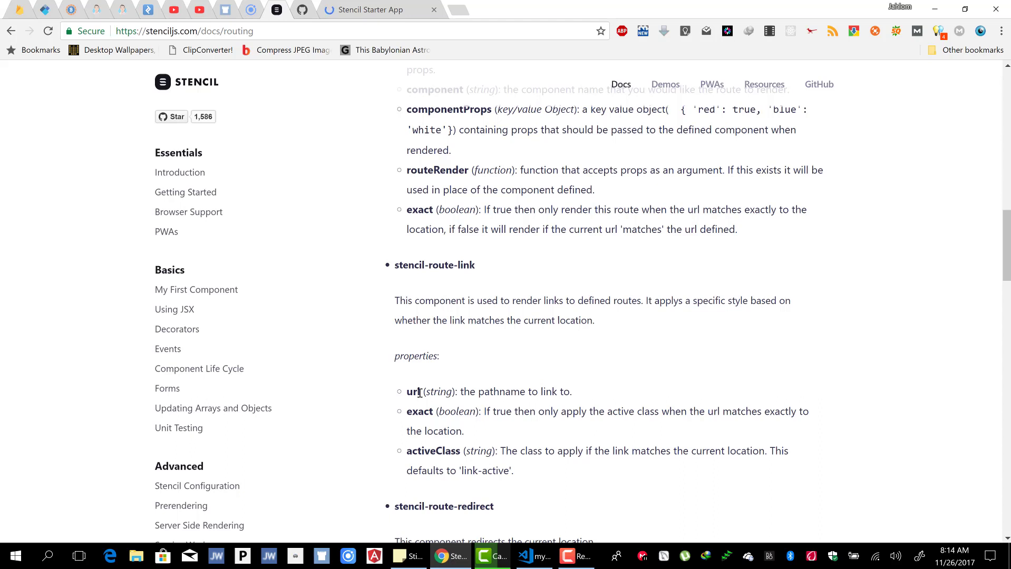
pyautogui.moveTo(437, 314)
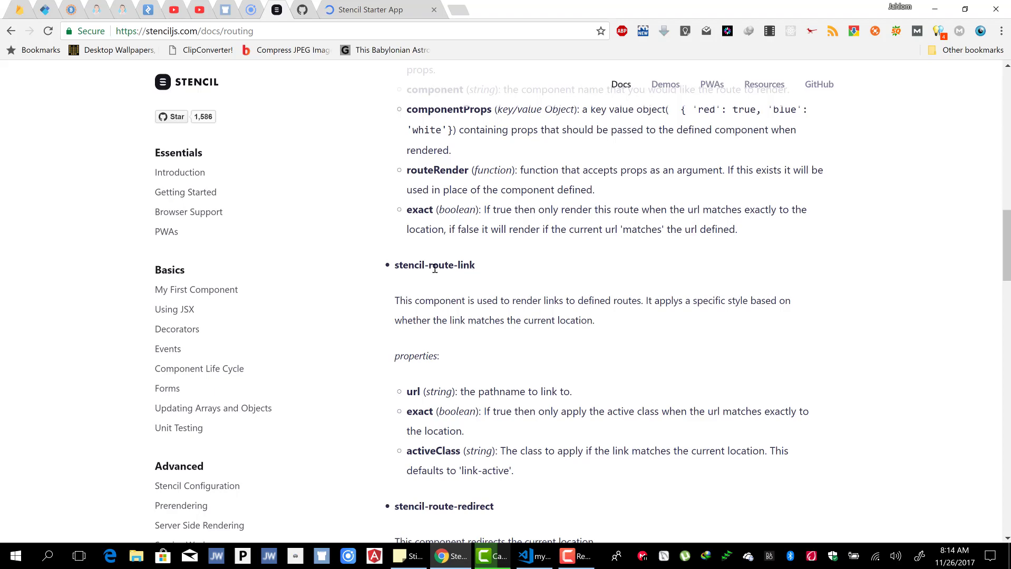
pyautogui.doubleClick(434, 265)
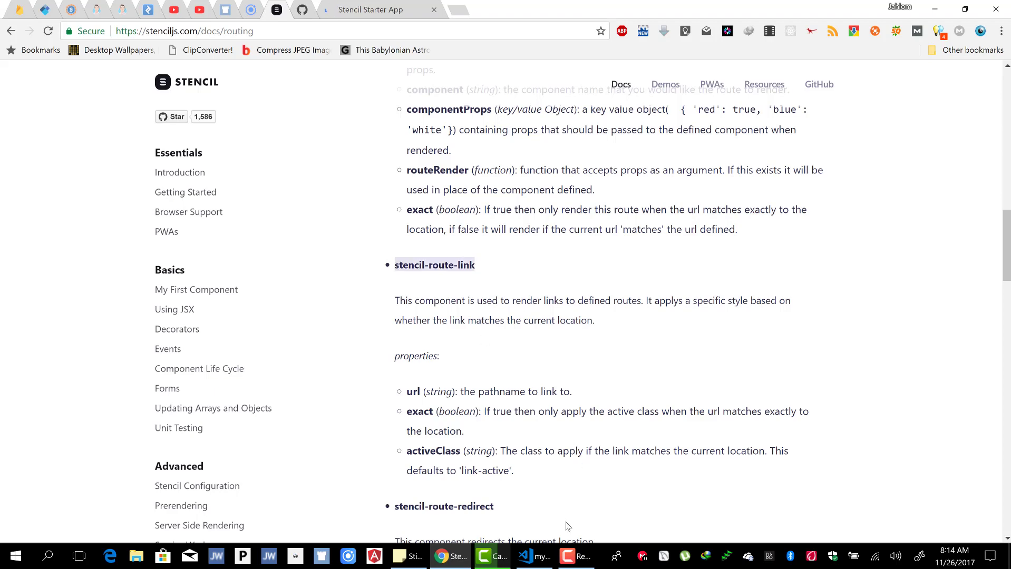
pyautogui.click(531, 556)
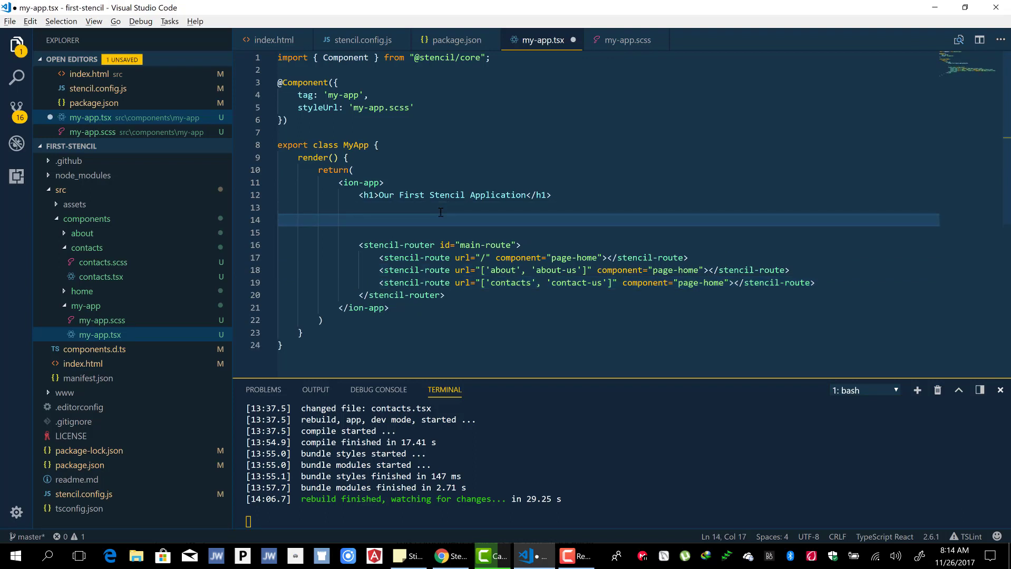
# - Add Home, About and Contacts stencil-route-link elements and set exact="true" on the root route
pyautogui.write('stencil-route-link ></stencil-route-link>')
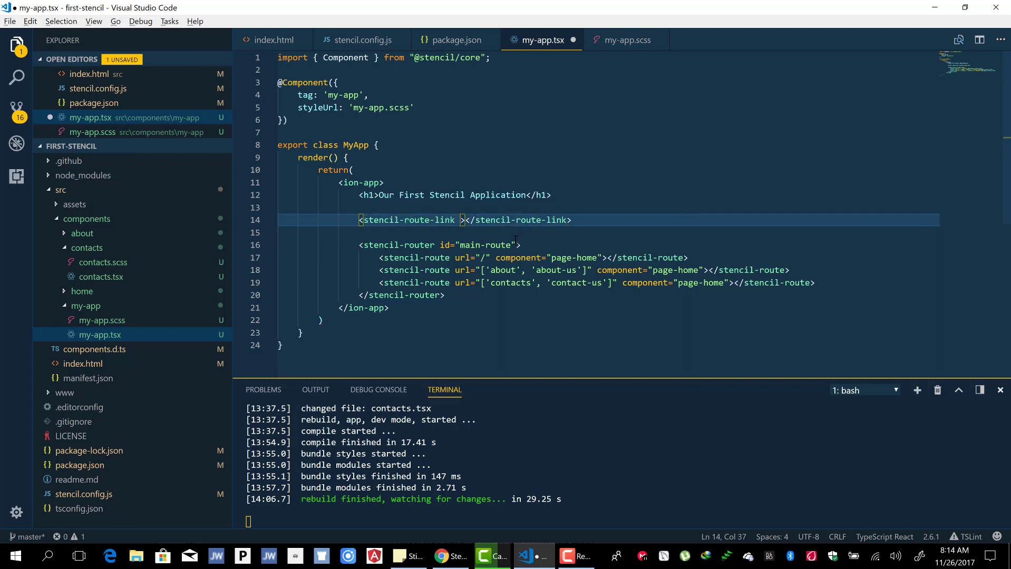
pyautogui.write("url='/")
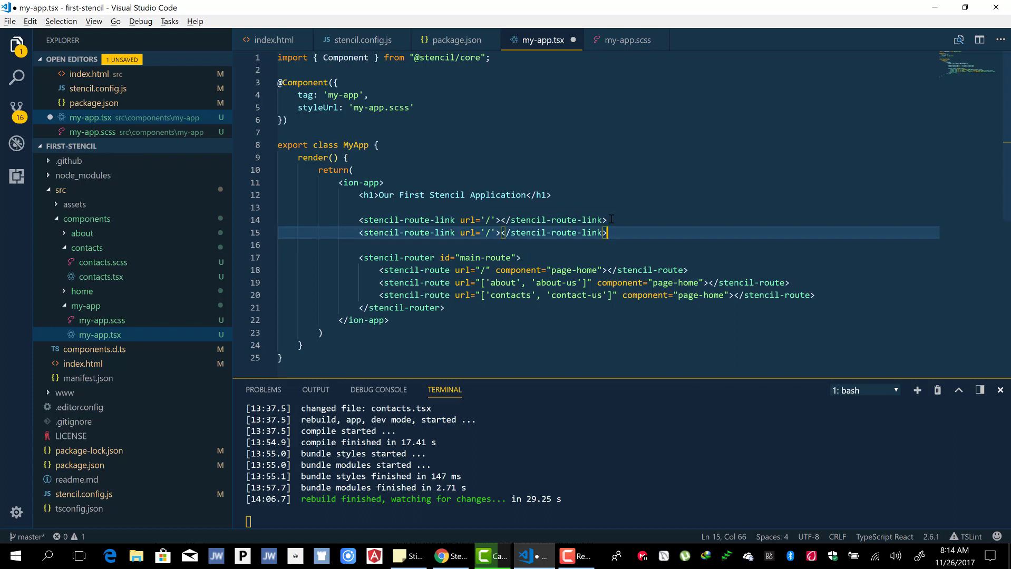
pyautogui.press('Enter')
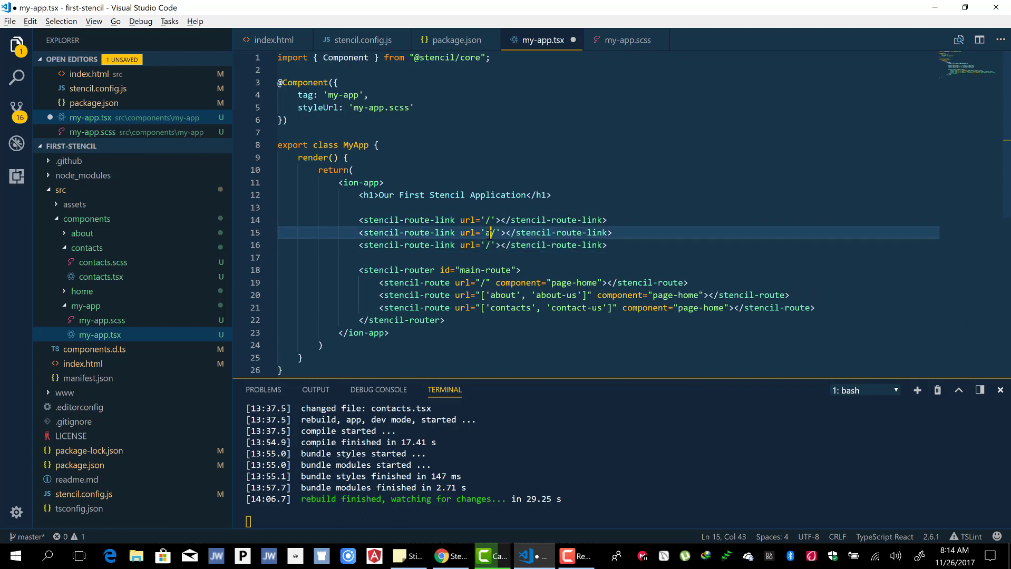
pyautogui.write('bout')
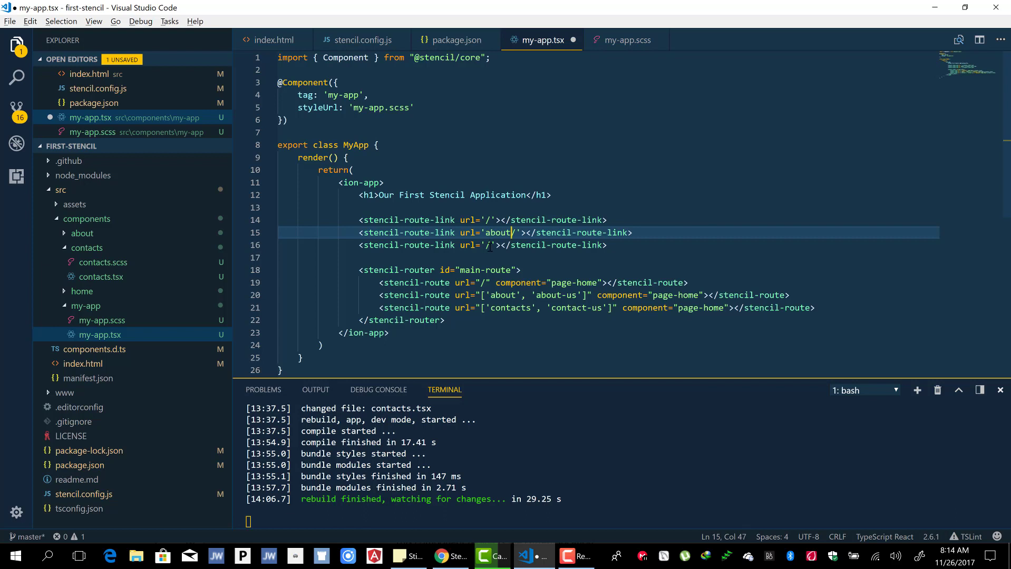
pyautogui.write('co')
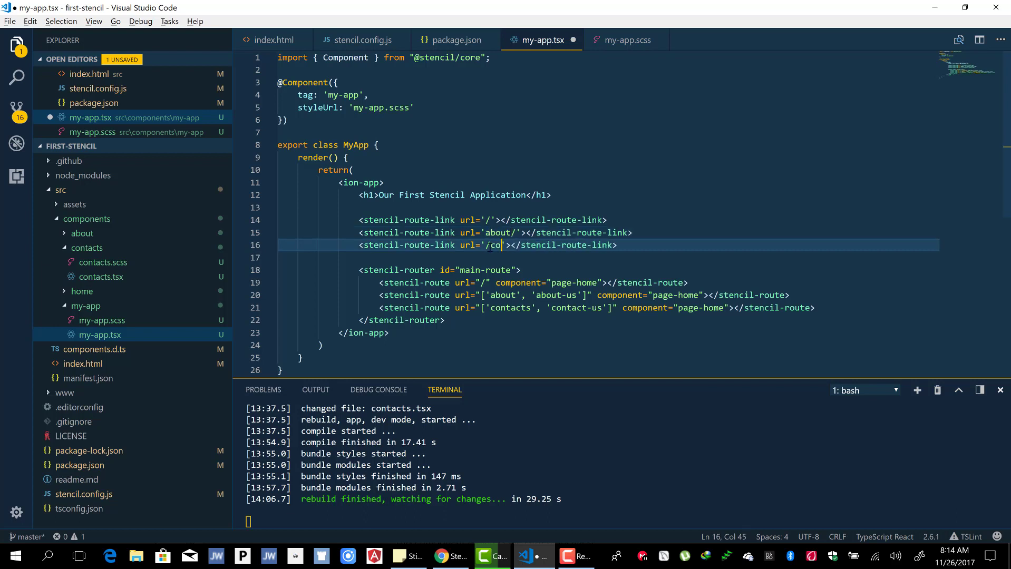
pyautogui.write('ntacts')
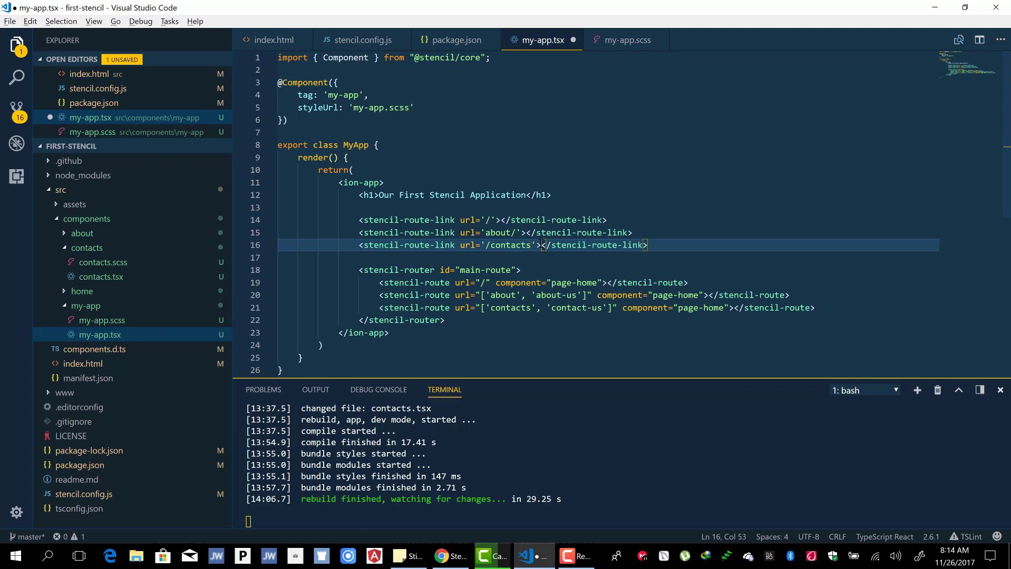
pyautogui.write('Contact')
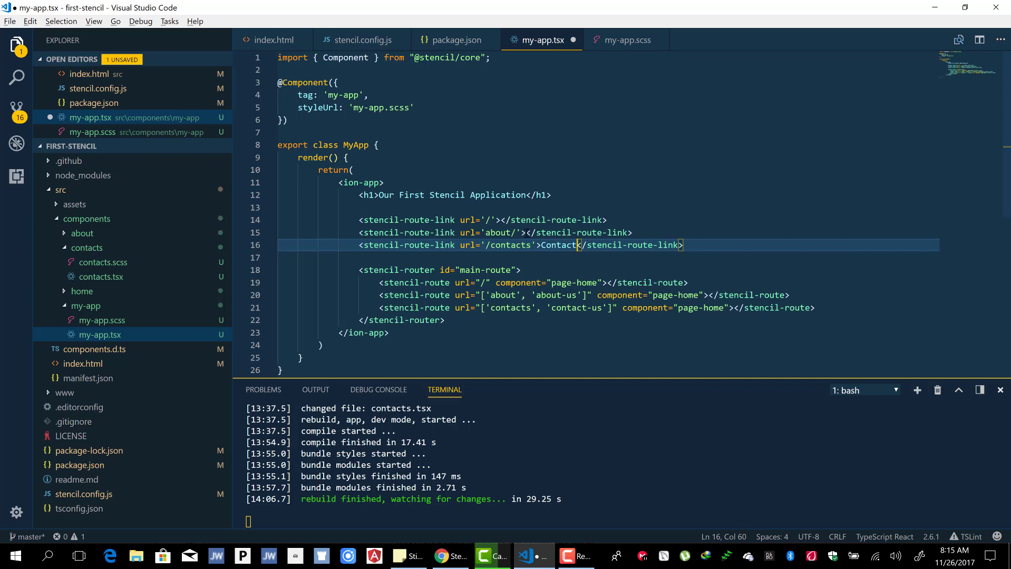
pyautogui.write('s')
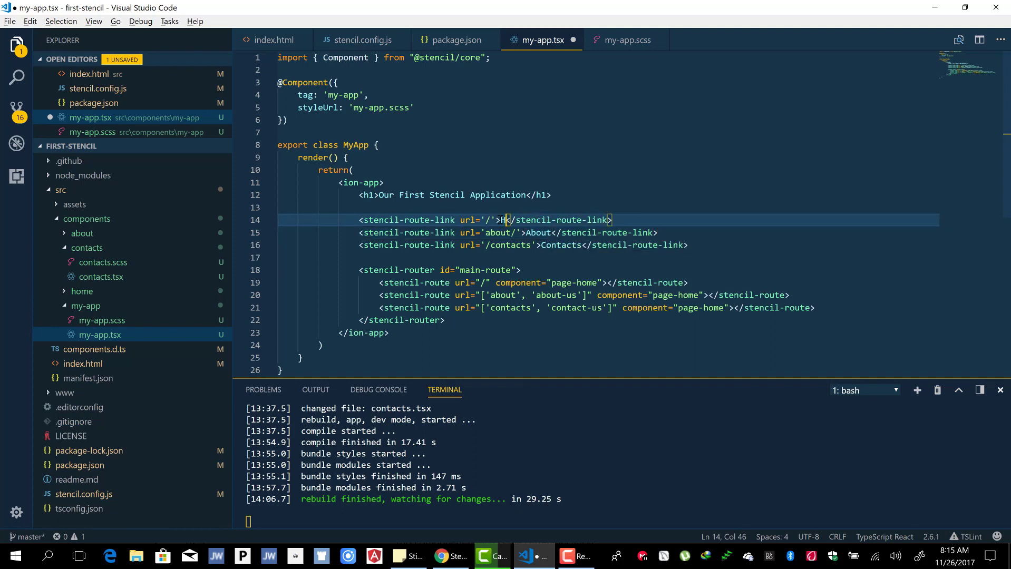
pyautogui.write('ome')
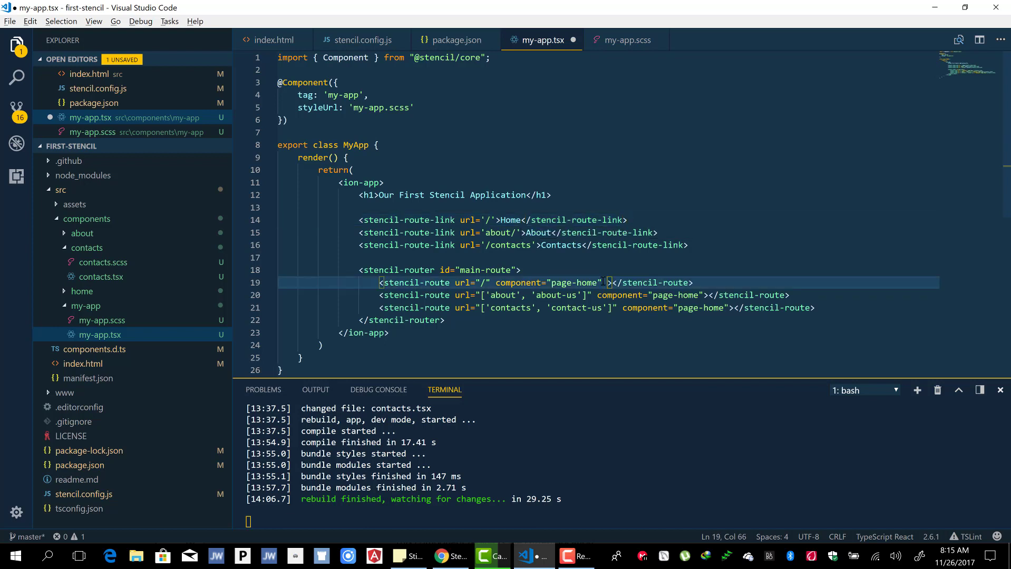
pyautogui.write('exact="')
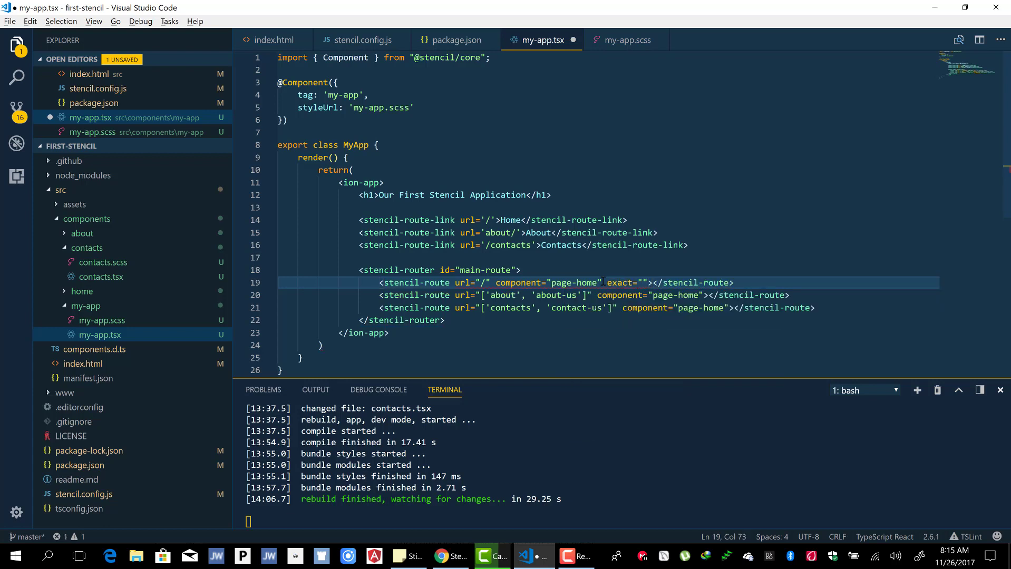
pyautogui.write('true')
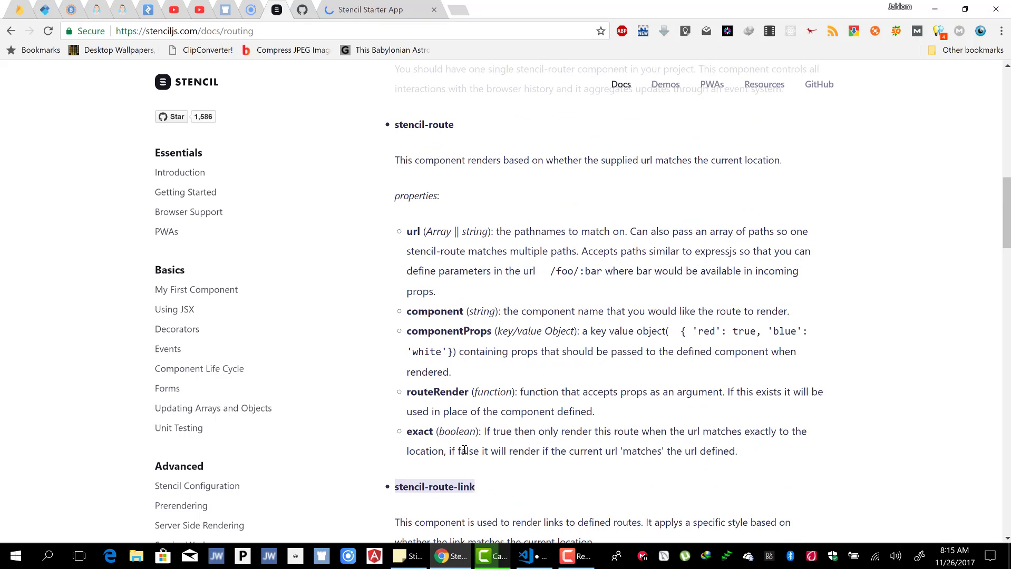
pyautogui.moveTo(608, 430)
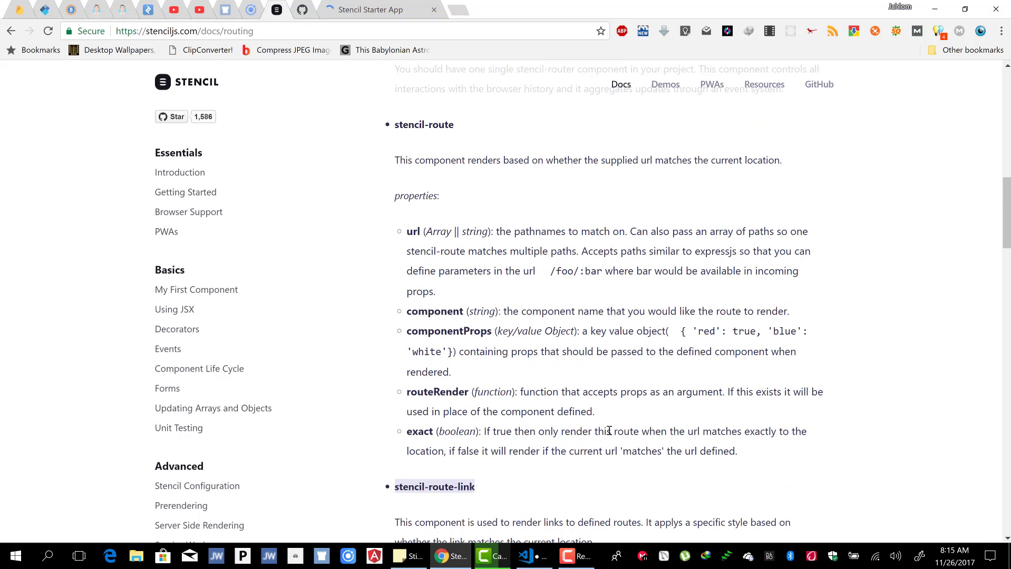
pyautogui.moveTo(710, 432)
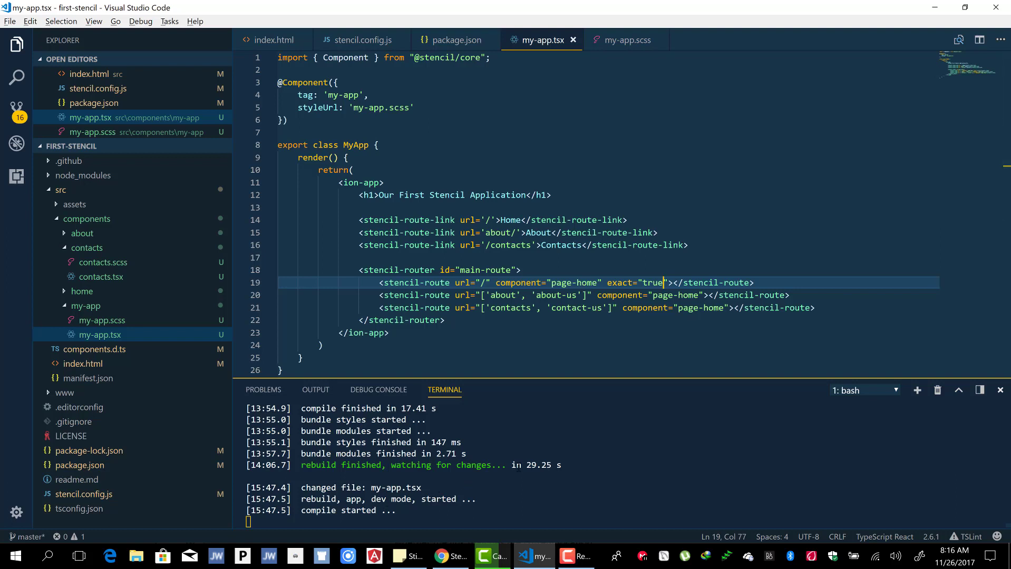
# - Switch to Chrome to view the rebuilt app
pyautogui.click(449, 555)
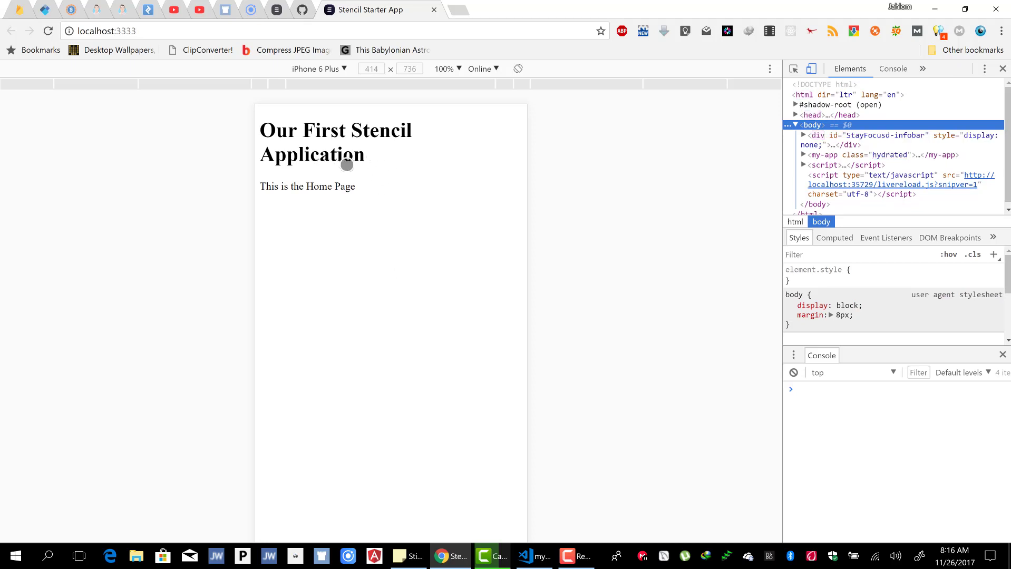
pyautogui.moveTo(319, 197)
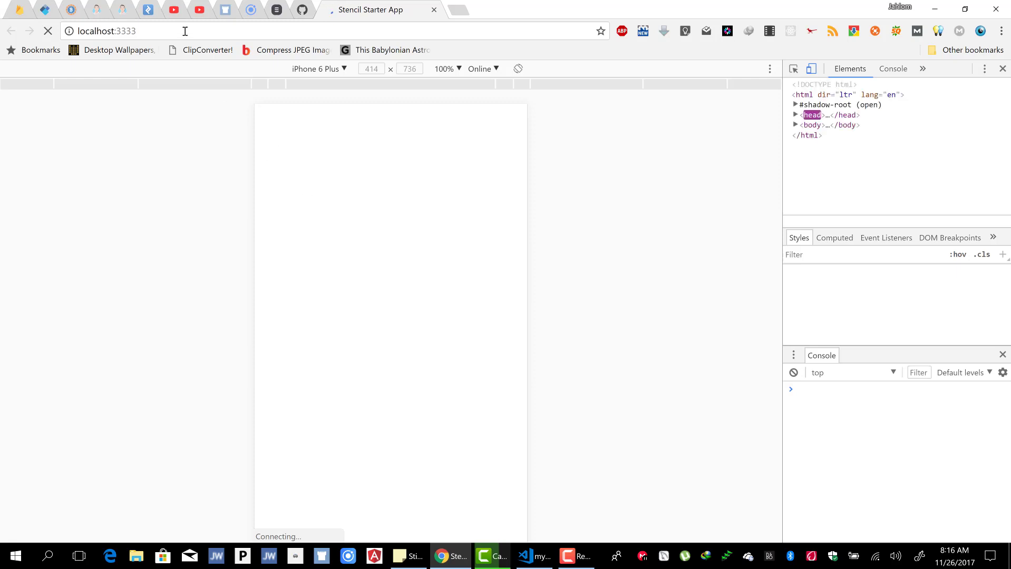
# - Reload localhost:3333 and follow the About, Contacts, then Home links
pyautogui.click(812, 125)
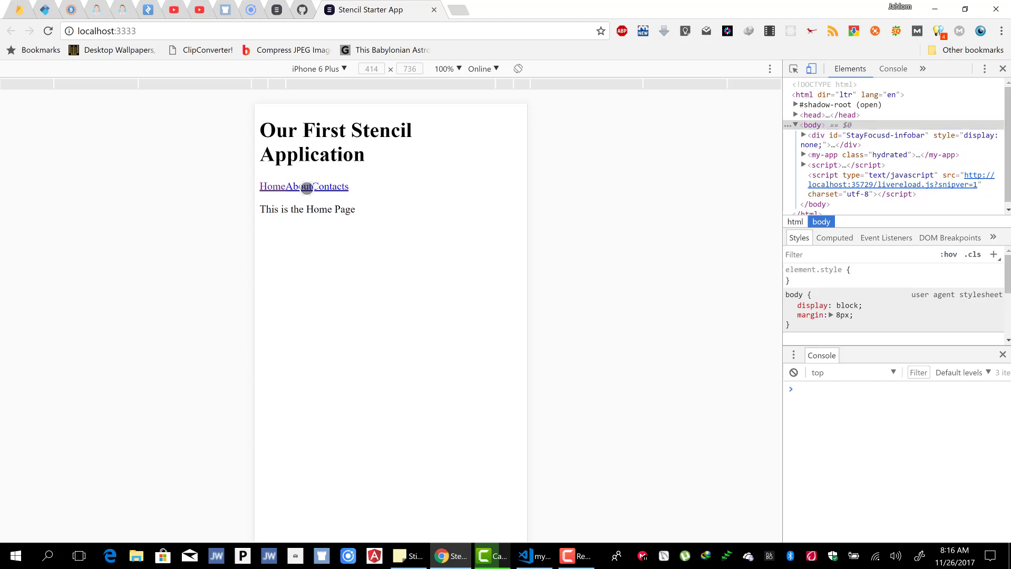
pyautogui.click(300, 186)
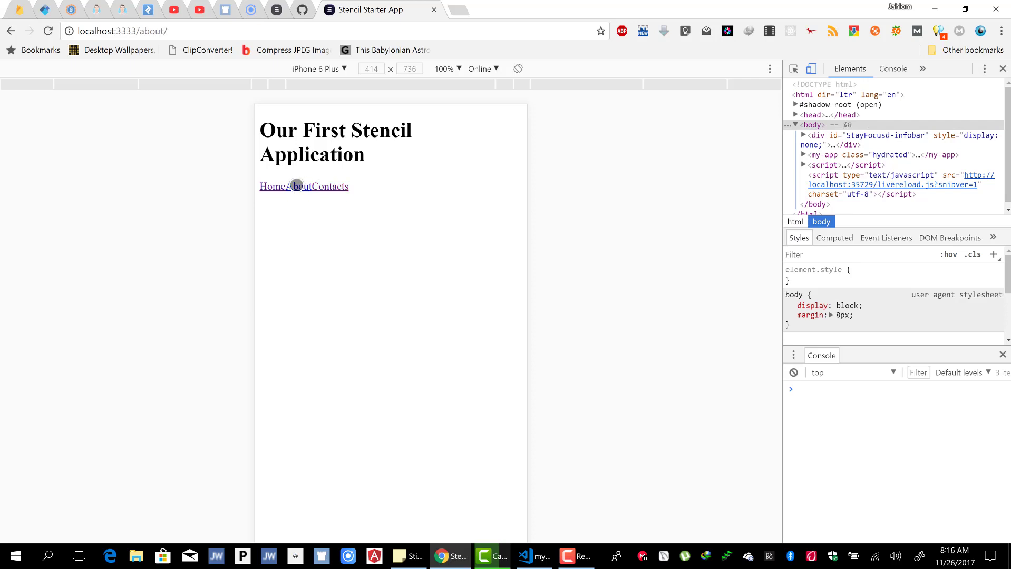
pyautogui.click(330, 186)
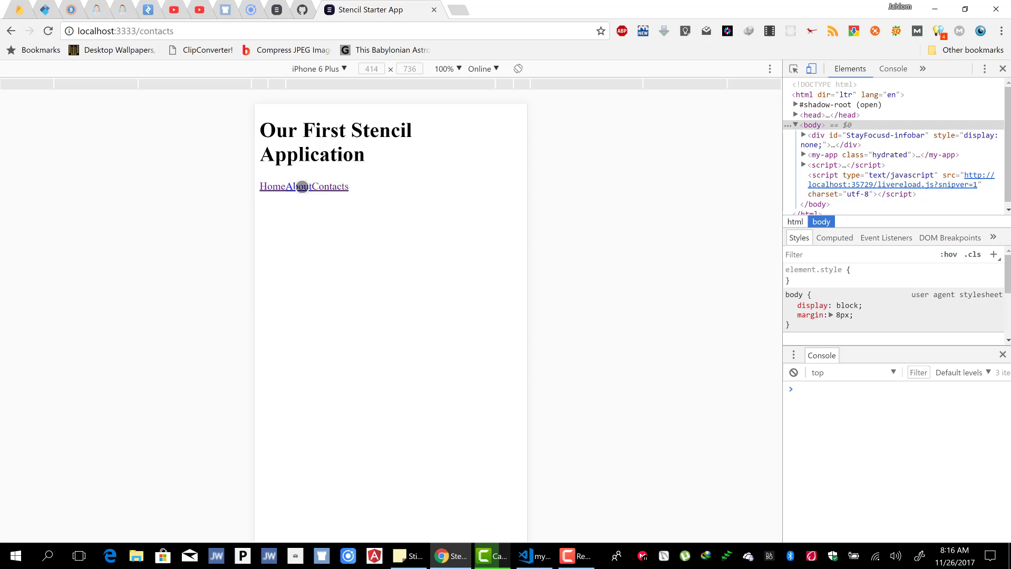
pyautogui.moveTo(303, 186)
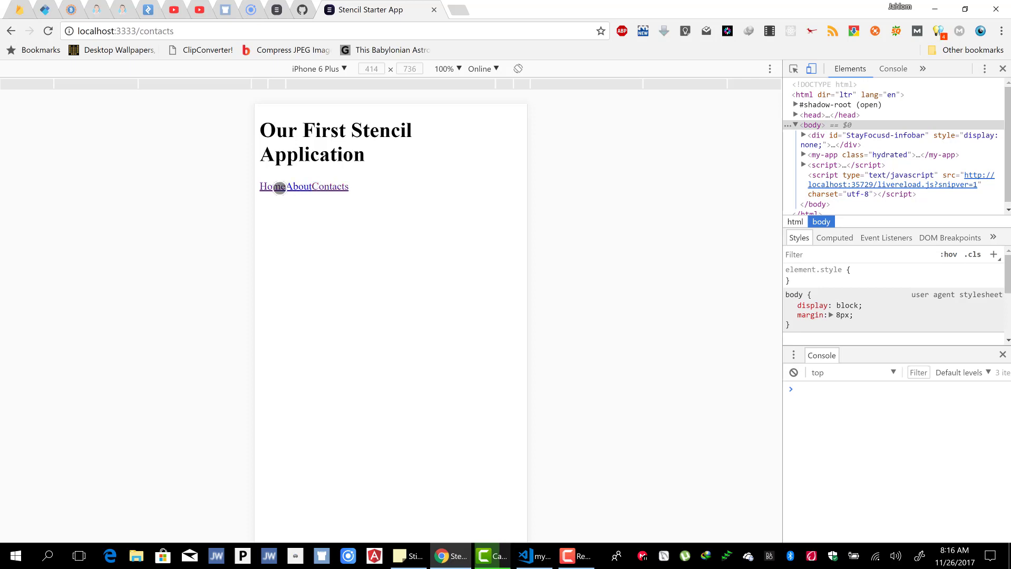
pyautogui.click(270, 186)
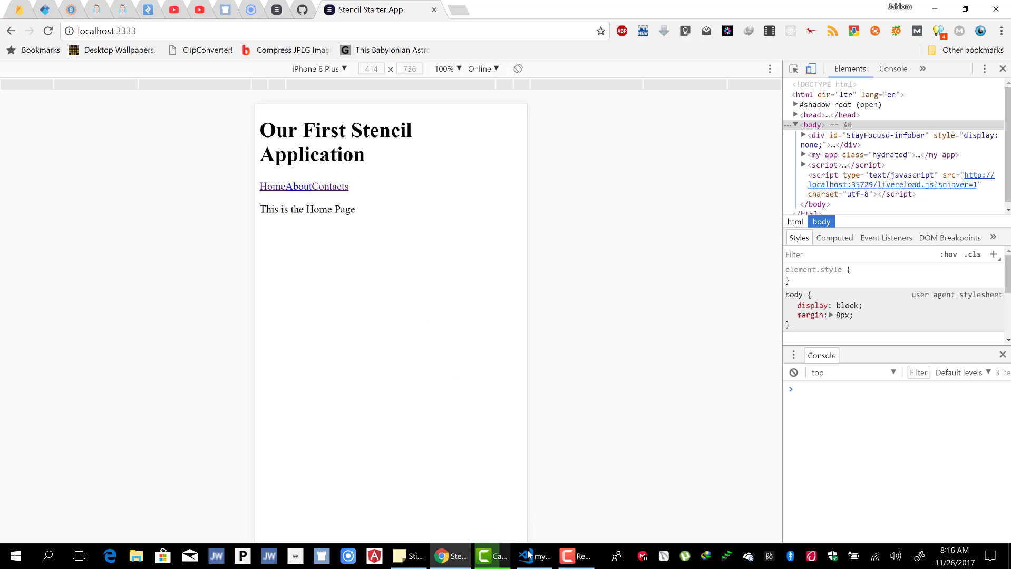
# - Go back and forth between my-app.tsx in VS Code and the running app, ending on the app
pyautogui.click(532, 556)
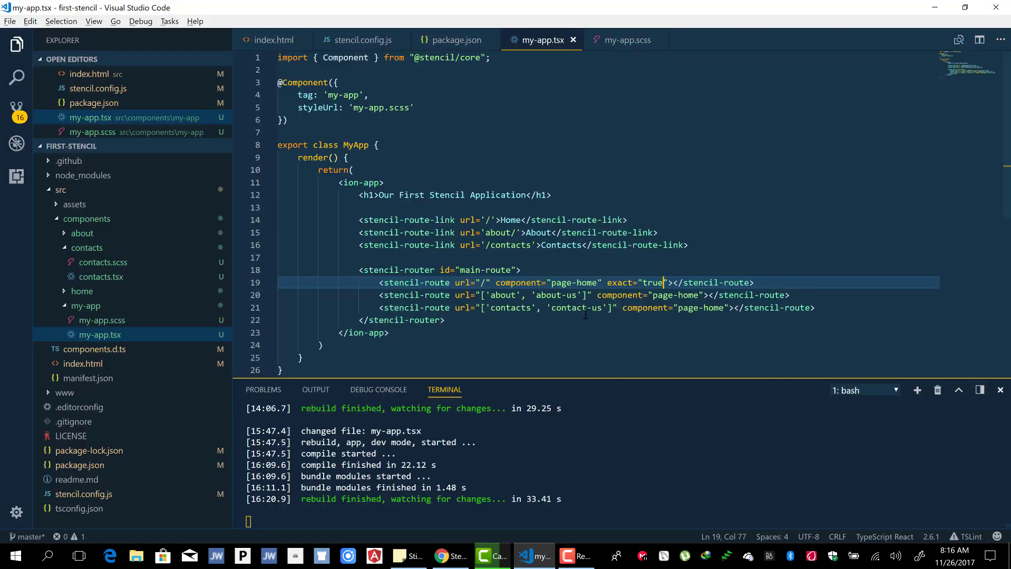
pyautogui.click(490, 295)
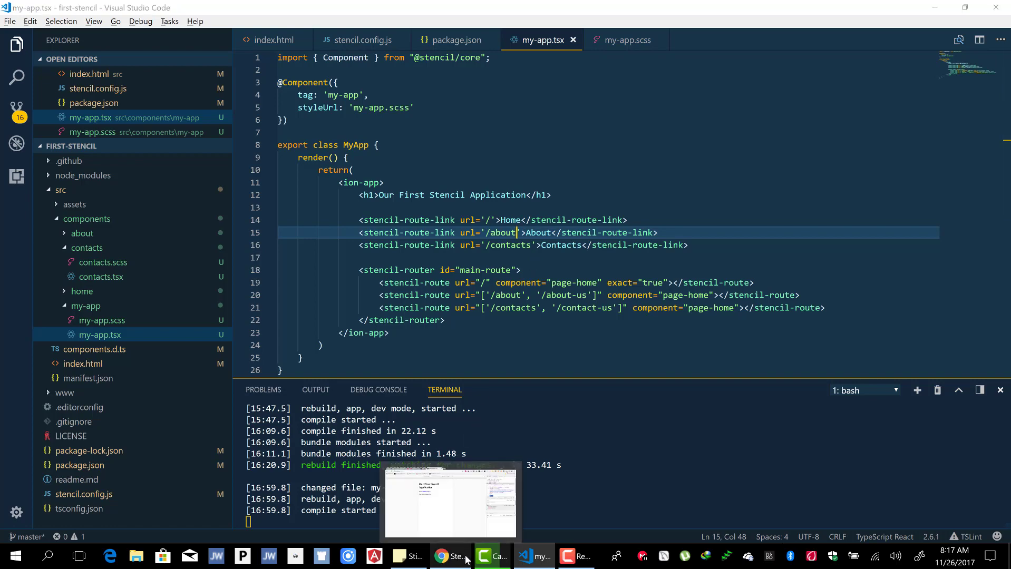
pyautogui.click(450, 556)
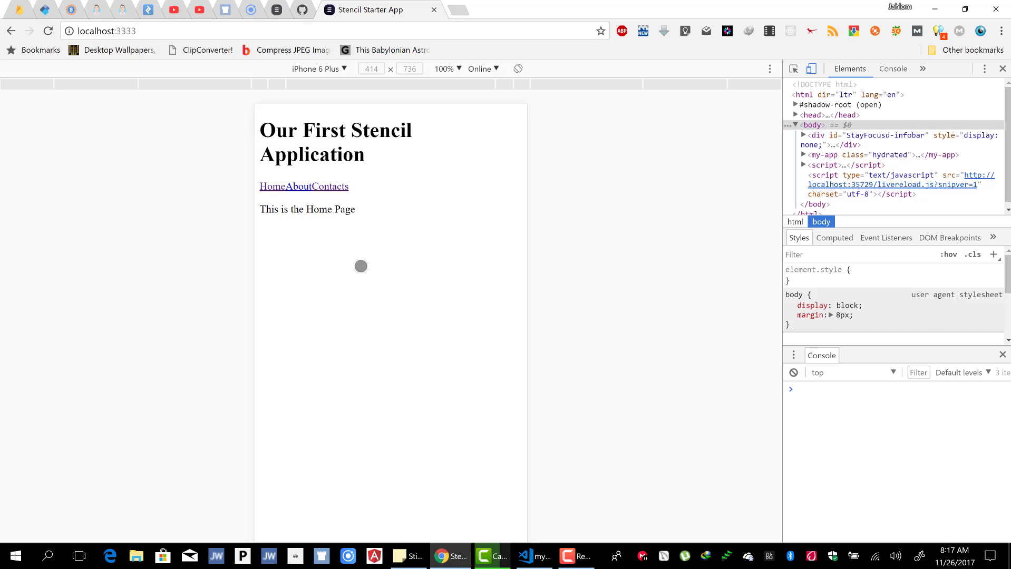
pyautogui.click(533, 555)
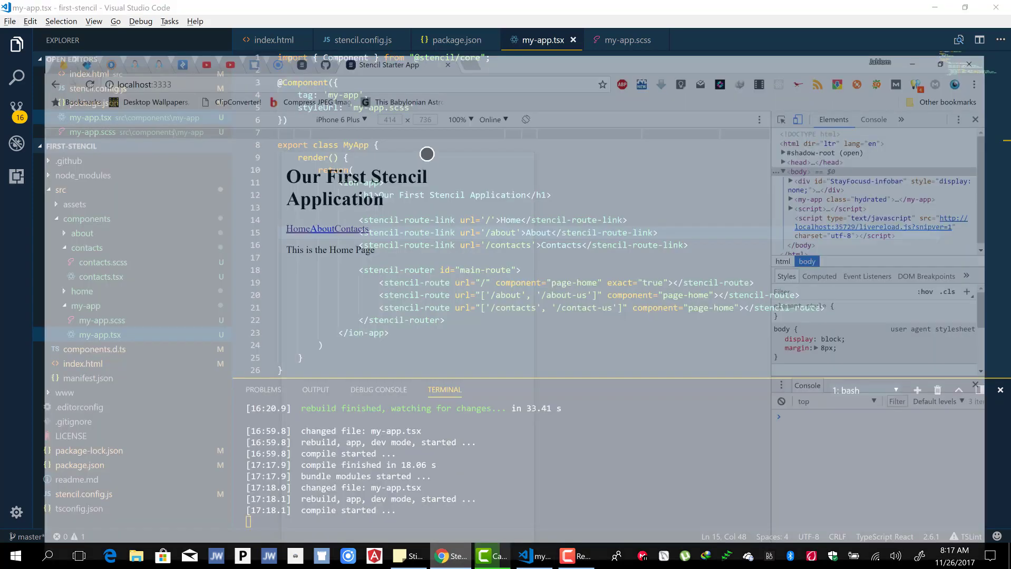
pyautogui.click(450, 555)
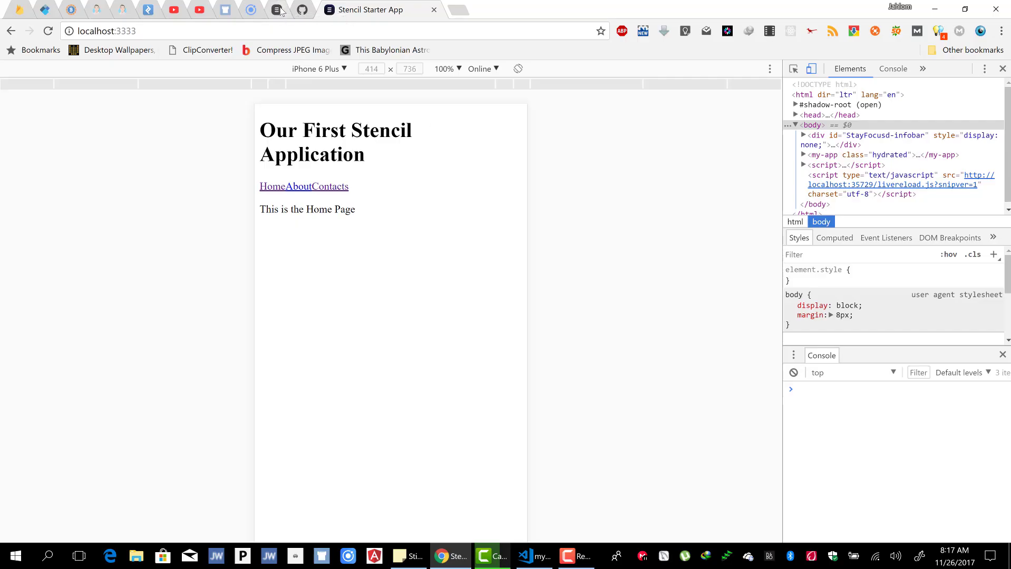
# - Read the Stencil routing docs' stencil-route-link and stencil-route-redirect sections
pyautogui.click(277, 10)
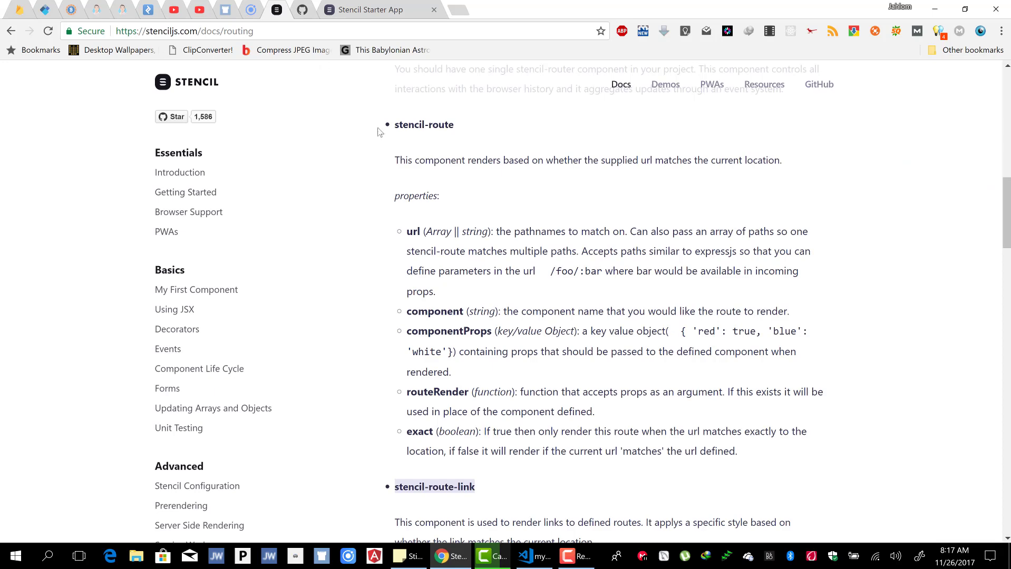
pyautogui.moveTo(419, 475)
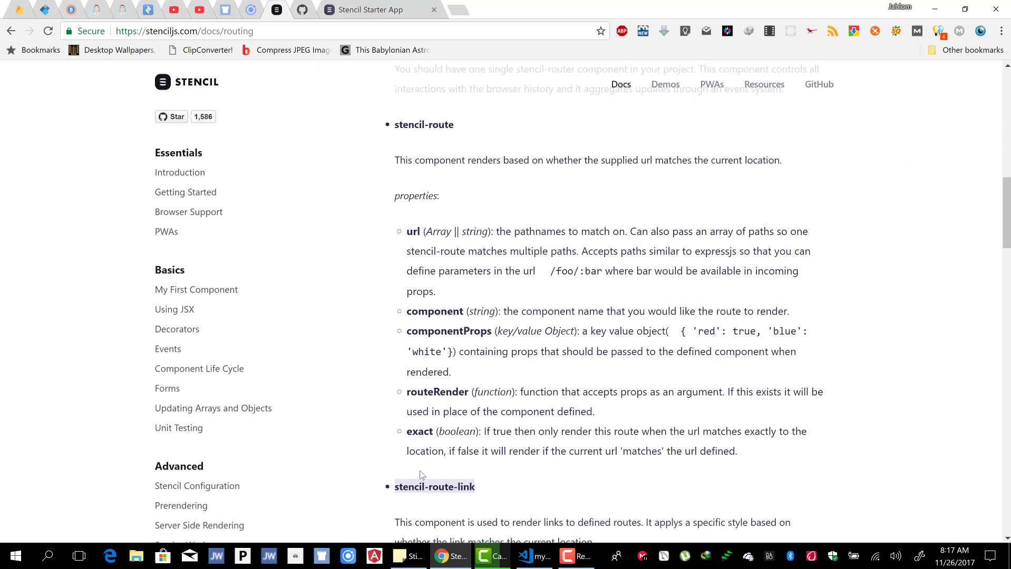
pyautogui.scroll(-3)
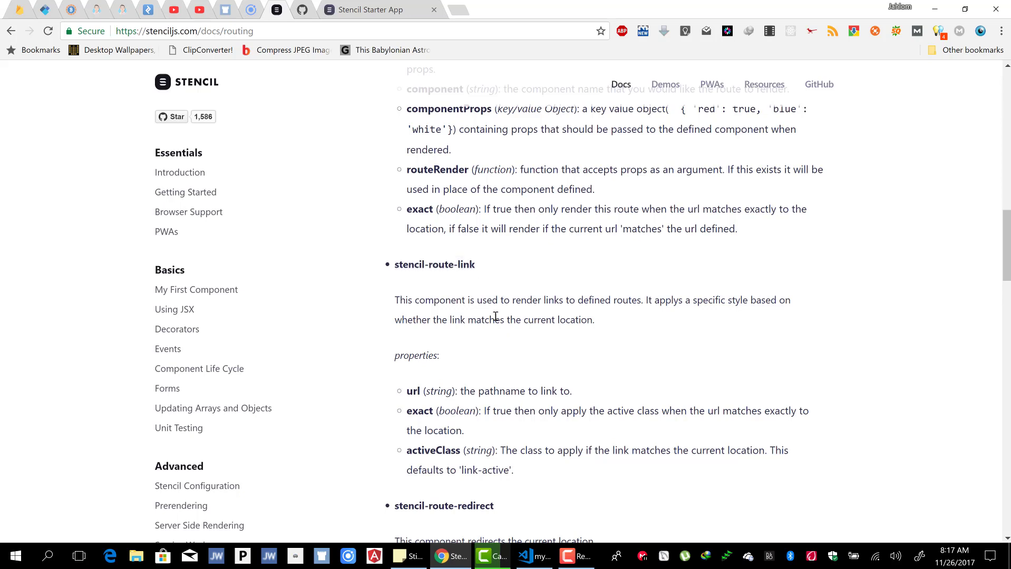
pyautogui.scroll(-3)
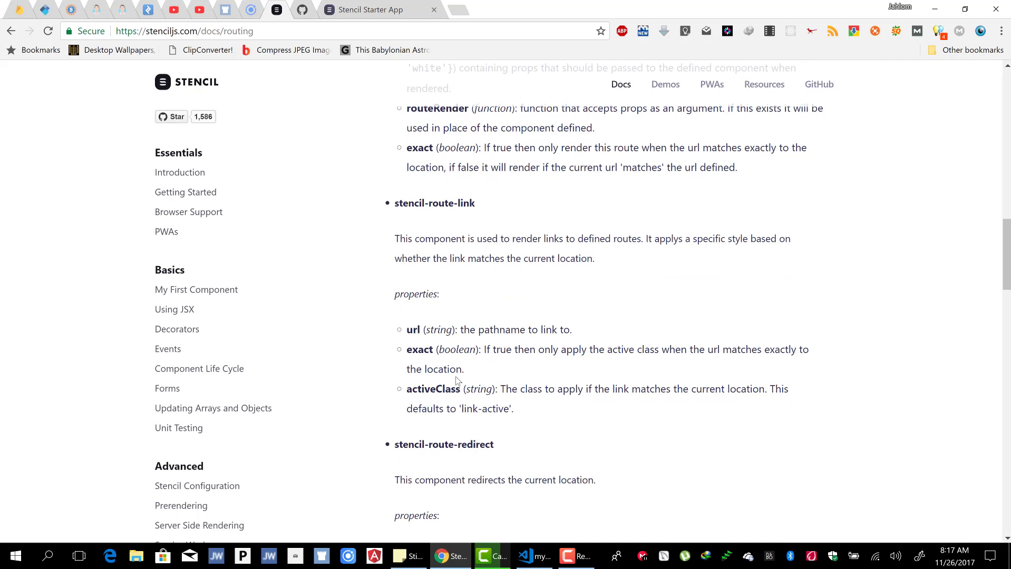
pyautogui.moveTo(435, 393)
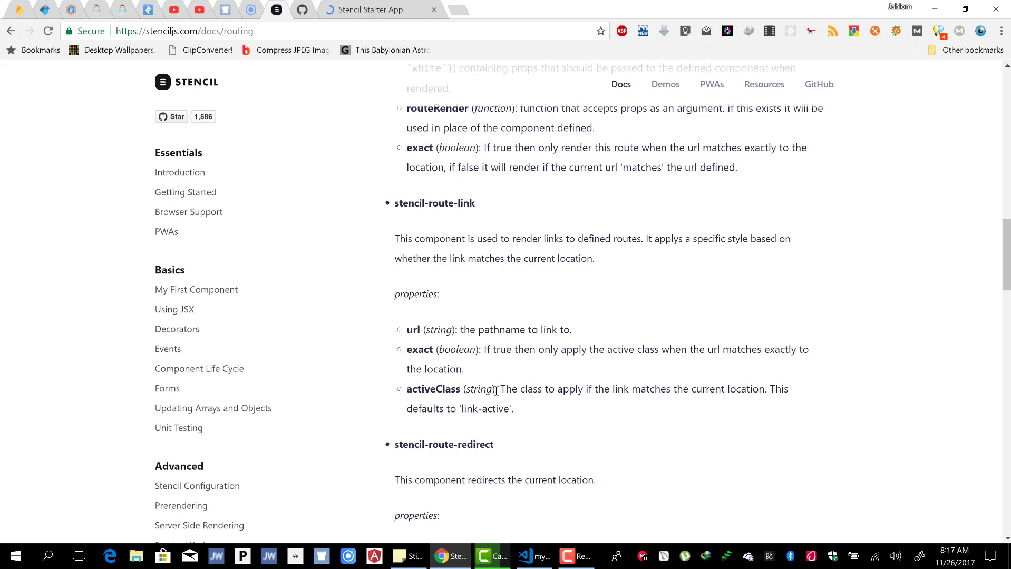
pyautogui.moveTo(462, 364)
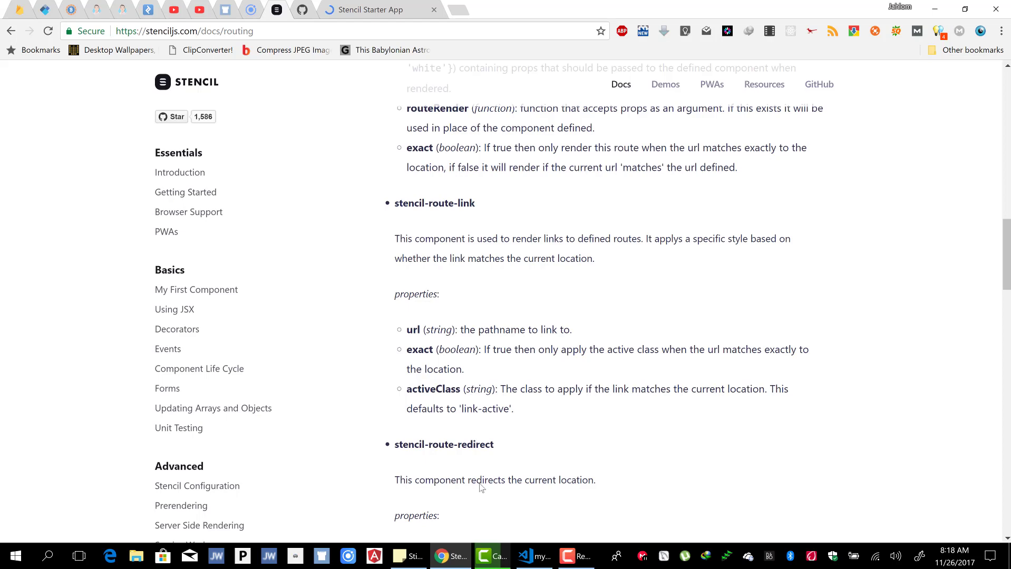
pyautogui.scroll(-3)
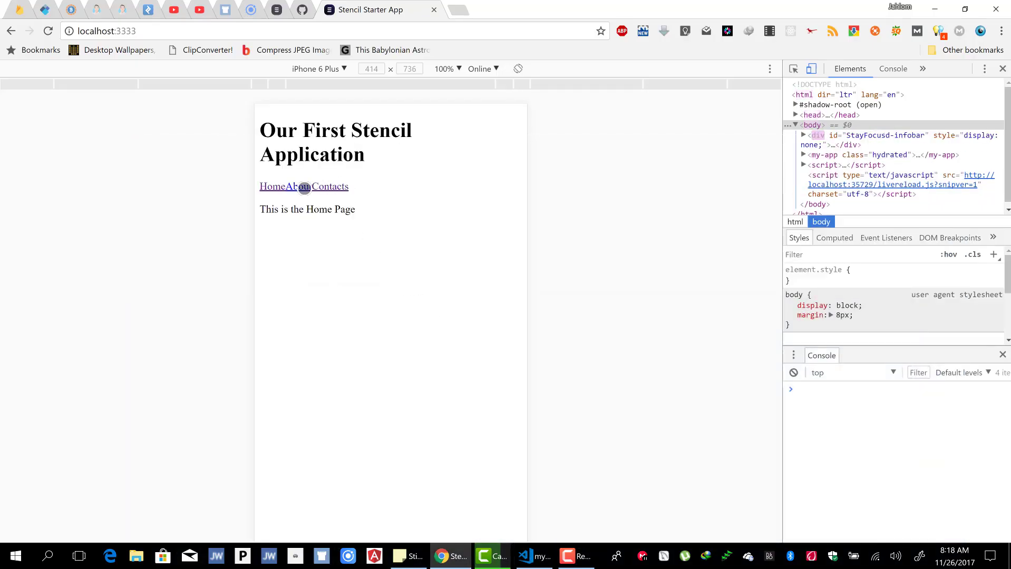
# - Follow the About link to /about, which shows no page content yet
pyautogui.click(298, 186)
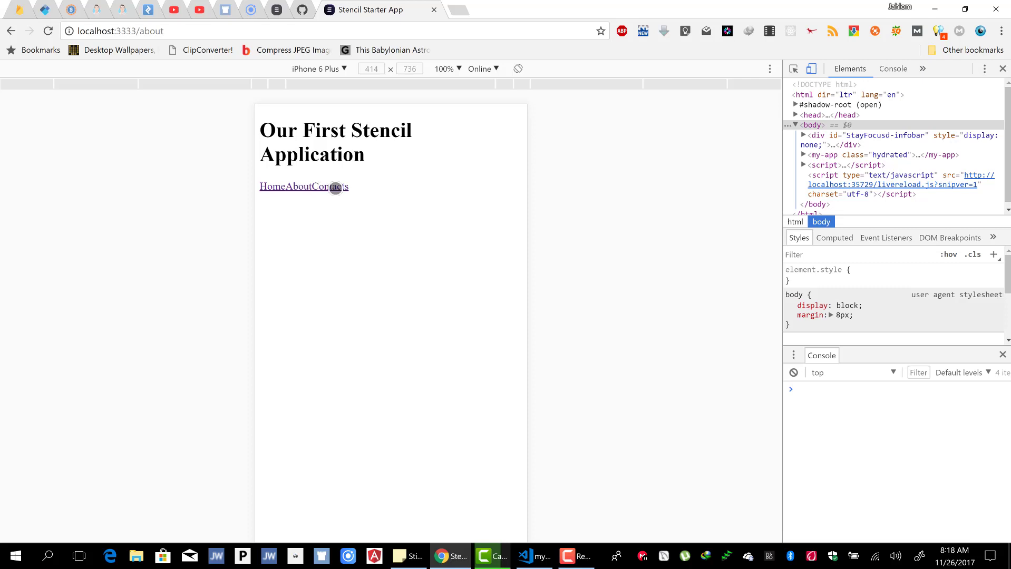
pyautogui.moveTo(303, 186)
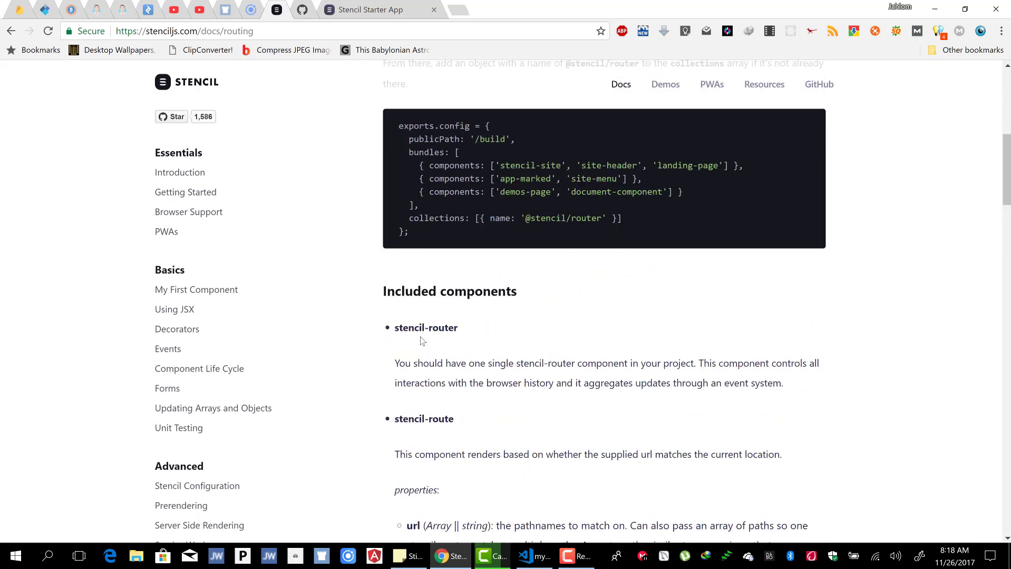
# - Scroll the routing docs through Included components, Navigating and URL Params
pyautogui.scroll(-3)
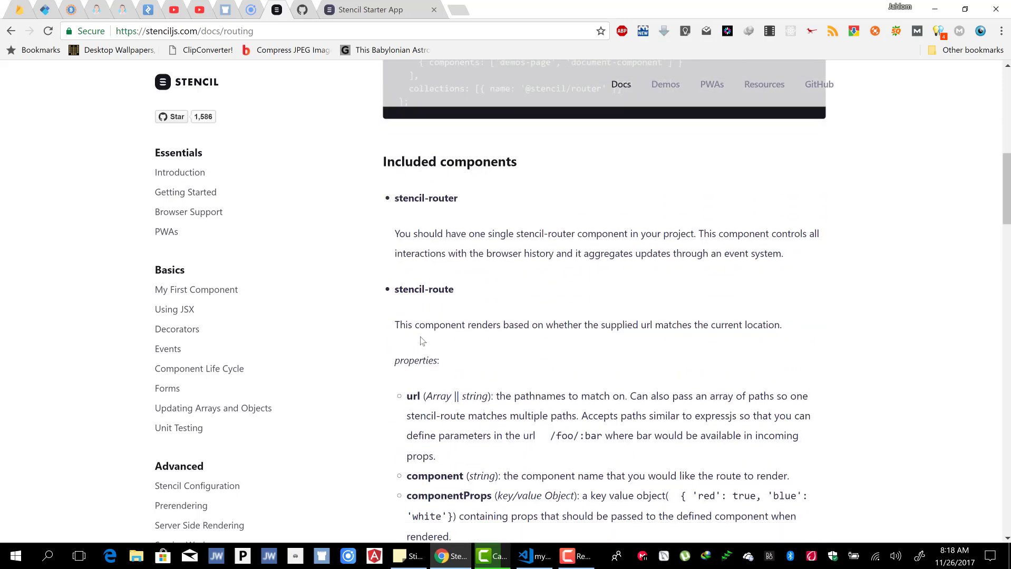
pyautogui.scroll(-3)
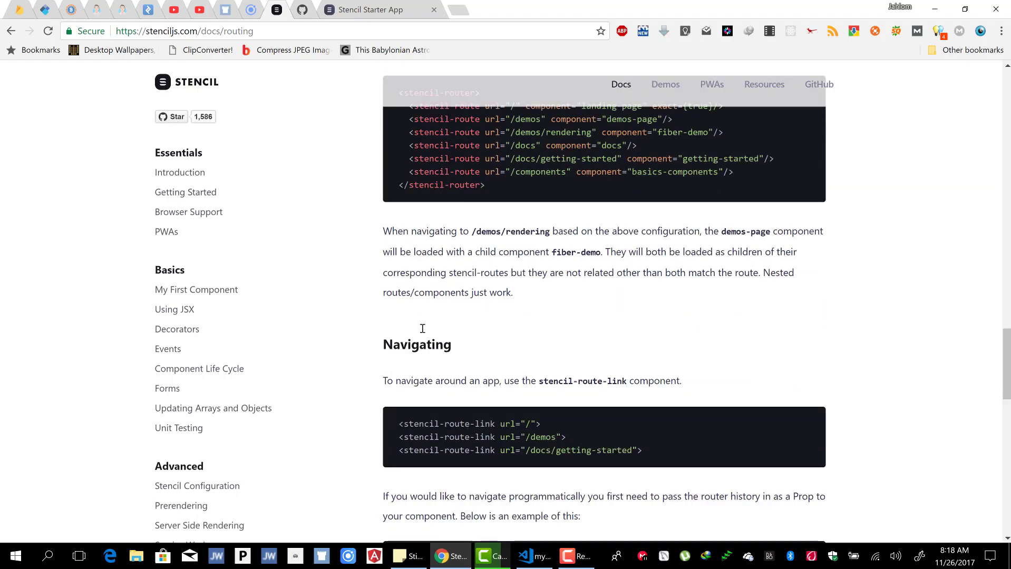
pyautogui.scroll(-3)
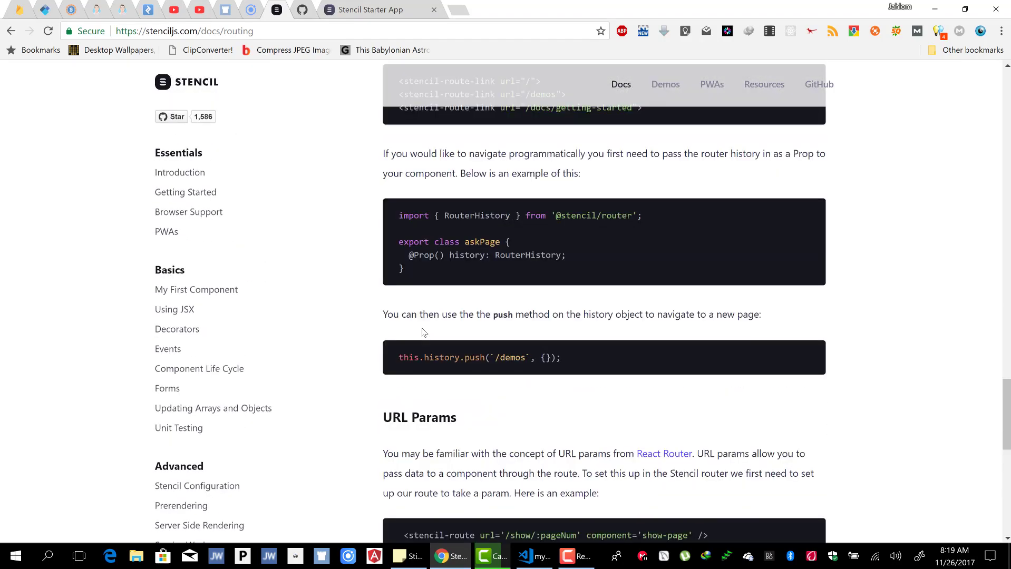
pyautogui.scroll(-3)
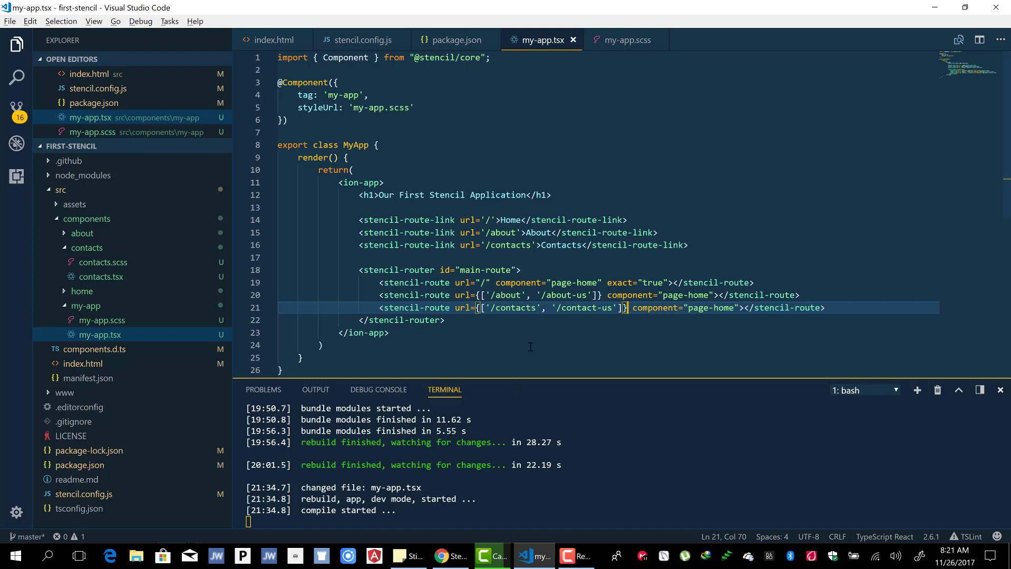
pyautogui.moveTo(692, 317)
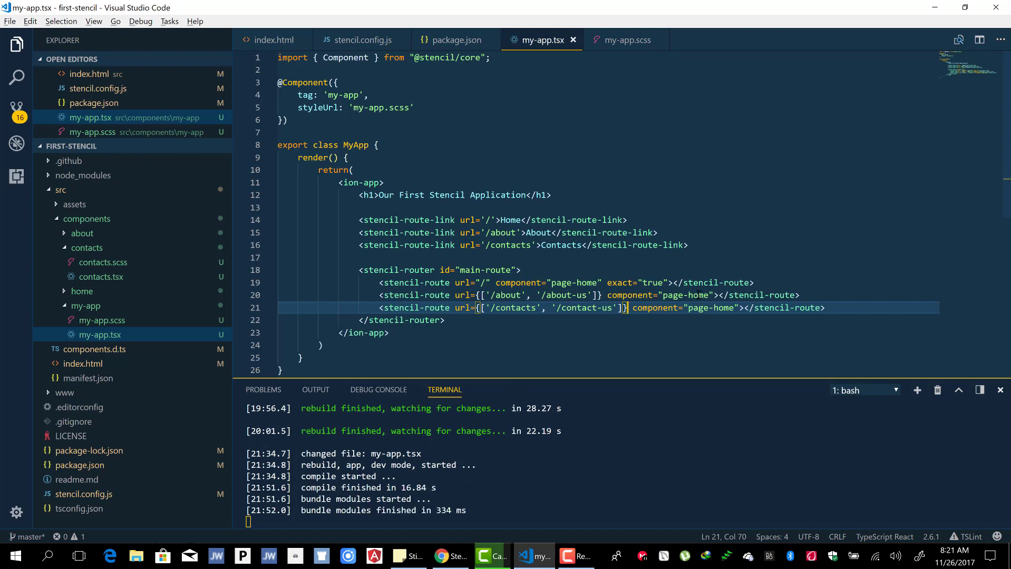
# - Point the /about and /contacts routes at page-about and page-contacts, then save
pyautogui.doubleClick(694, 295)
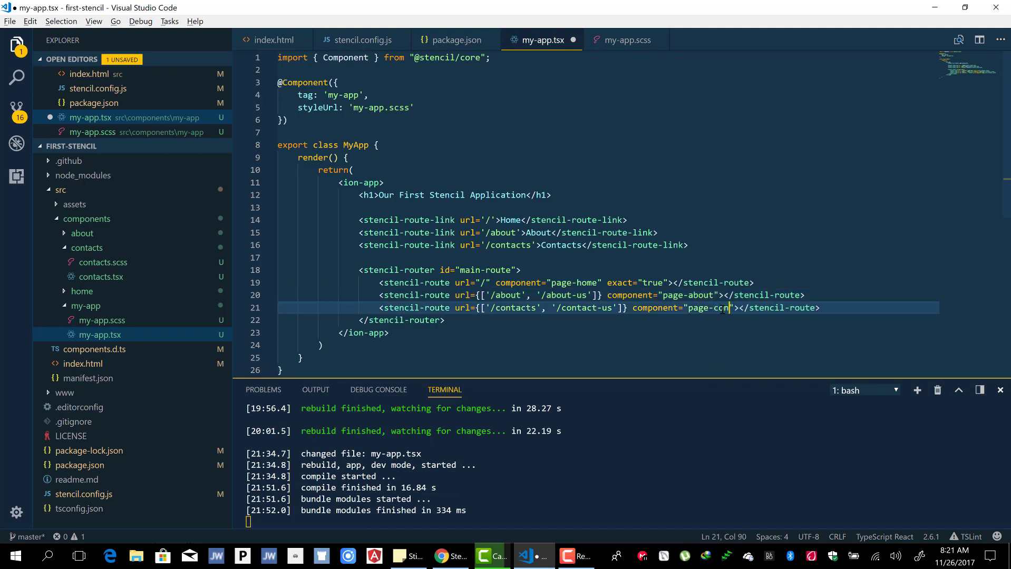
pyautogui.write('tacts')
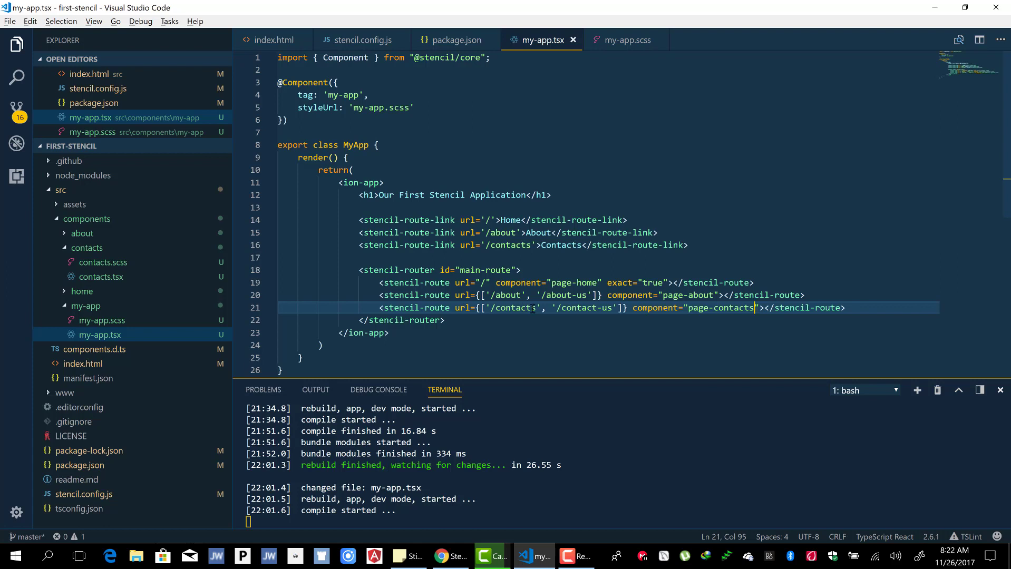
pyautogui.click(443, 555)
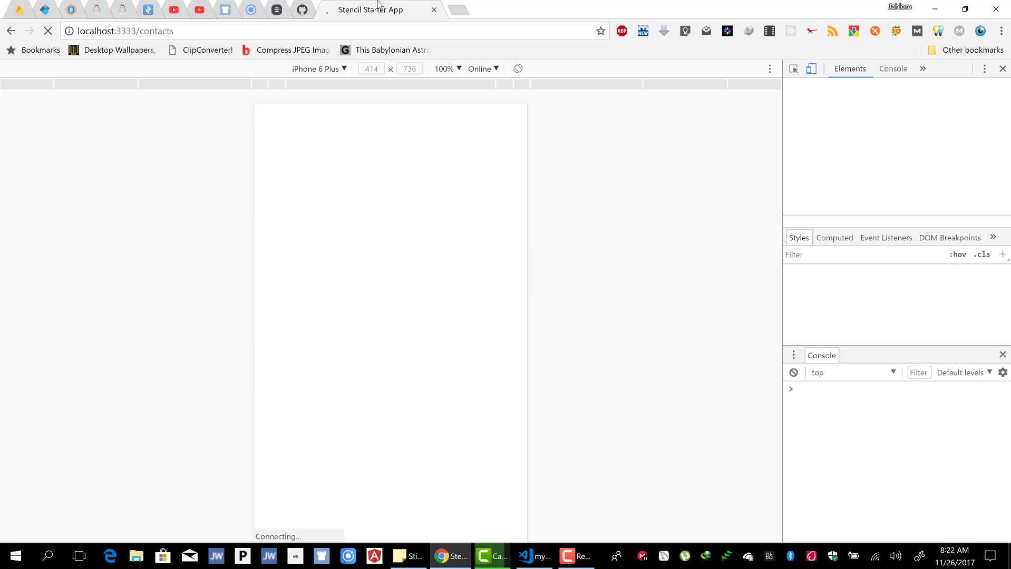
pyautogui.moveTo(552, 538)
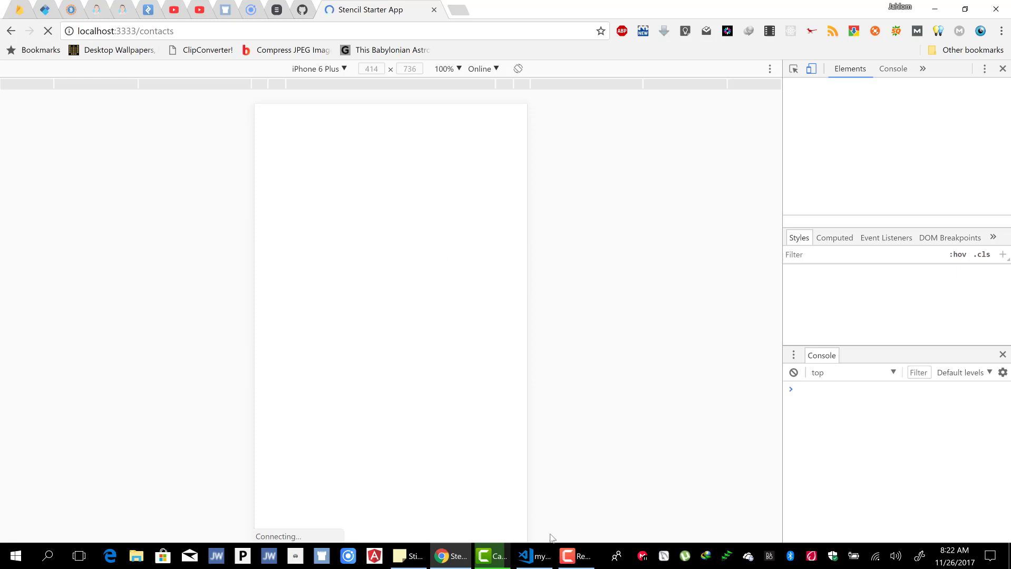
# - After the rebuild, confirm the About and Contacts links render their page content
pyautogui.click(533, 556)
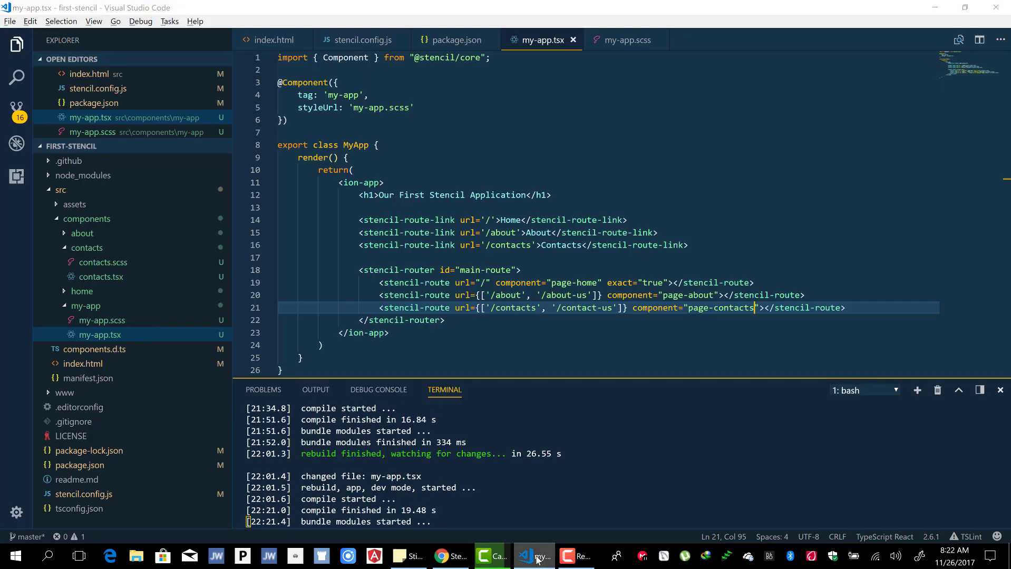
pyautogui.click(450, 555)
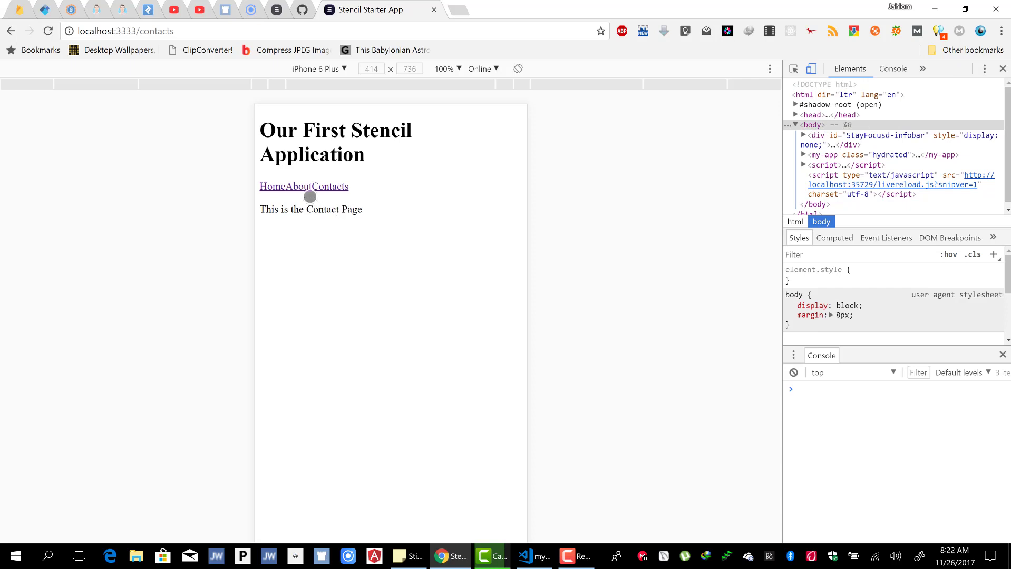
pyautogui.click(301, 186)
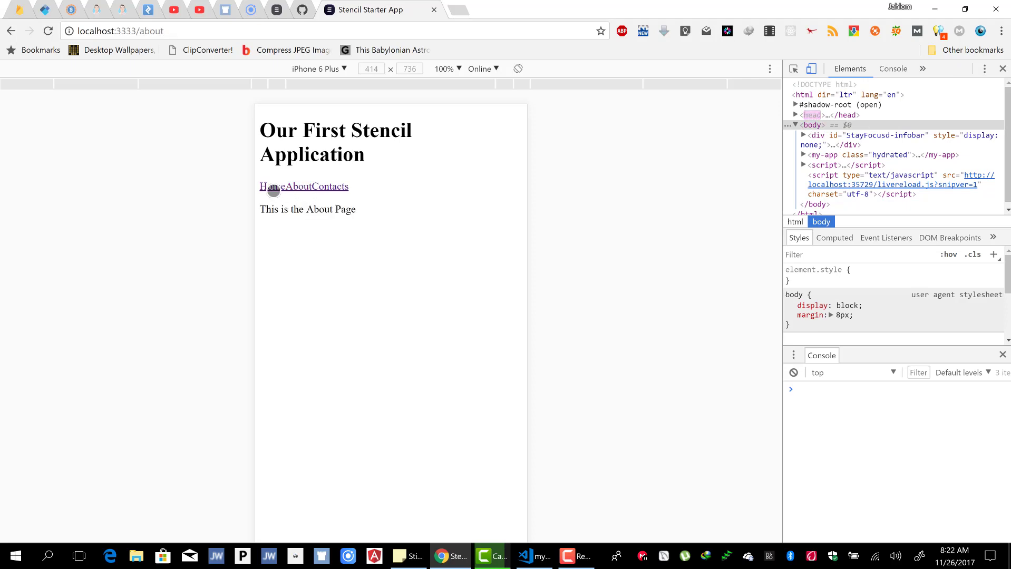
pyautogui.moveTo(335, 188)
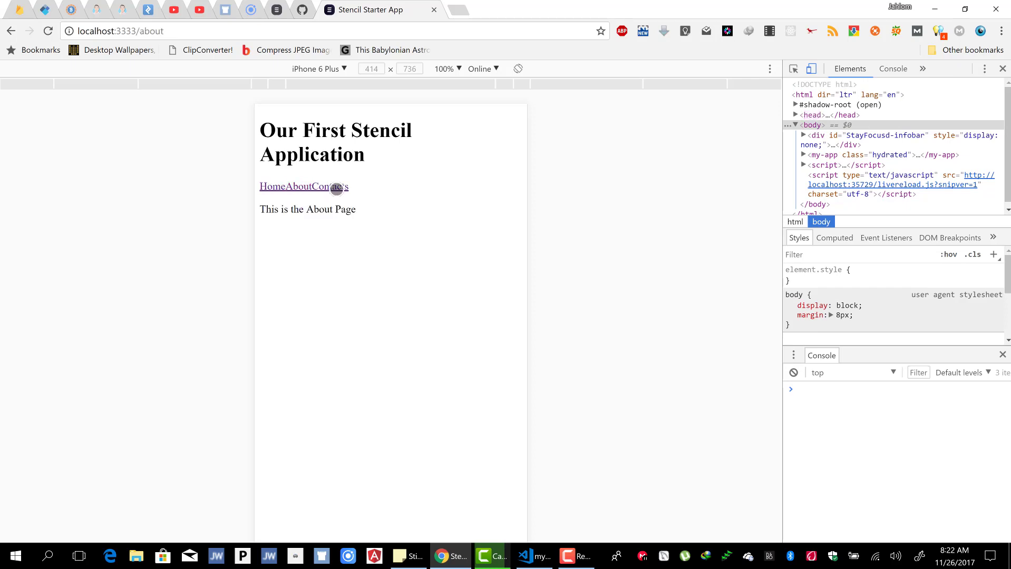
pyautogui.click(332, 187)
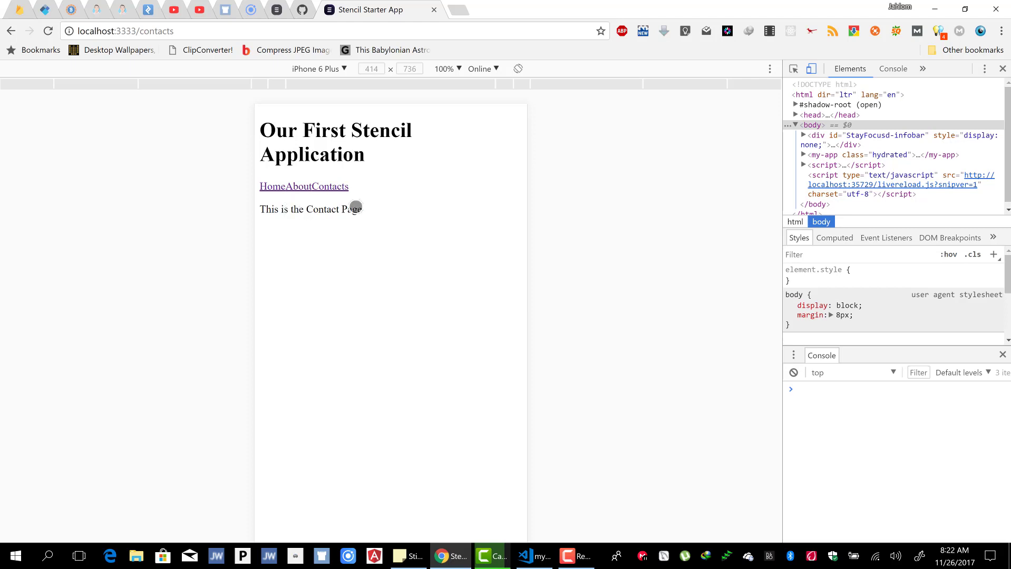